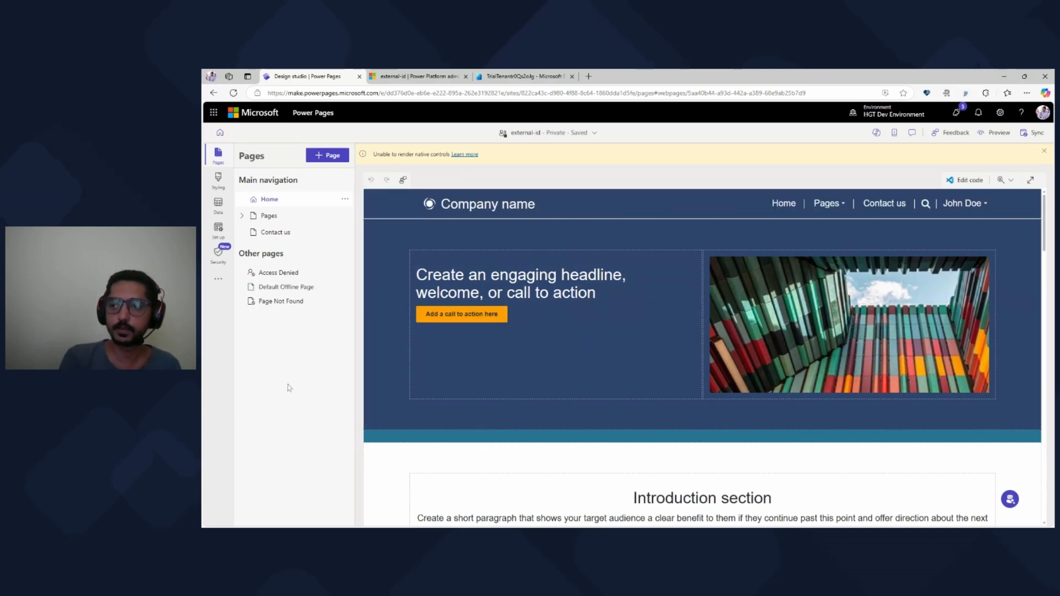
Switch the design studio to the Security workspace for the site
{"action": "left_click", "coordinate": [279, 300]}
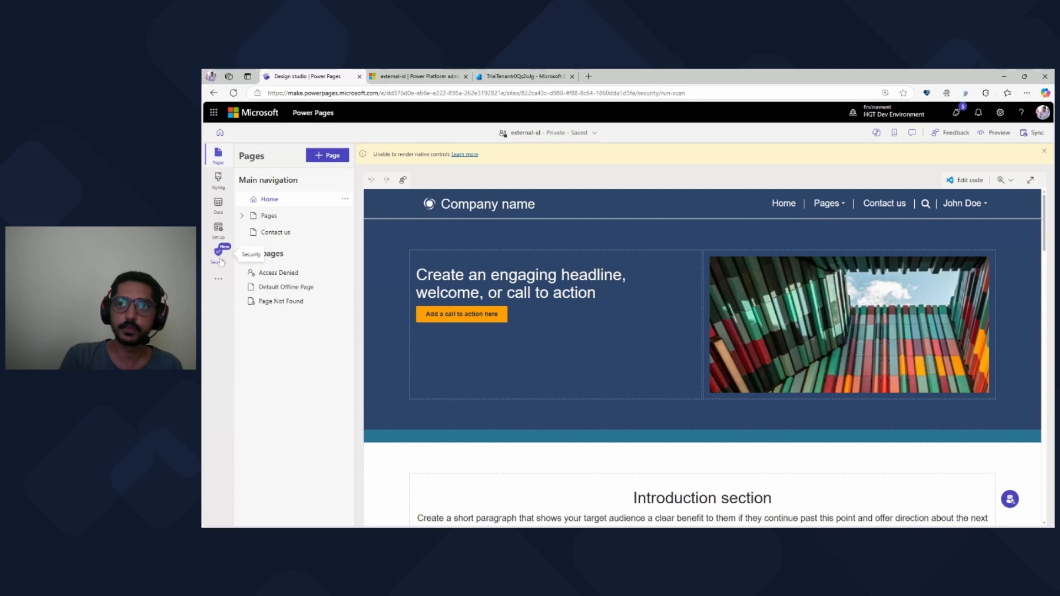
{"action": "left_click", "coordinate": [217, 254]}
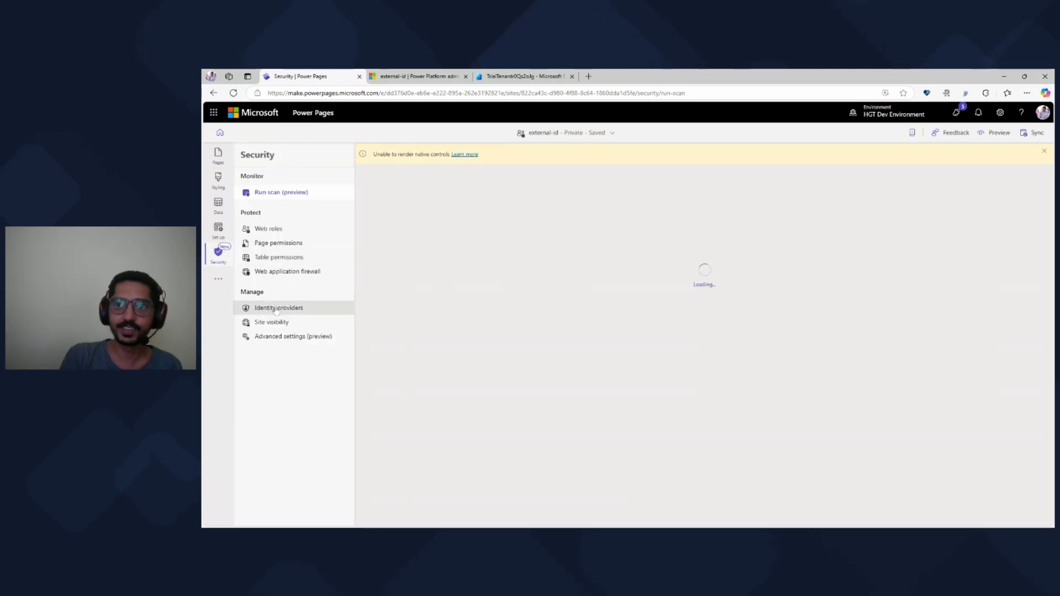
Show the Identity providers list under Security's Manage section
{"action": "left_click", "coordinate": [278, 308]}
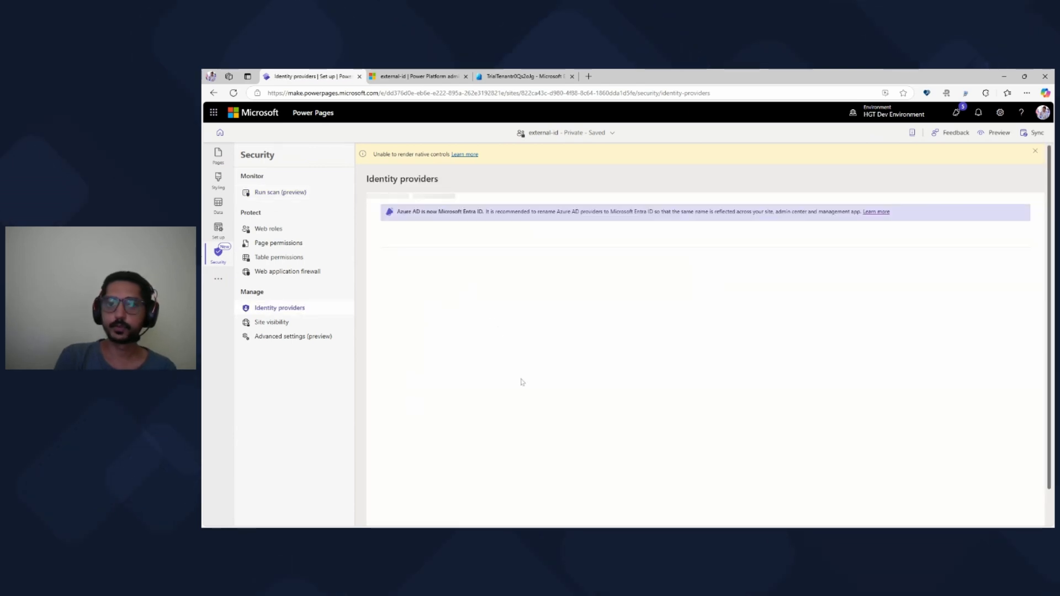
{"action": "mouse_move", "coordinate": [472, 362]}
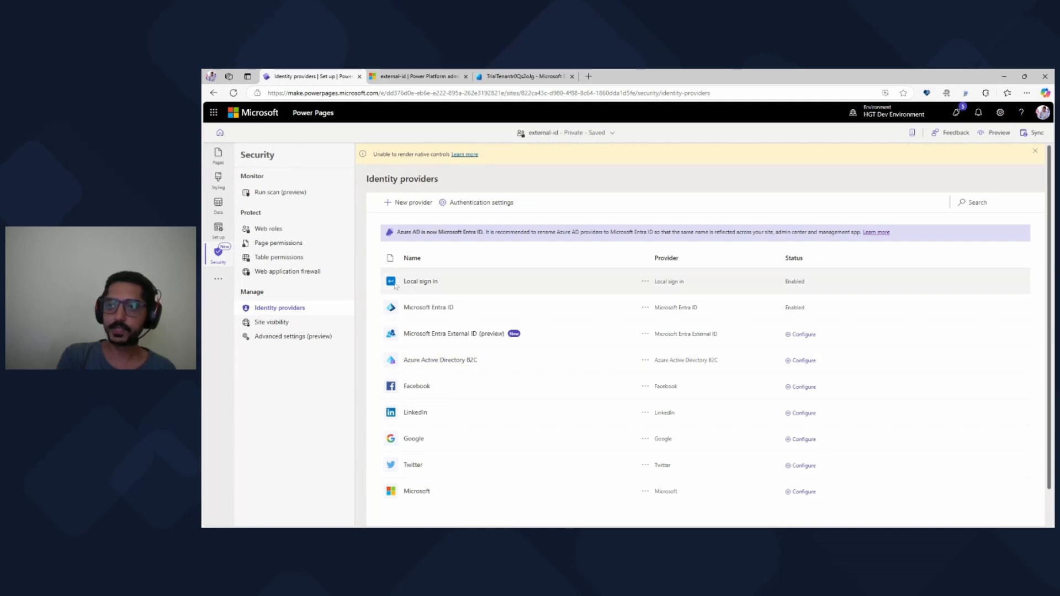
{"action": "mouse_move", "coordinate": [429, 311]}
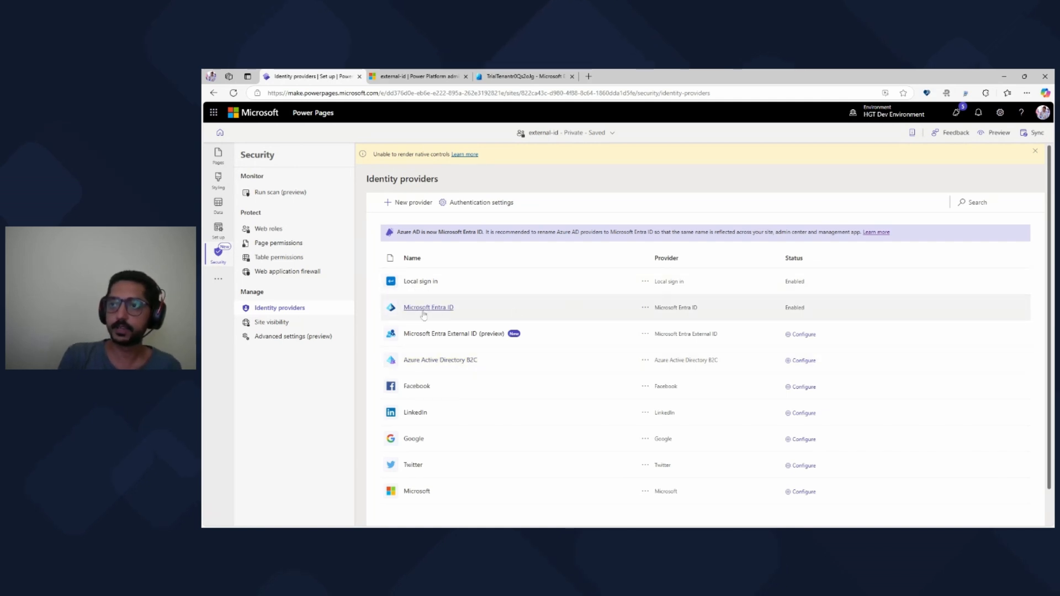
{"action": "mouse_move", "coordinate": [629, 312]}
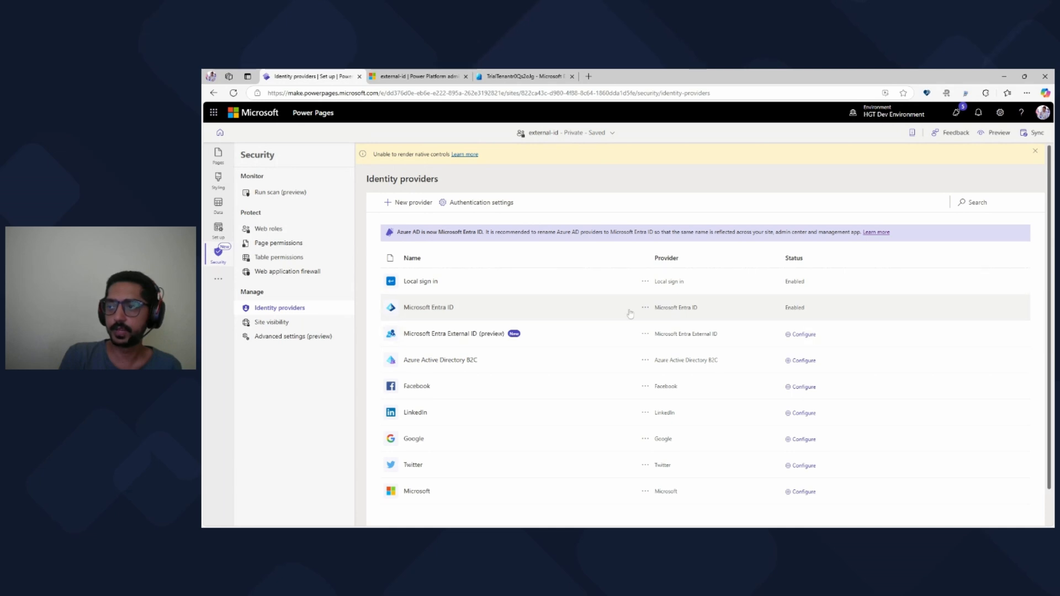
{"action": "mouse_move", "coordinate": [476, 314]}
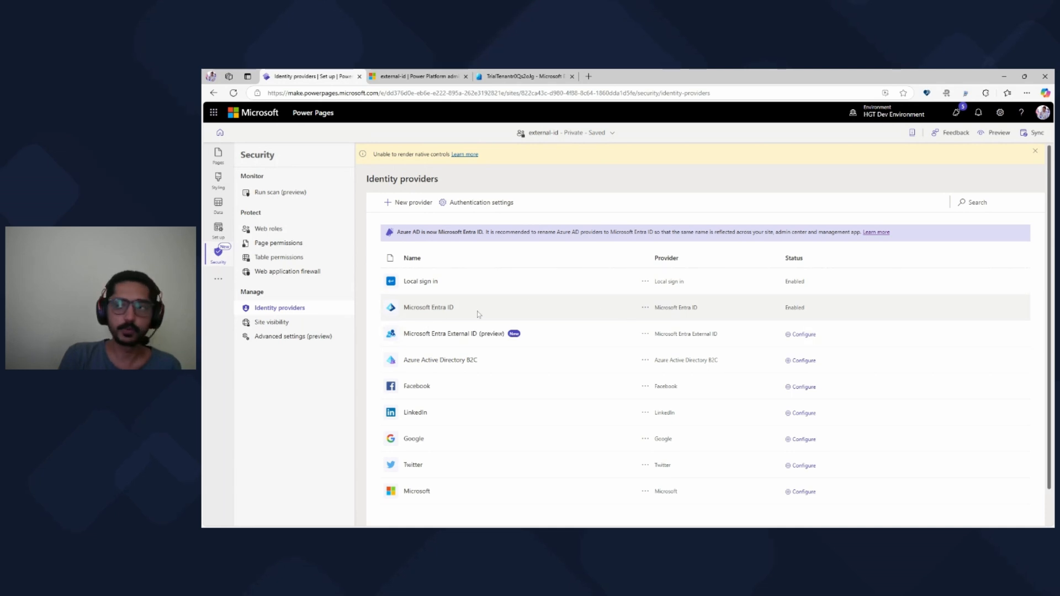
{"action": "mouse_move", "coordinate": [773, 331]}
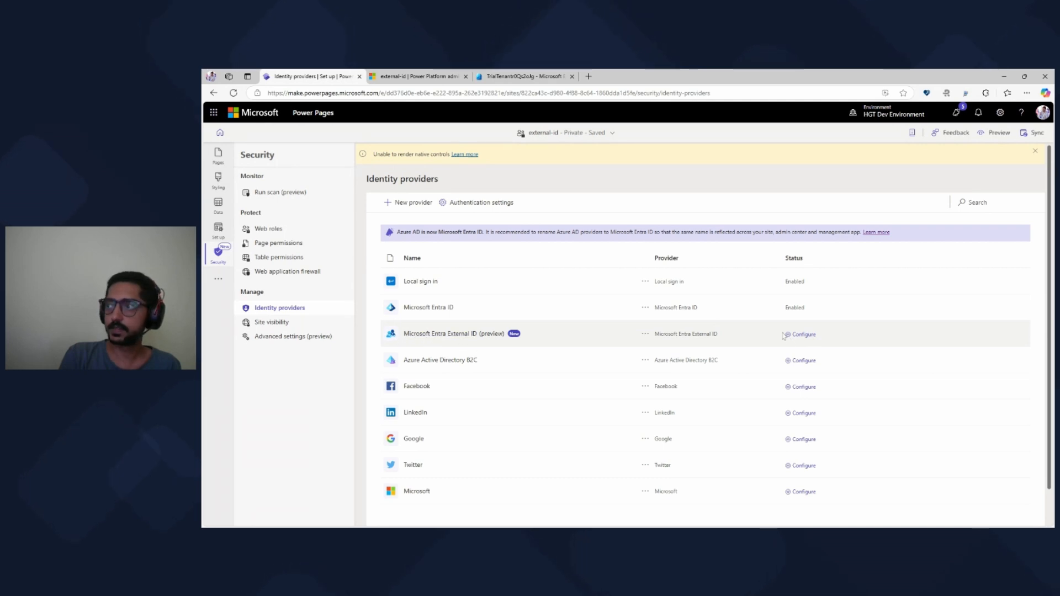
Configure Microsoft Entra External ID as login provider named 'Sign with External ID' and continue to setup
{"action": "left_click", "coordinate": [802, 333]}
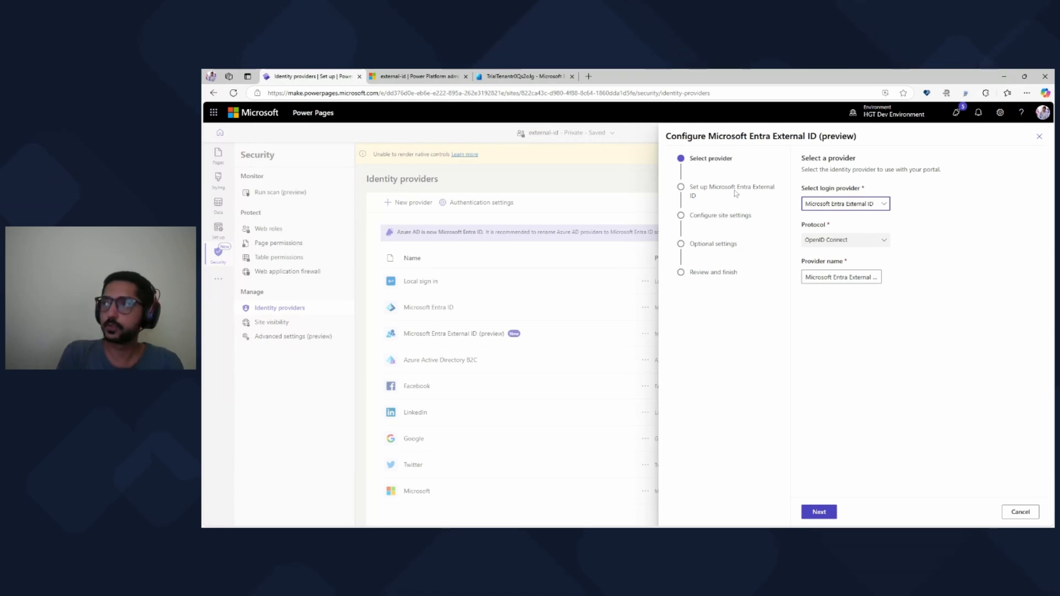
{"action": "mouse_move", "coordinate": [719, 272]}
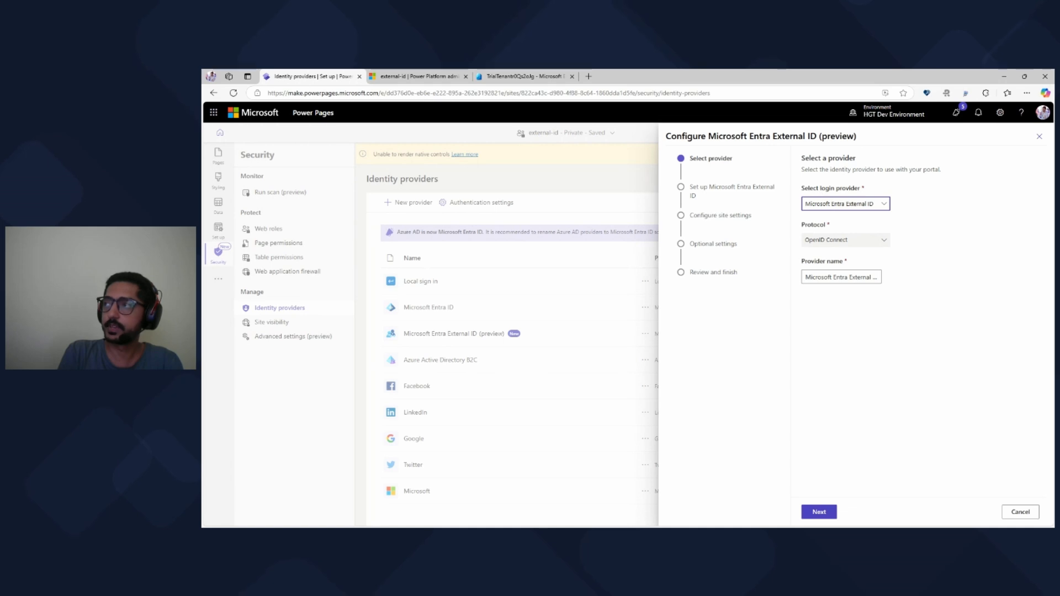
{"action": "left_click", "coordinate": [845, 203]}
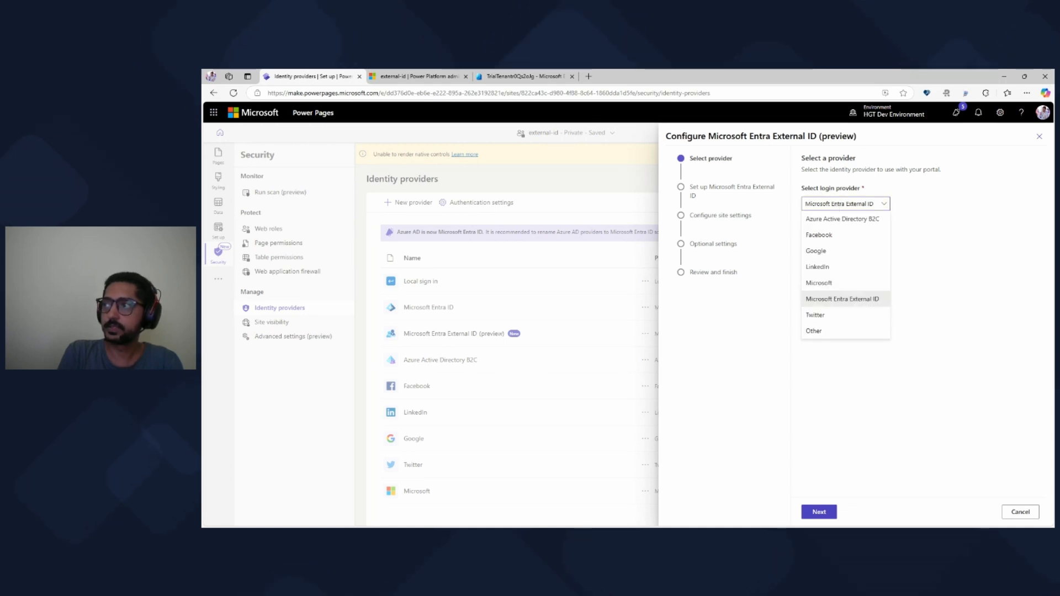
{"action": "left_click", "coordinate": [842, 298]}
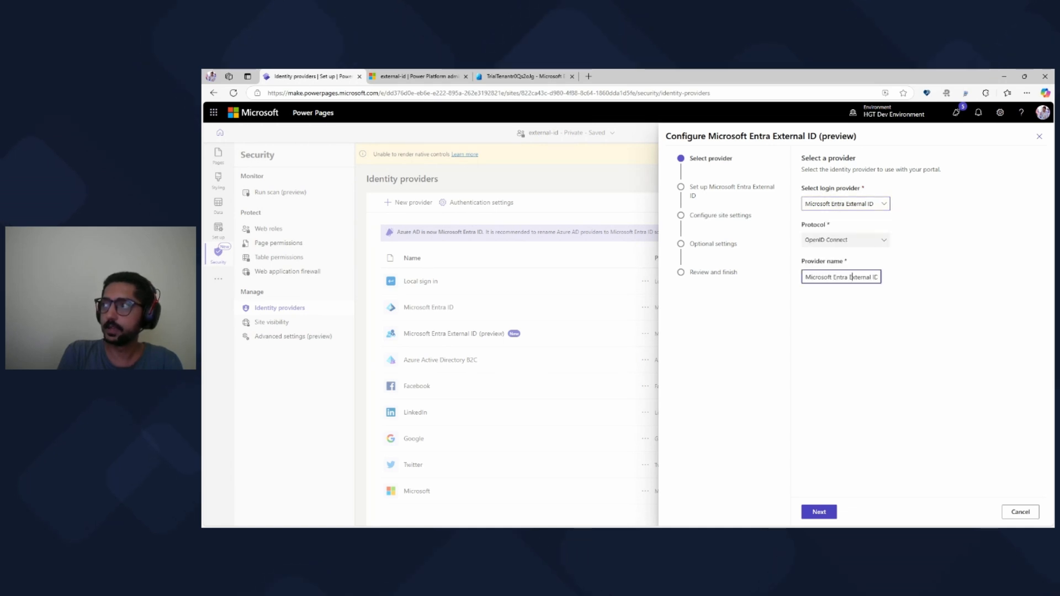
{"action": "triple_click", "coordinate": [841, 276]}
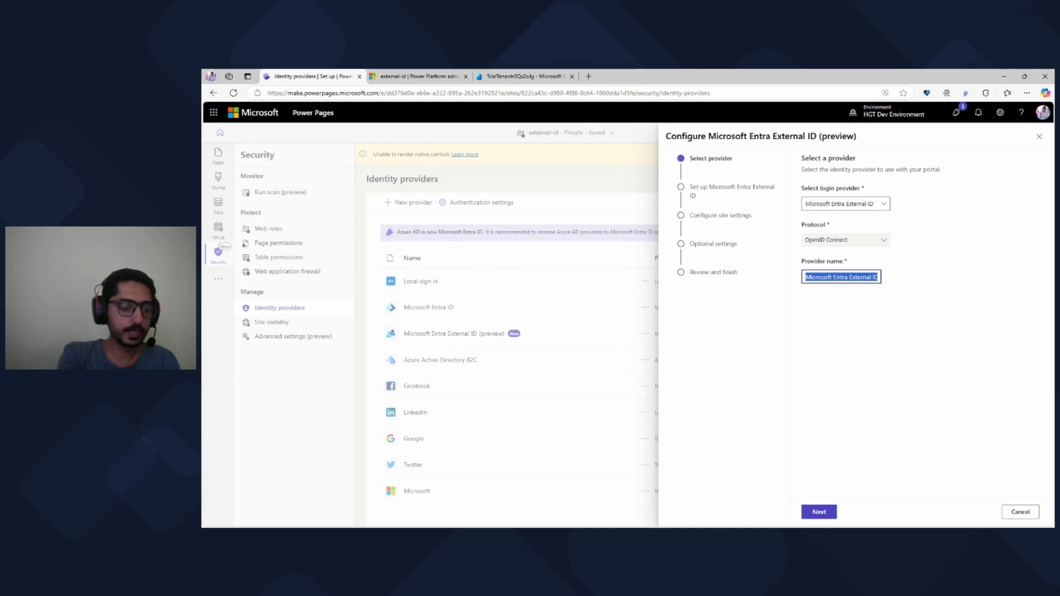
{"action": "type", "text": "S"}
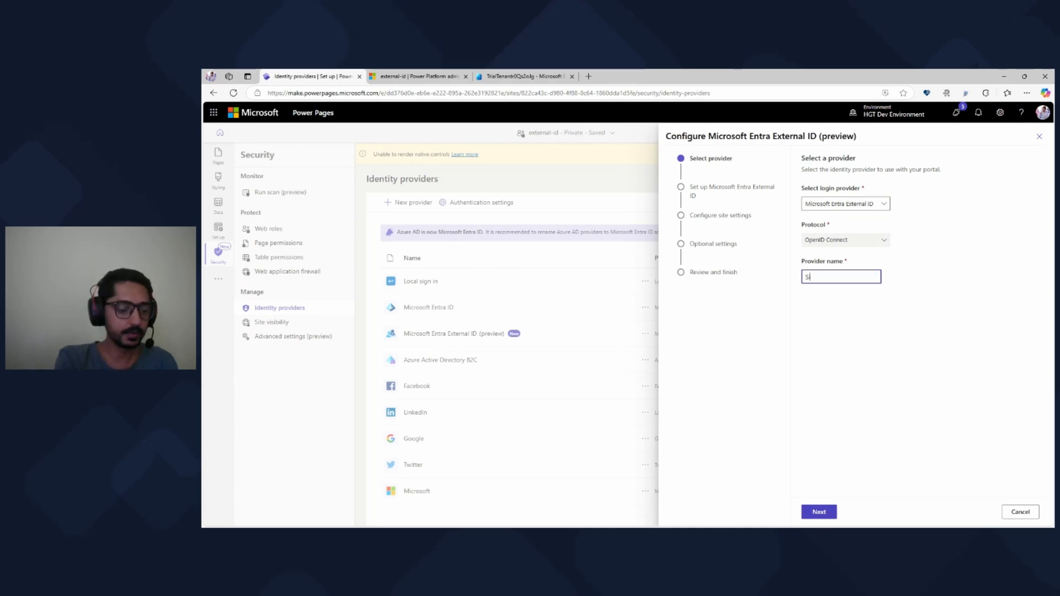
{"action": "type", "text": "ign with External ID"}
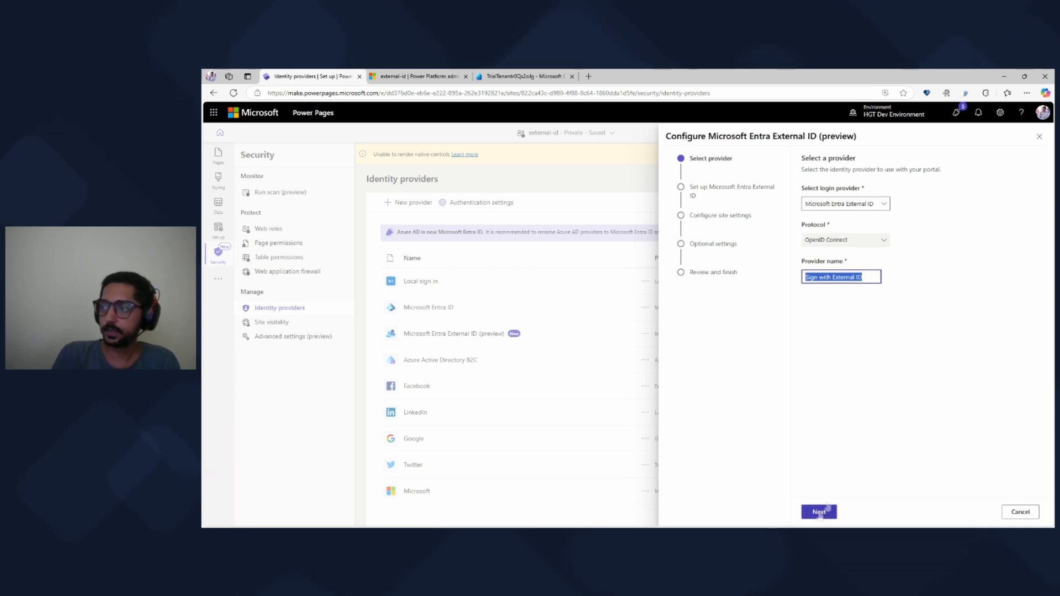
{"action": "left_click", "coordinate": [818, 512]}
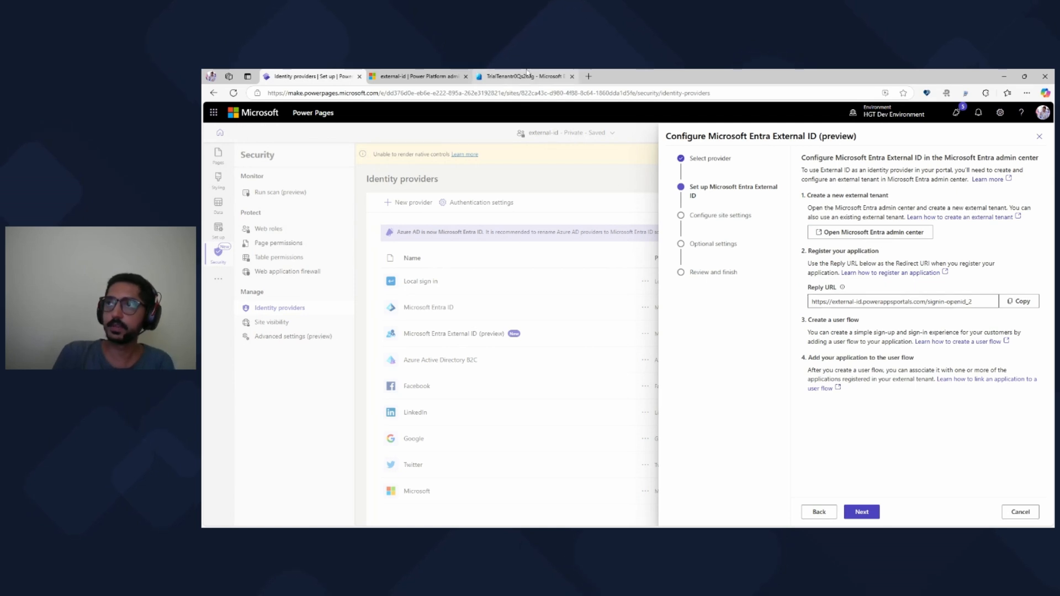
Bring the Entra admin center tab with the trial external tenant into view
{"action": "left_click", "coordinate": [525, 76]}
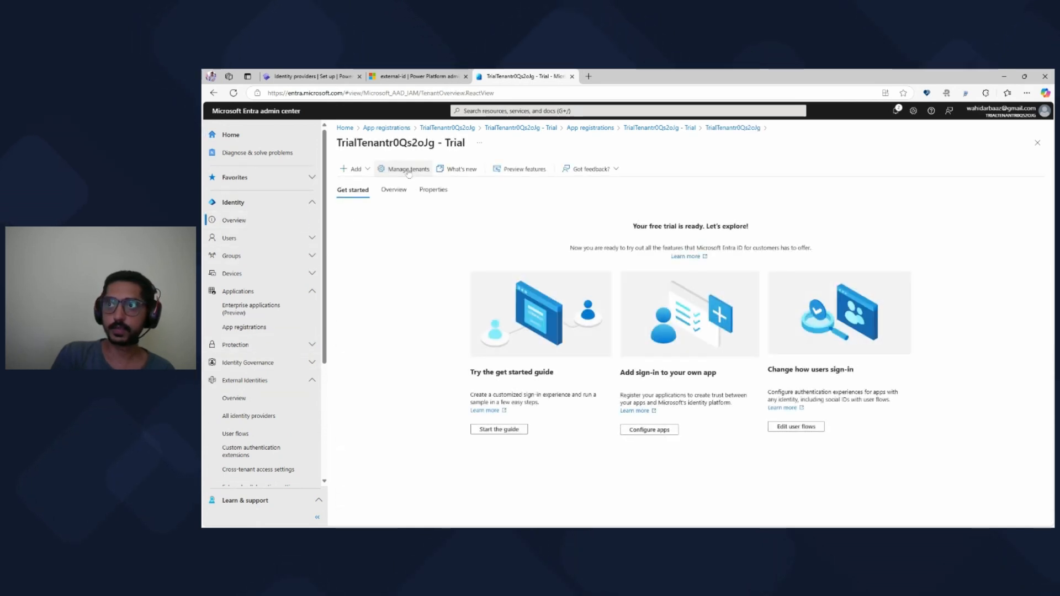
Go into tenant management for the trial external tenant
{"action": "left_click", "coordinate": [407, 169]}
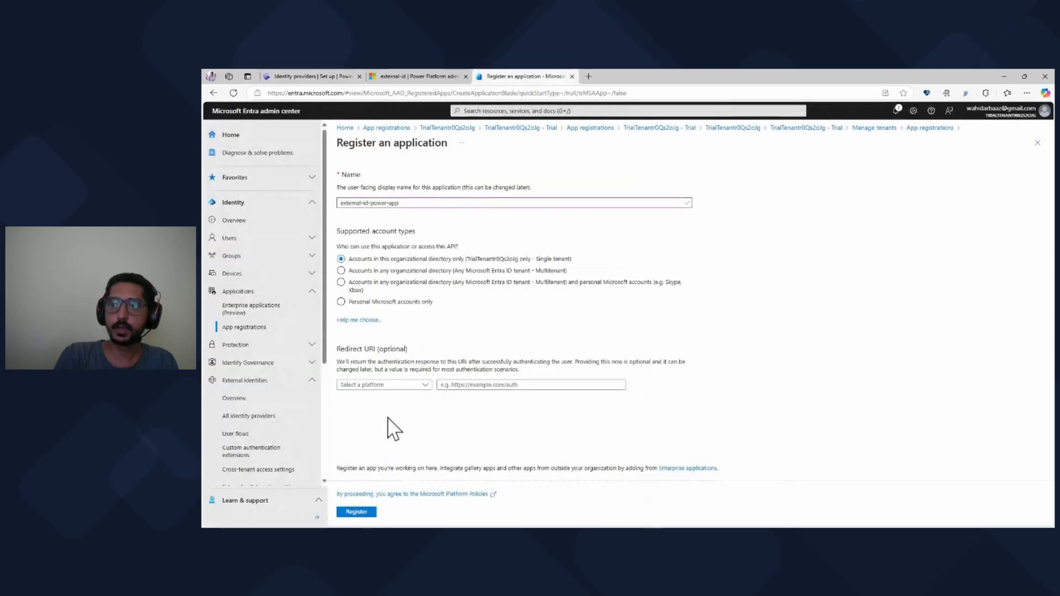
{"action": "left_click", "coordinate": [383, 384]}
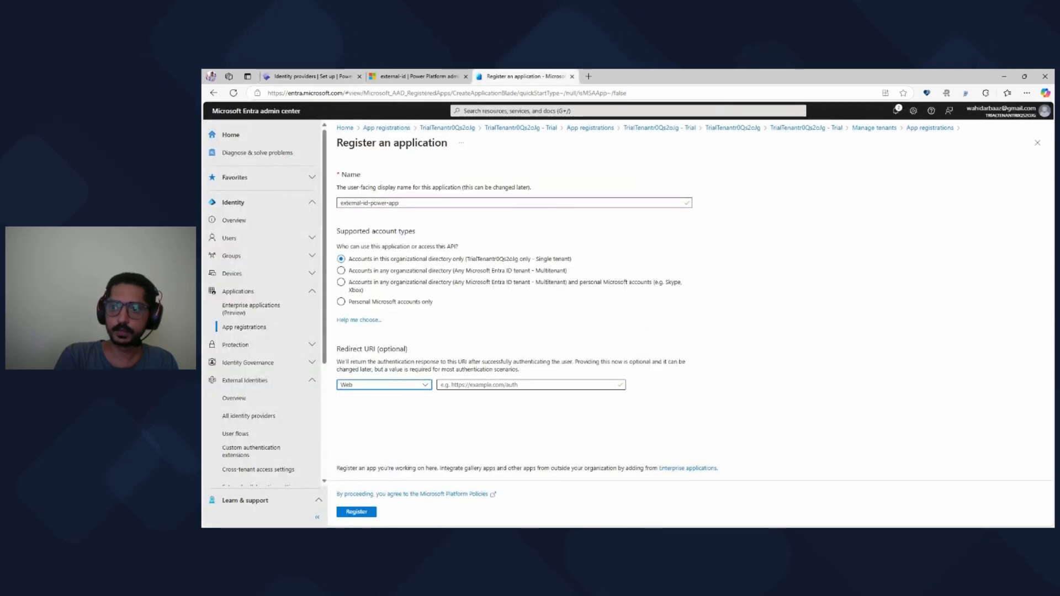
{"action": "type", "text": "https://external-id.powerappsportals.com/signin-openid_2"}
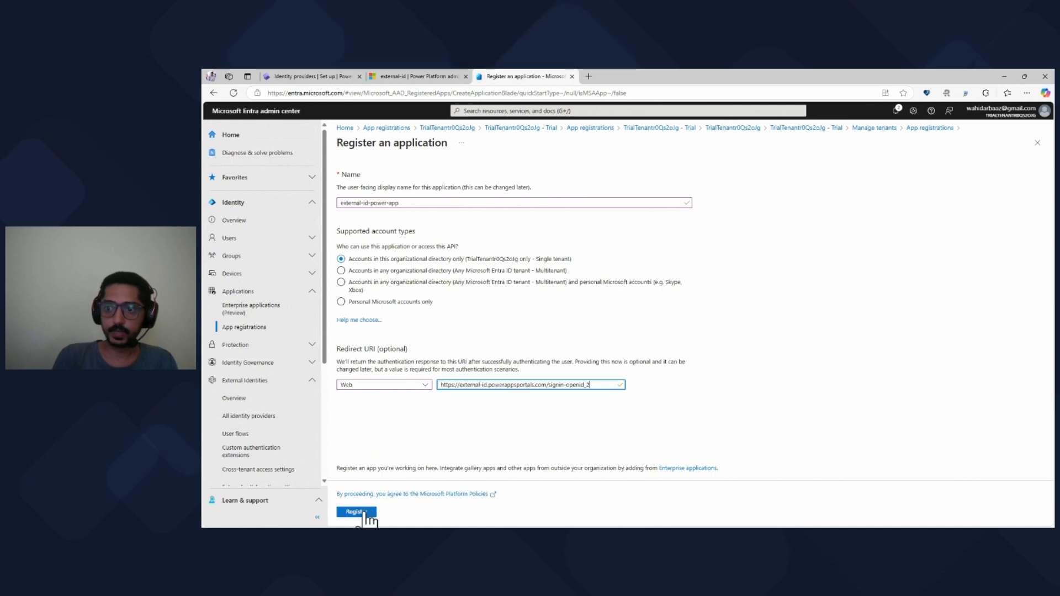
{"action": "left_click", "coordinate": [354, 511]}
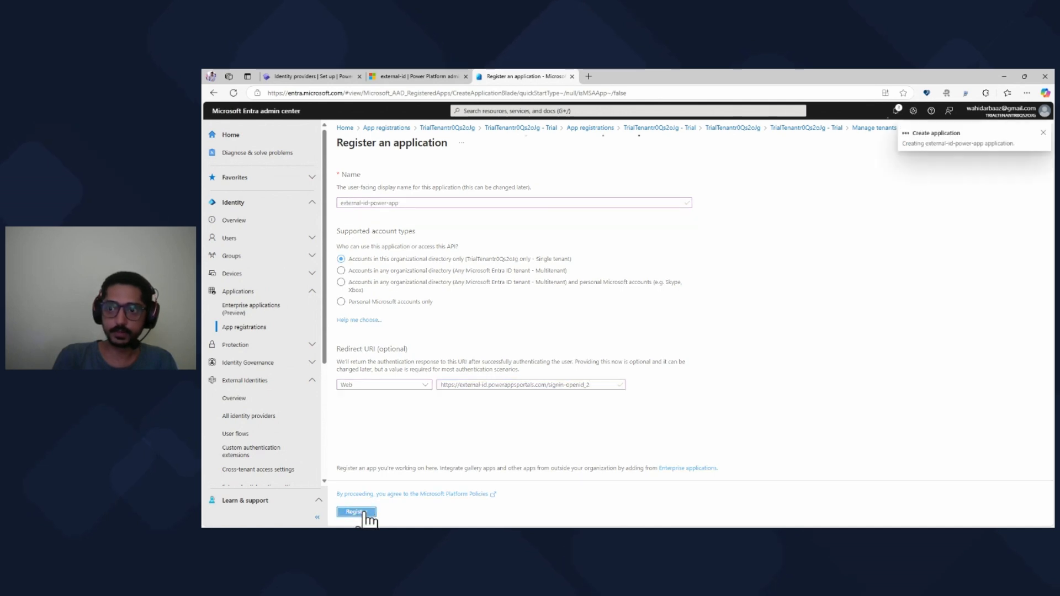
{"action": "left_click", "coordinate": [356, 511]}
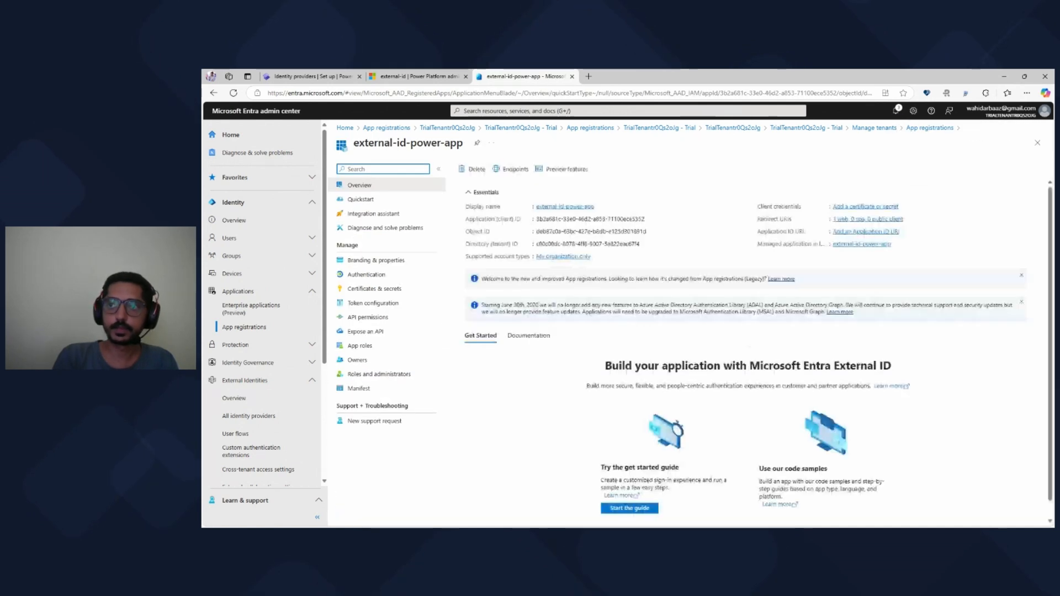
Enable access tokens and ID tokens for implicit/hybrid flows in Authentication and save
{"action": "left_click", "coordinate": [367, 274]}
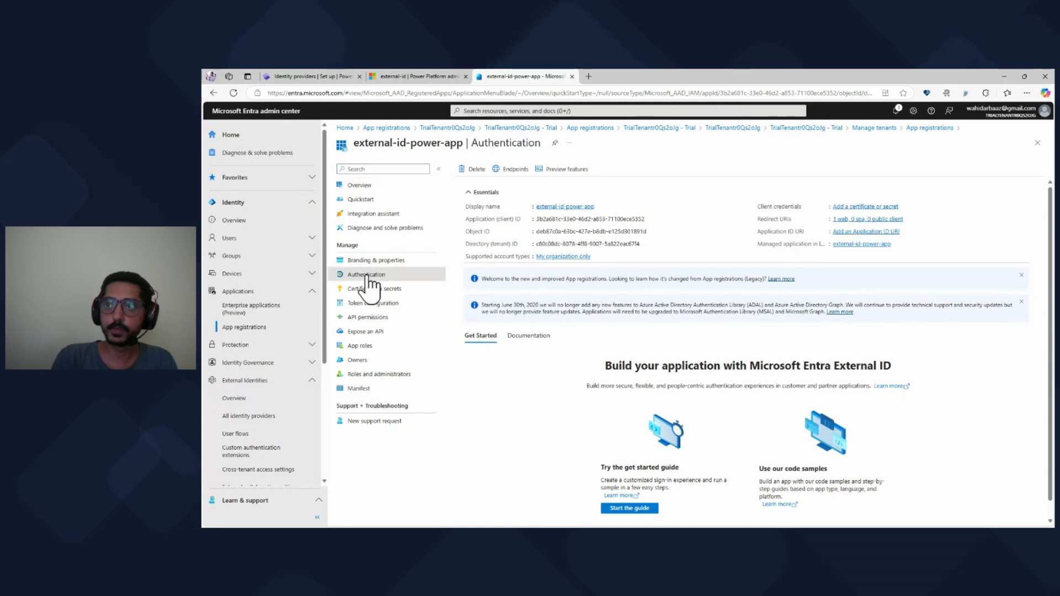
{"action": "left_click", "coordinate": [366, 274]}
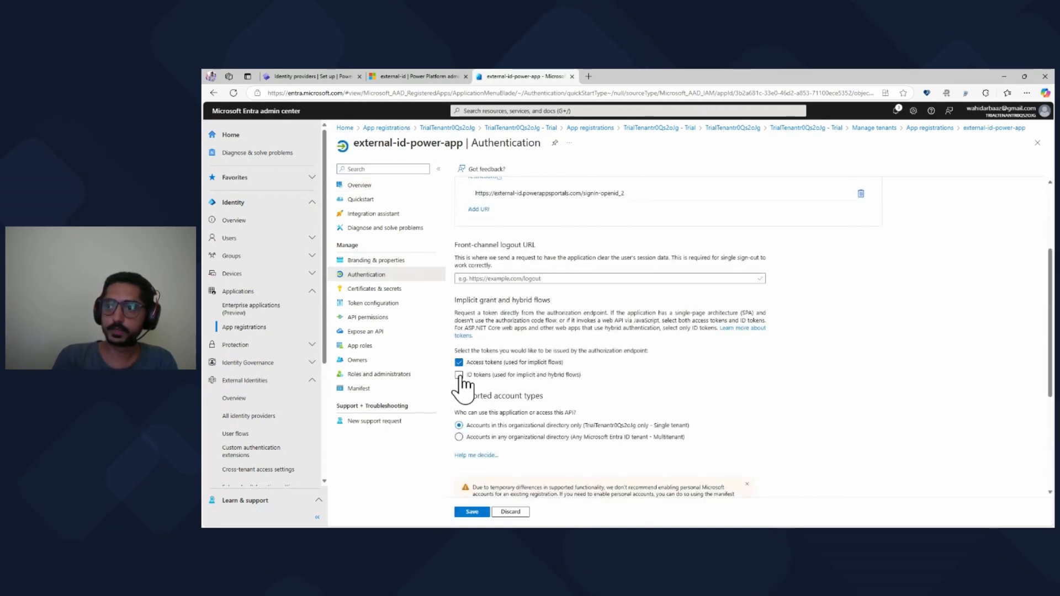
{"action": "left_click", "coordinate": [460, 375]}
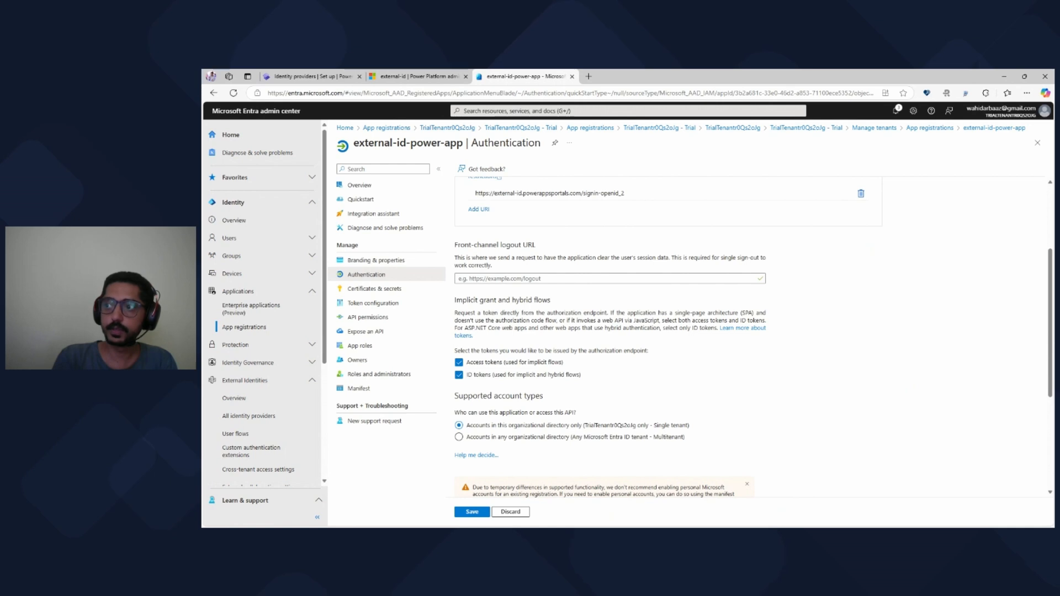
{"action": "scroll", "scroll_direction": "down", "scroll_amount": 3}
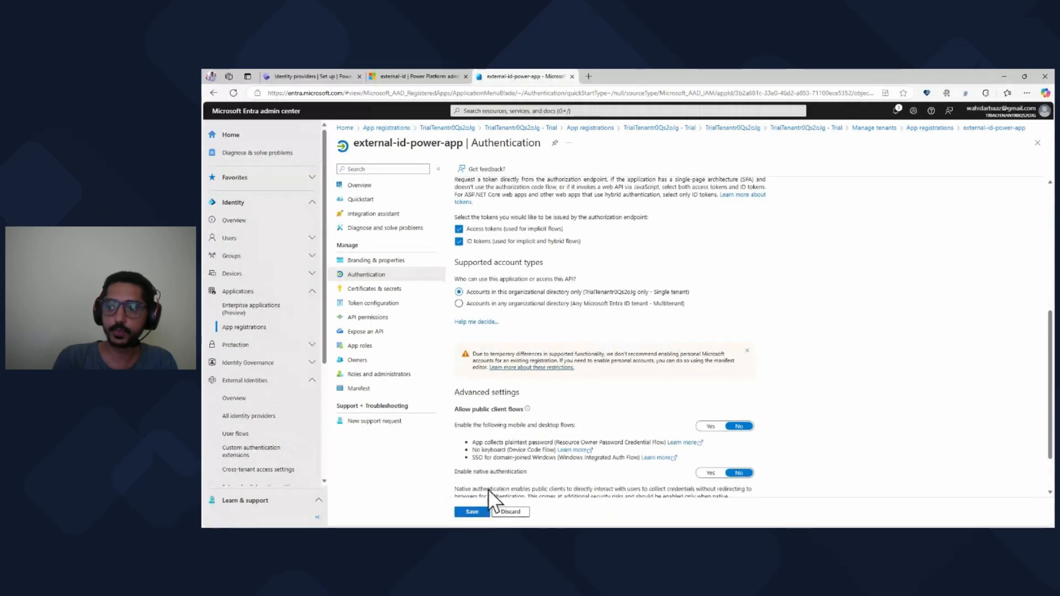
{"action": "left_click", "coordinate": [471, 511]}
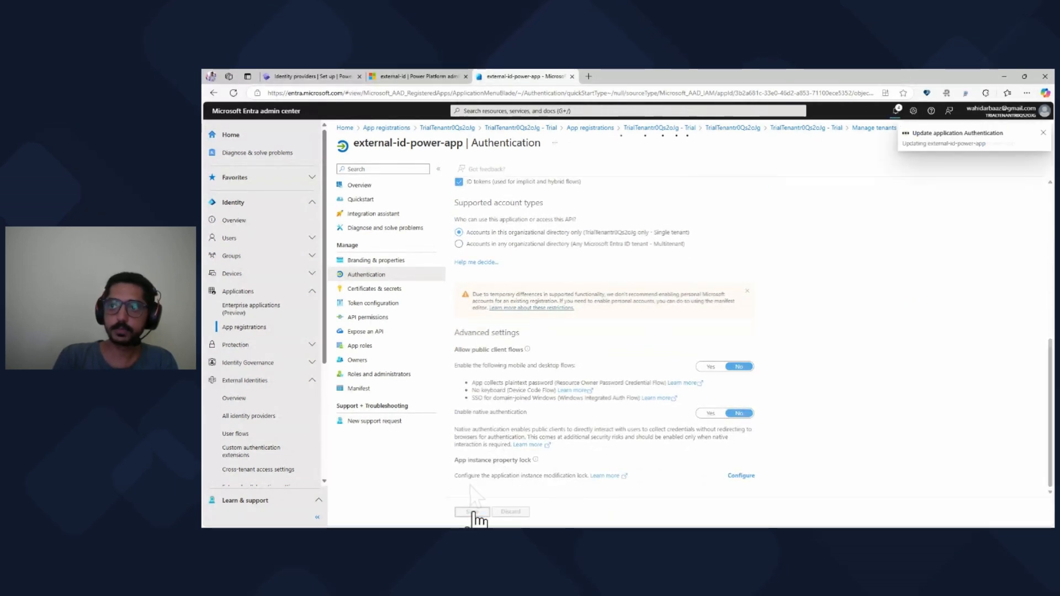
{"action": "left_click", "coordinate": [471, 512]}
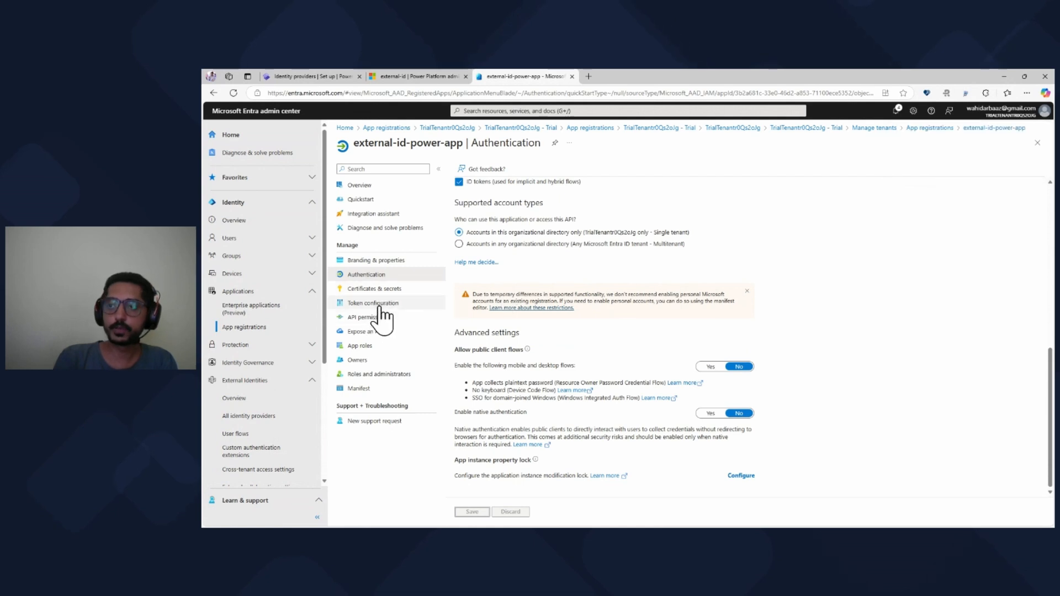
Grant and confirm tenant-wide admin consent for the app's Microsoft Graph User.Read permission
{"action": "left_click", "coordinate": [363, 316]}
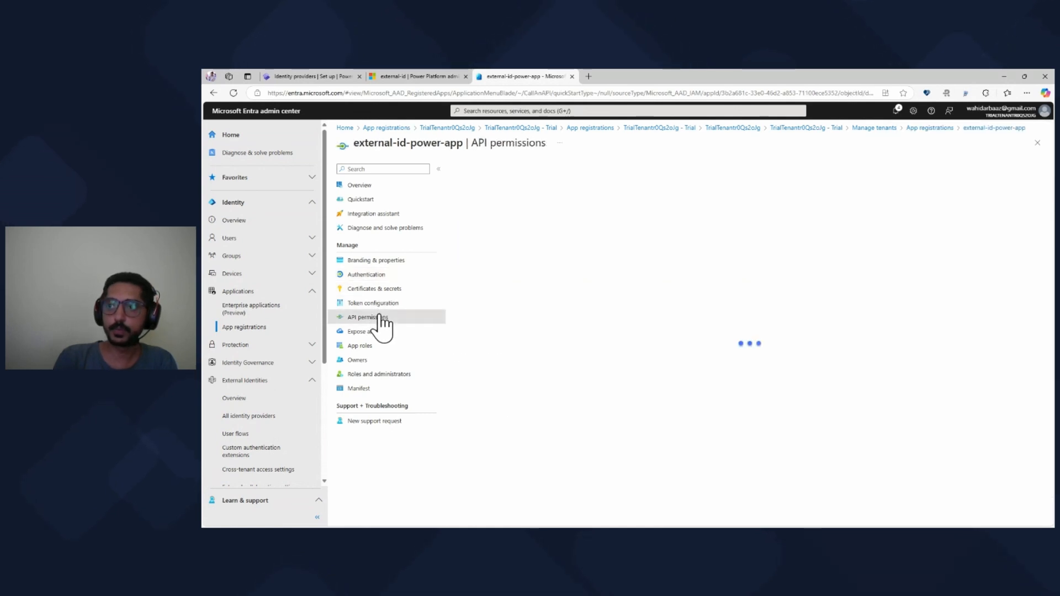
{"action": "left_click", "coordinate": [367, 317]}
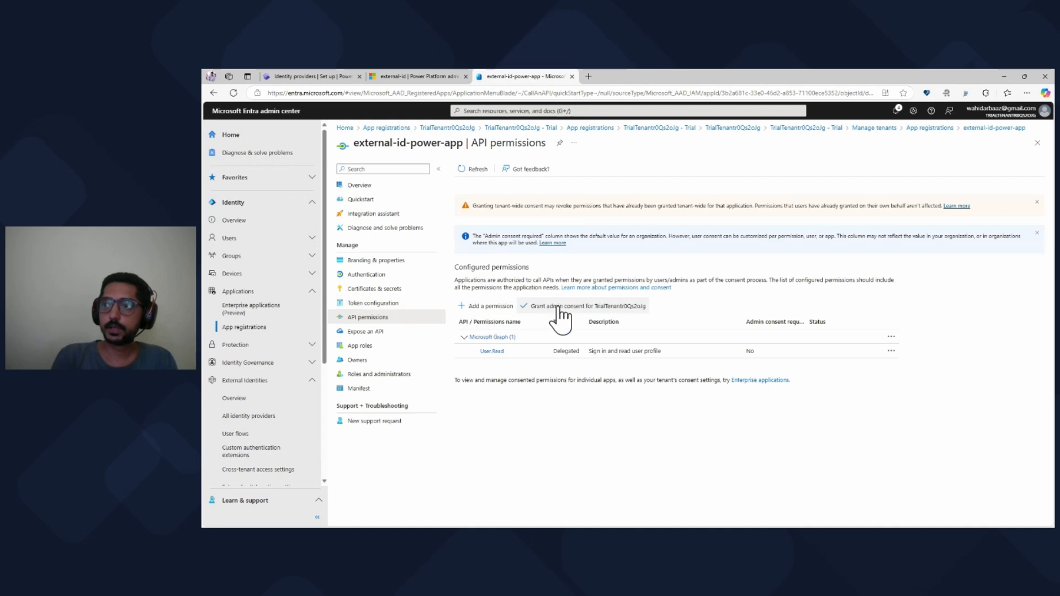
{"action": "left_click", "coordinate": [585, 306]}
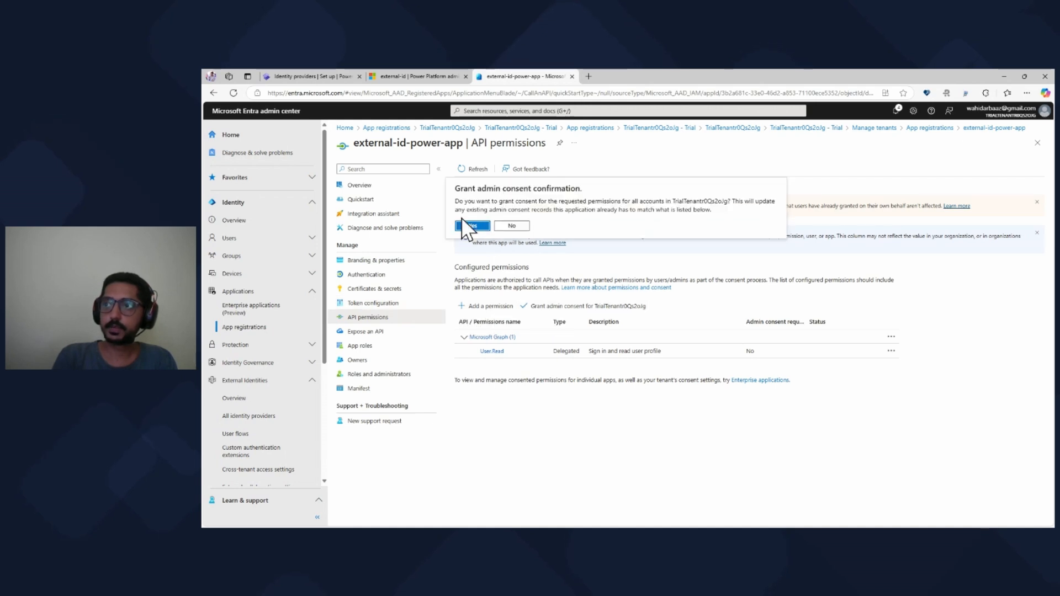
{"action": "left_click", "coordinate": [471, 225]}
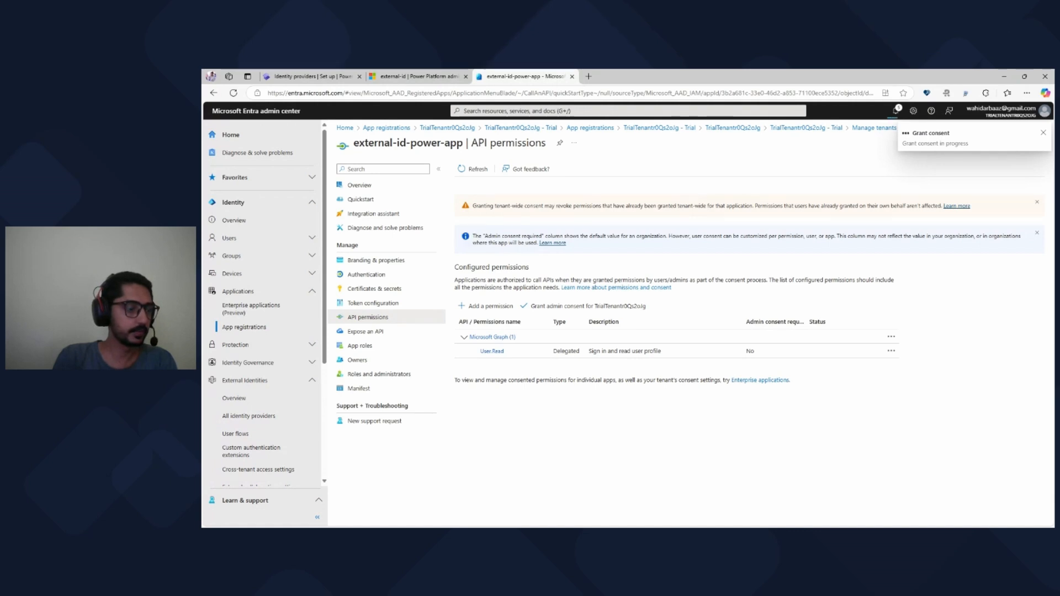
{"action": "left_click", "coordinate": [575, 306]}
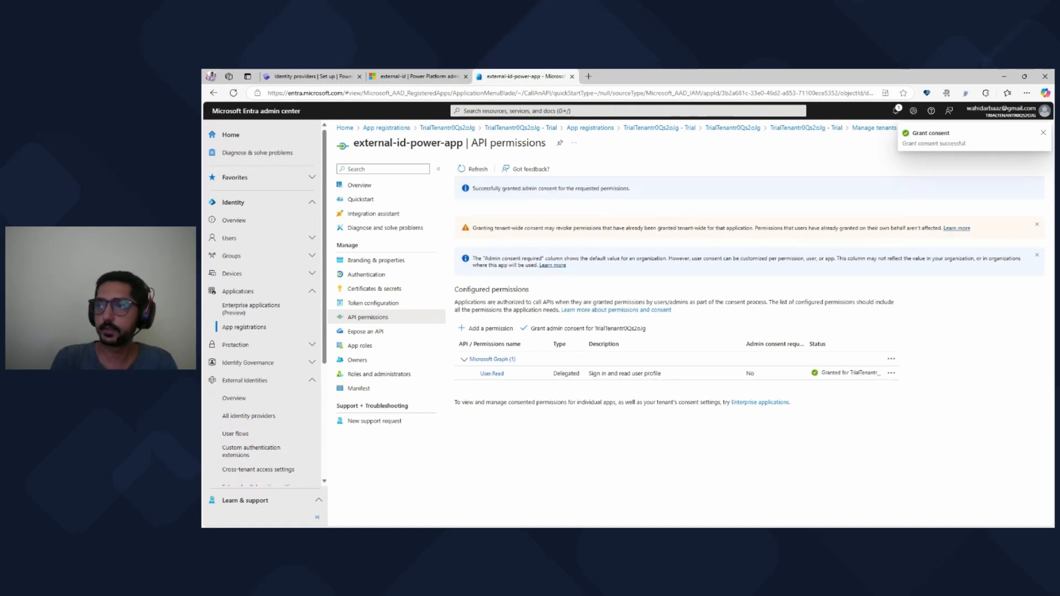
{"action": "mouse_move", "coordinate": [440, 200]}
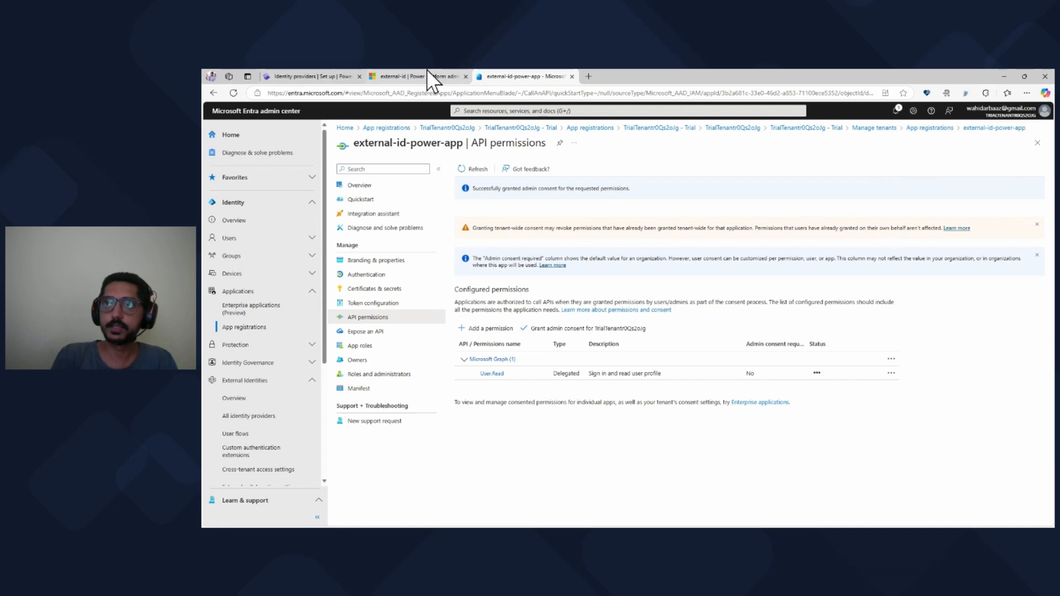
{"action": "left_click", "coordinate": [311, 76]}
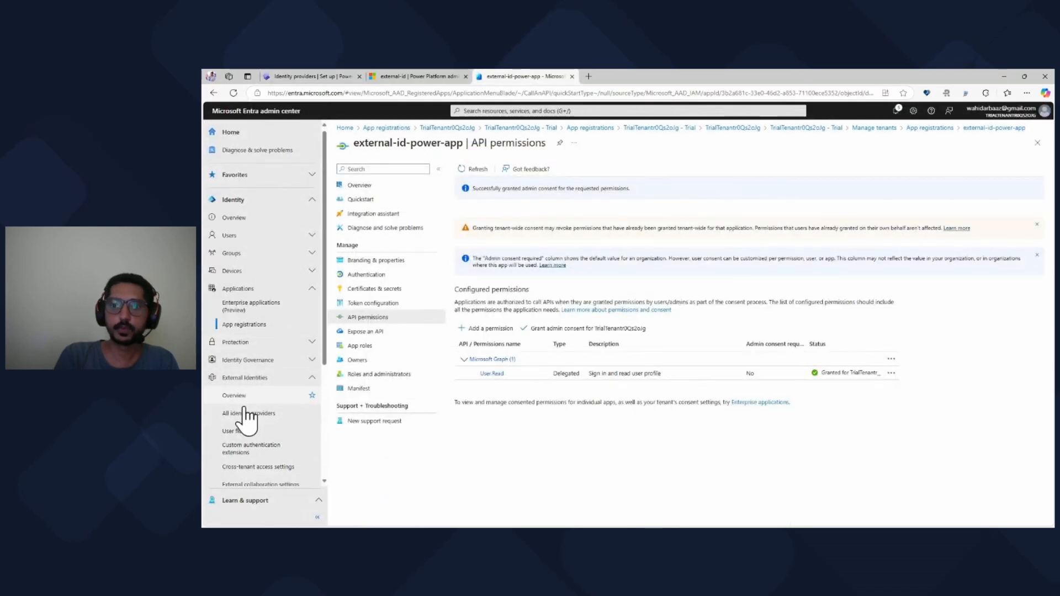
Create user flow external-id-power-userflow with Email with password accounts
{"action": "scroll", "scroll_direction": "down", "scroll_amount": 3}
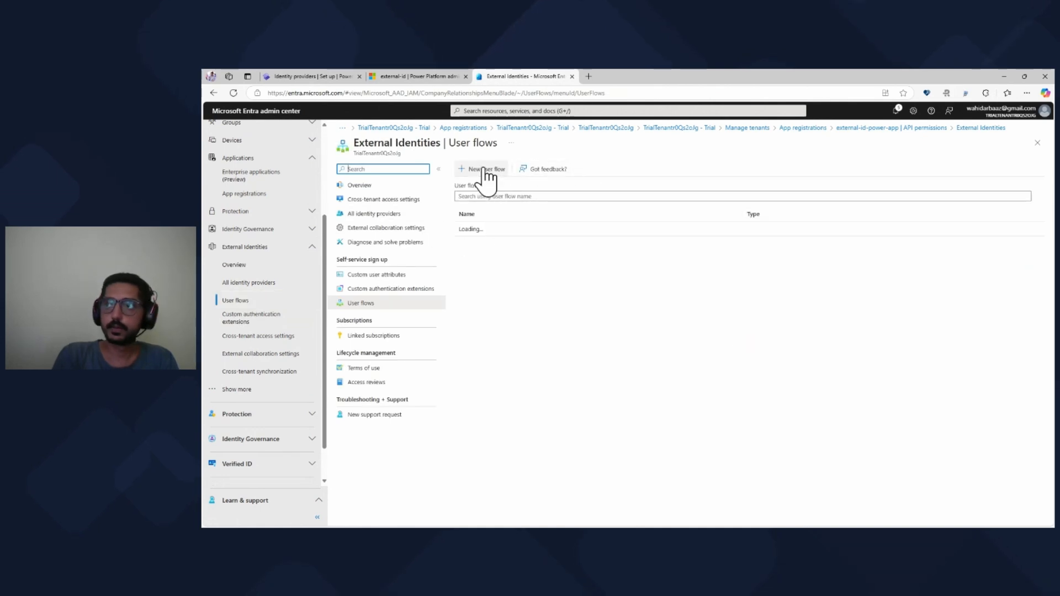
{"action": "mouse_move", "coordinate": [507, 251]}
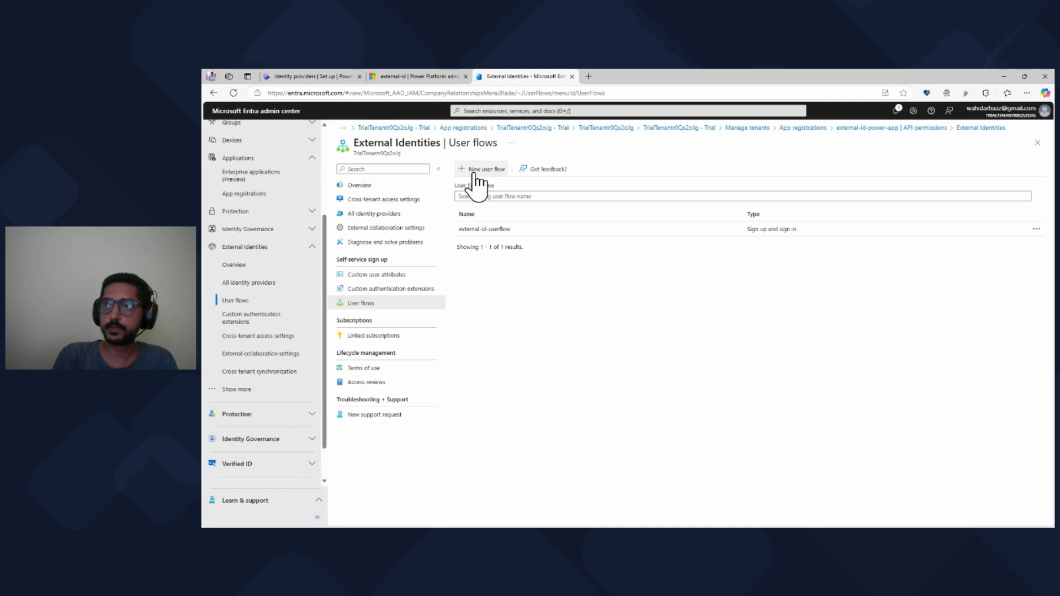
{"action": "left_click", "coordinate": [481, 168]}
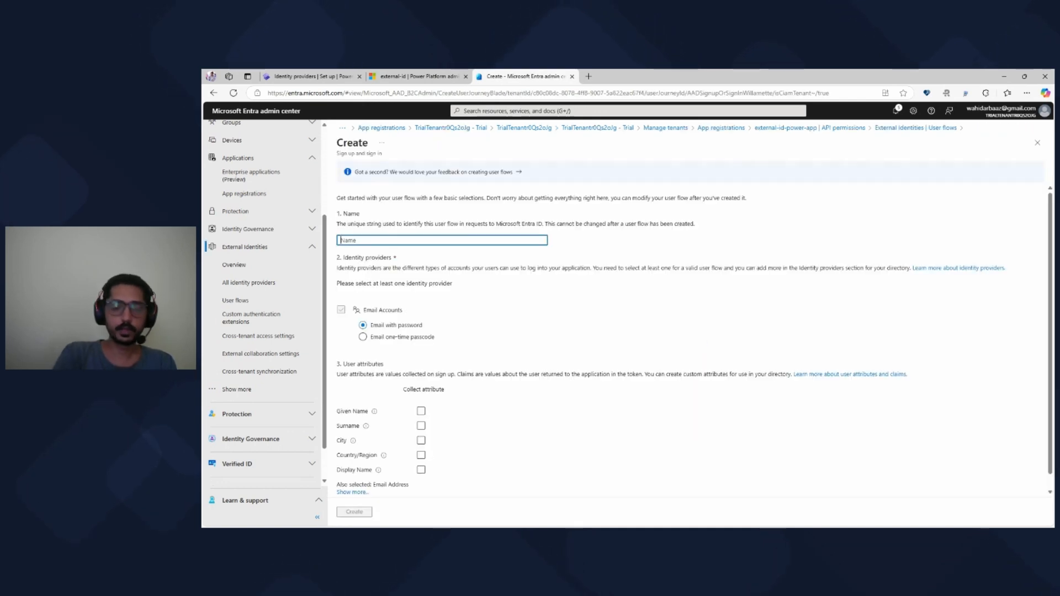
{"action": "type", "text": "external-id-power-user"}
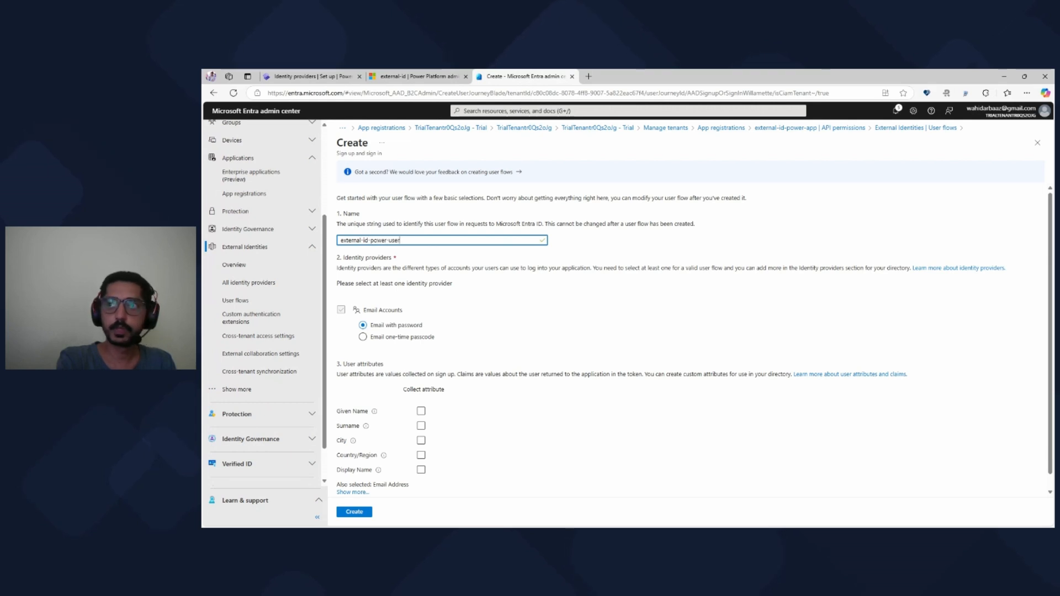
{"action": "type", "text": "flow"}
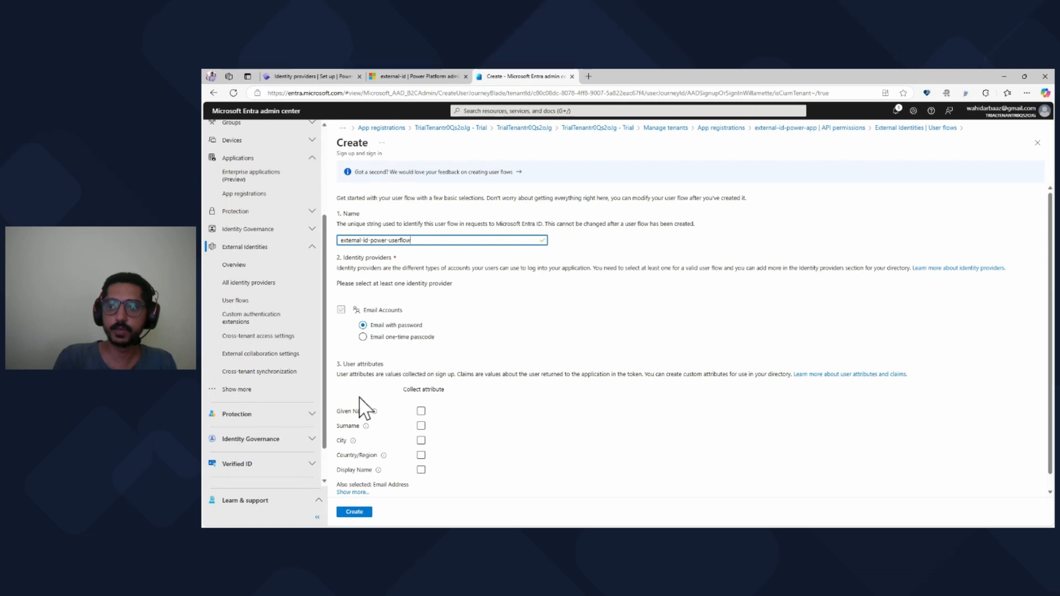
{"action": "scroll", "scroll_direction": "down", "scroll_amount": 3}
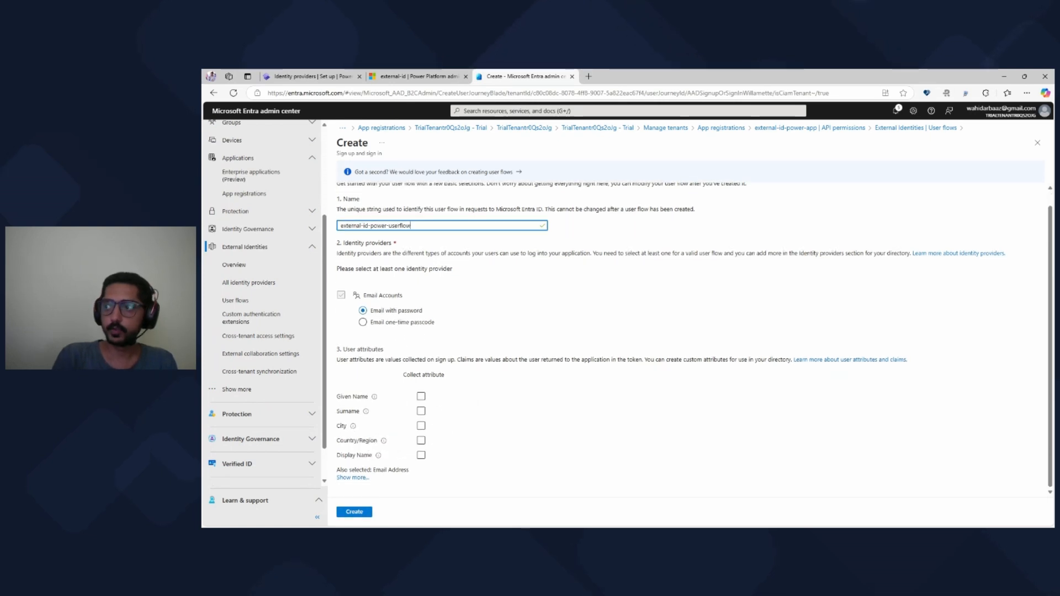
{"action": "left_click", "coordinate": [420, 441]}
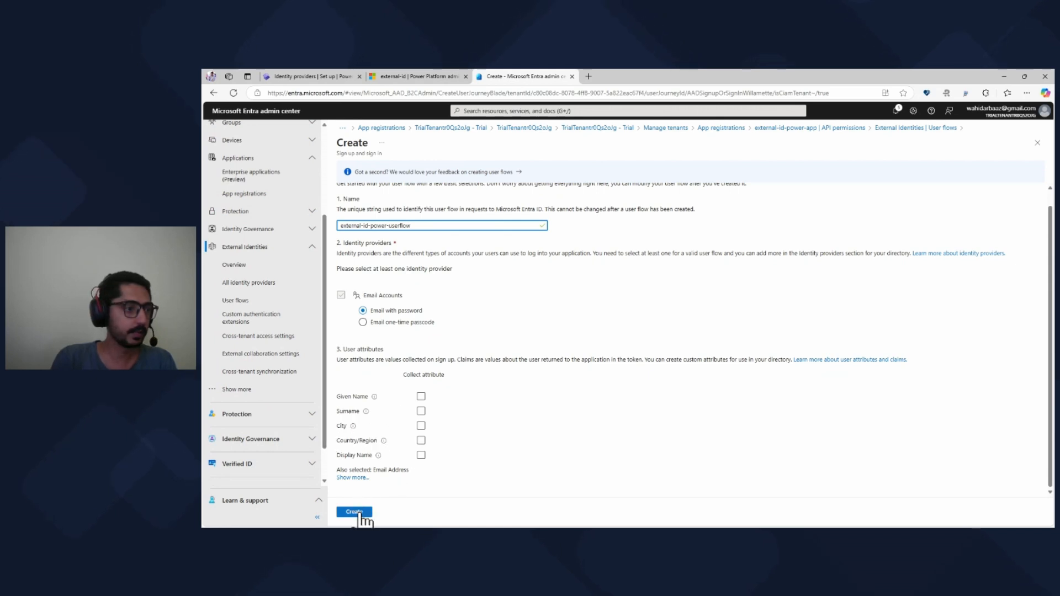
{"action": "left_click", "coordinate": [353, 511]}
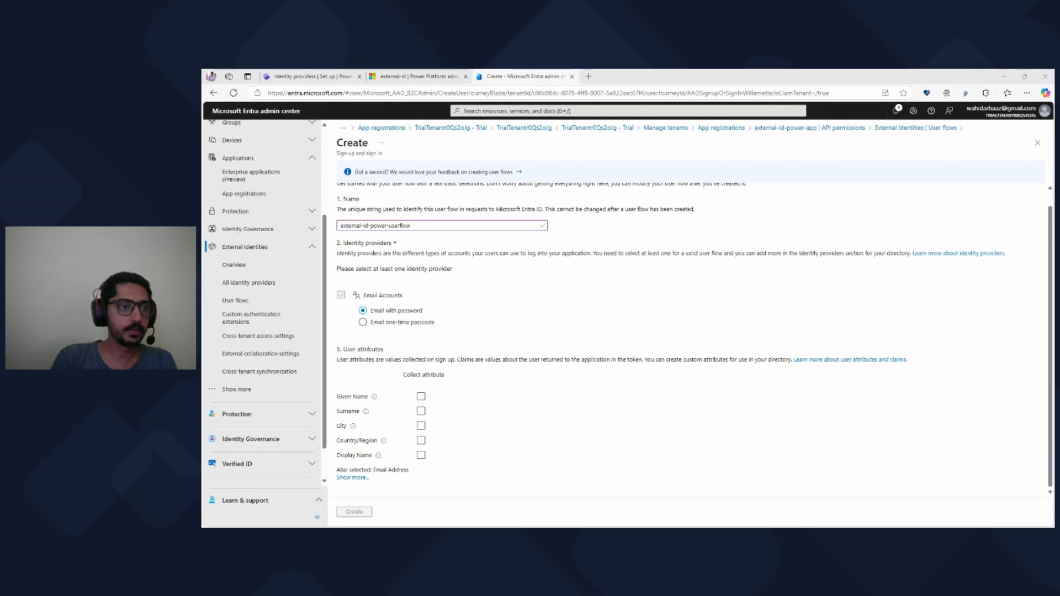
{"action": "left_click", "coordinate": [354, 512]}
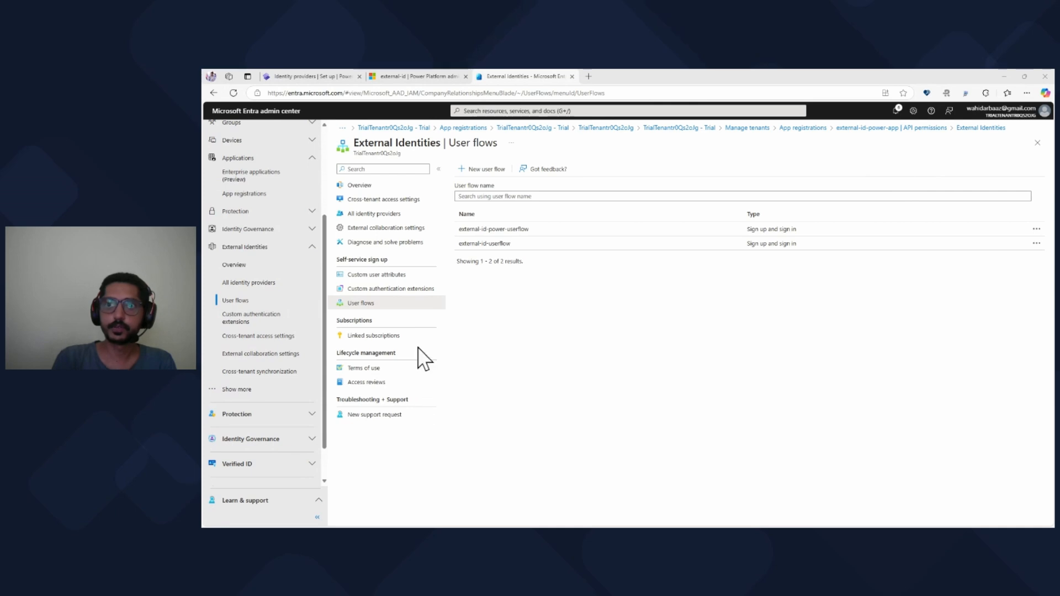
{"action": "mouse_move", "coordinate": [234, 264]}
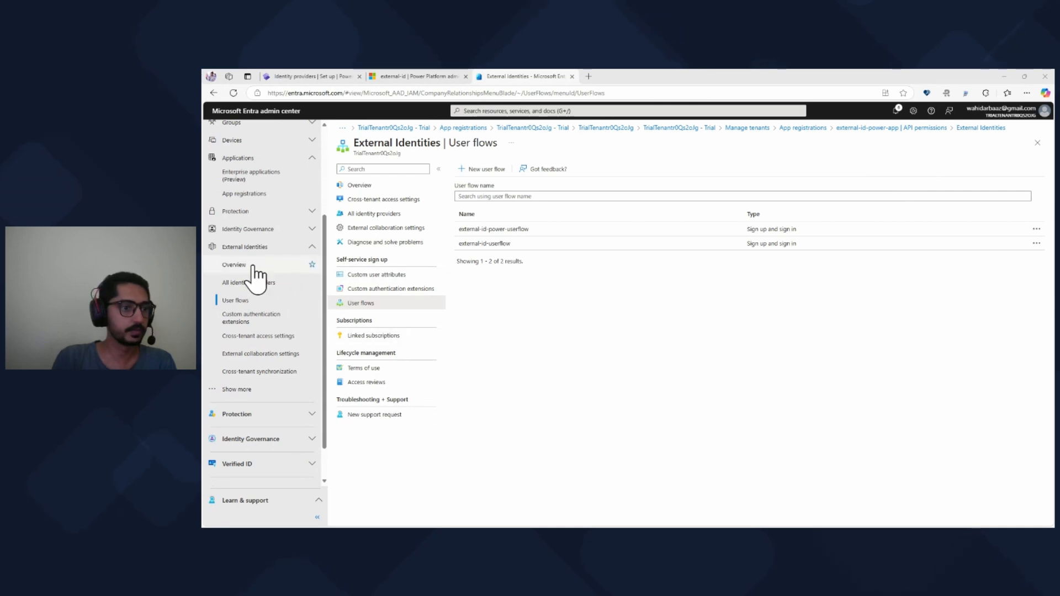
Revisit the external-id-power-app registration, then return to the user flows list
{"action": "left_click", "coordinate": [244, 193]}
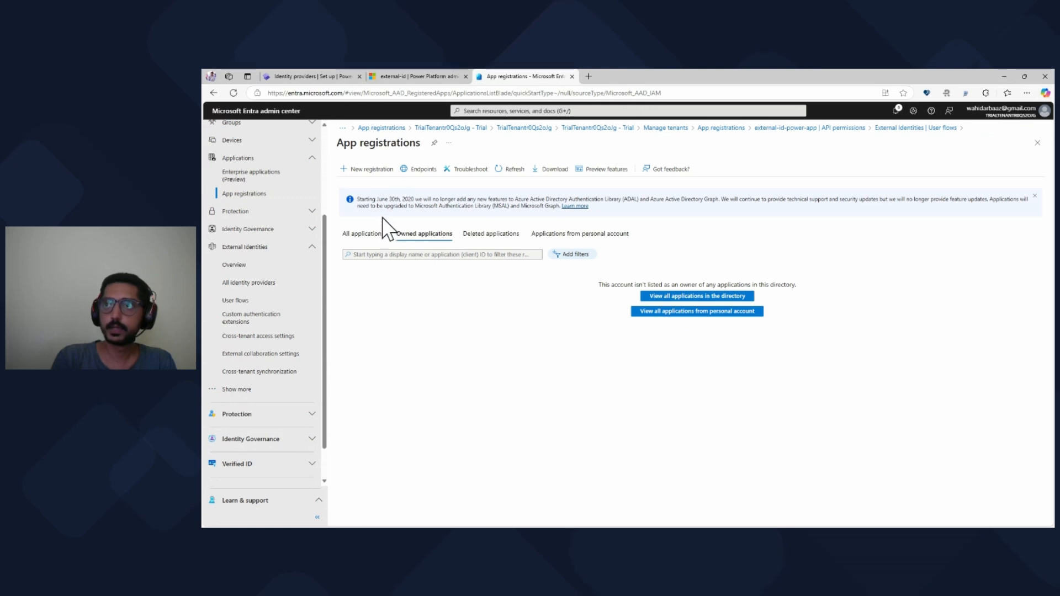
{"action": "left_click", "coordinate": [363, 233]}
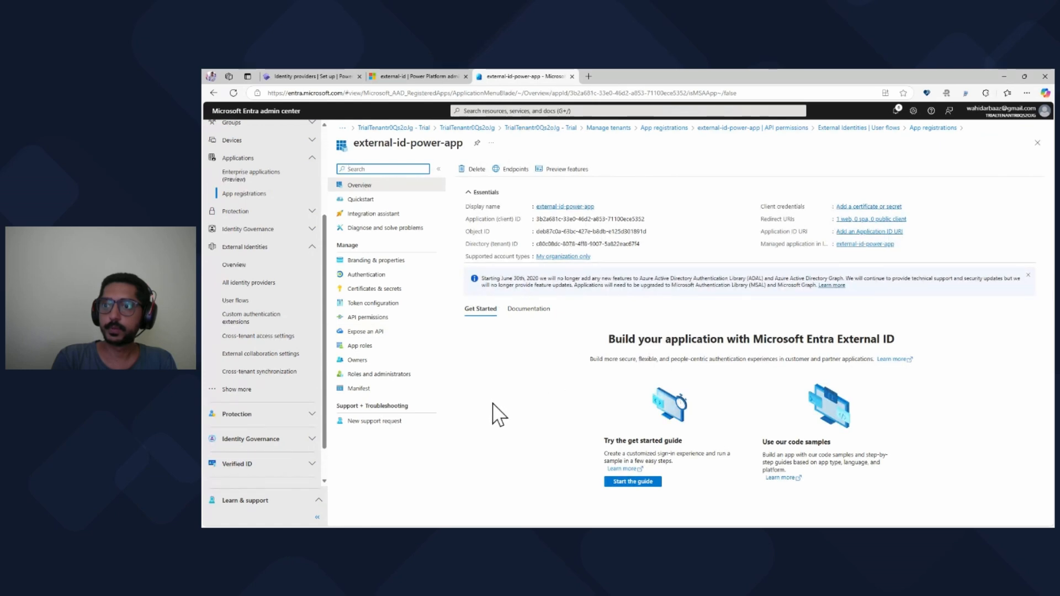
{"action": "mouse_move", "coordinate": [371, 255]}
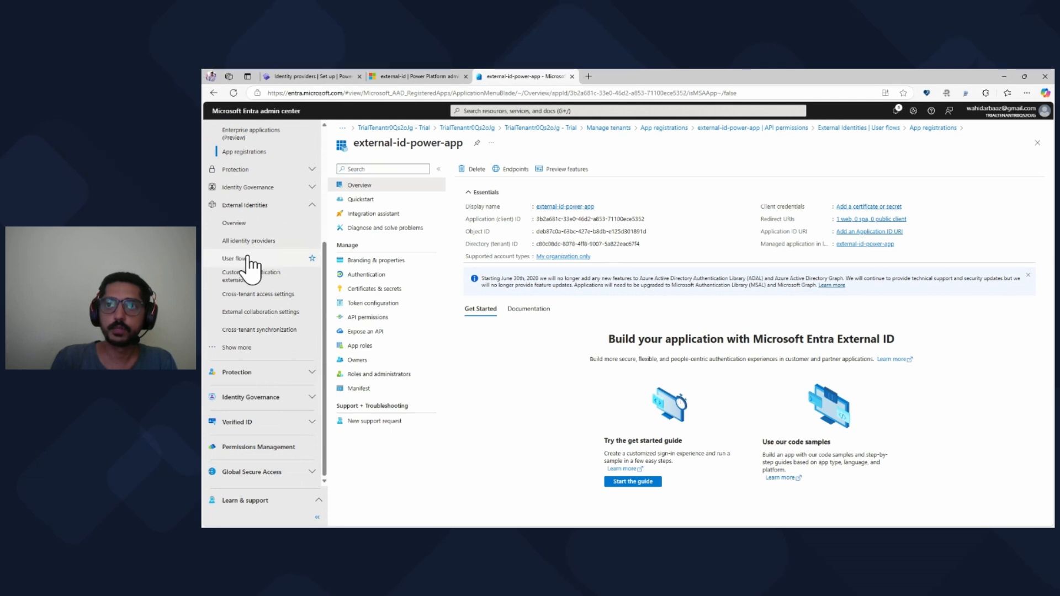
{"action": "left_click", "coordinate": [235, 258]}
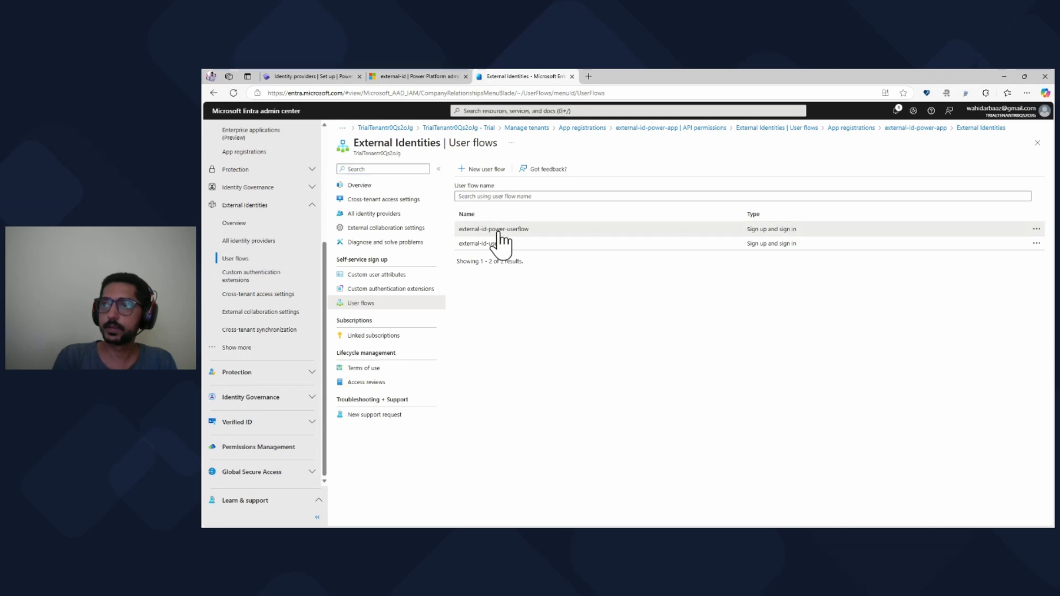
Add external-id-power-app to the external-id-power-userflow user flow's Applications
{"action": "left_click", "coordinate": [494, 229]}
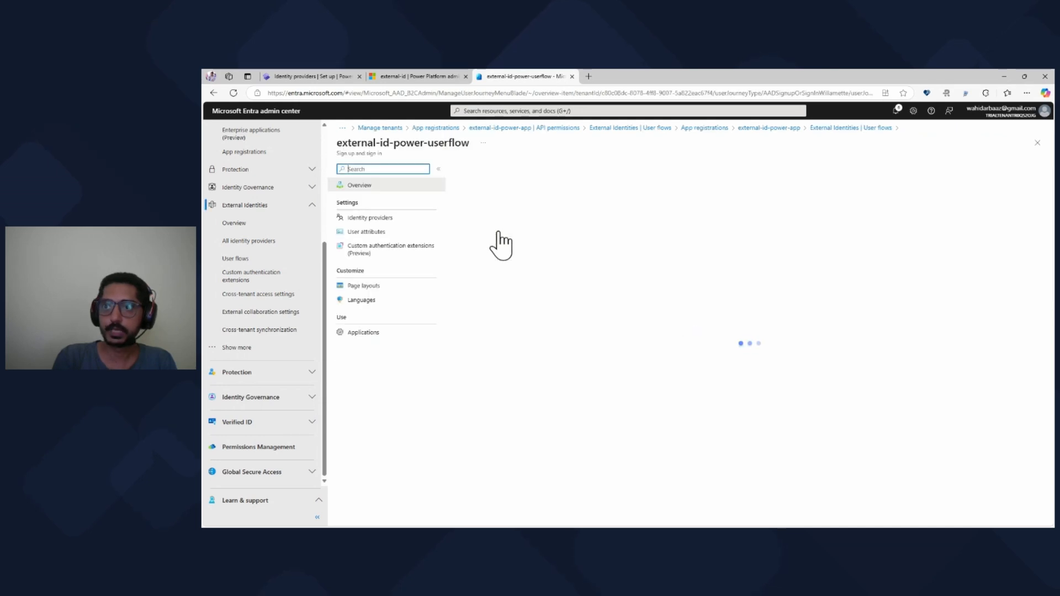
{"action": "left_click", "coordinate": [363, 332]}
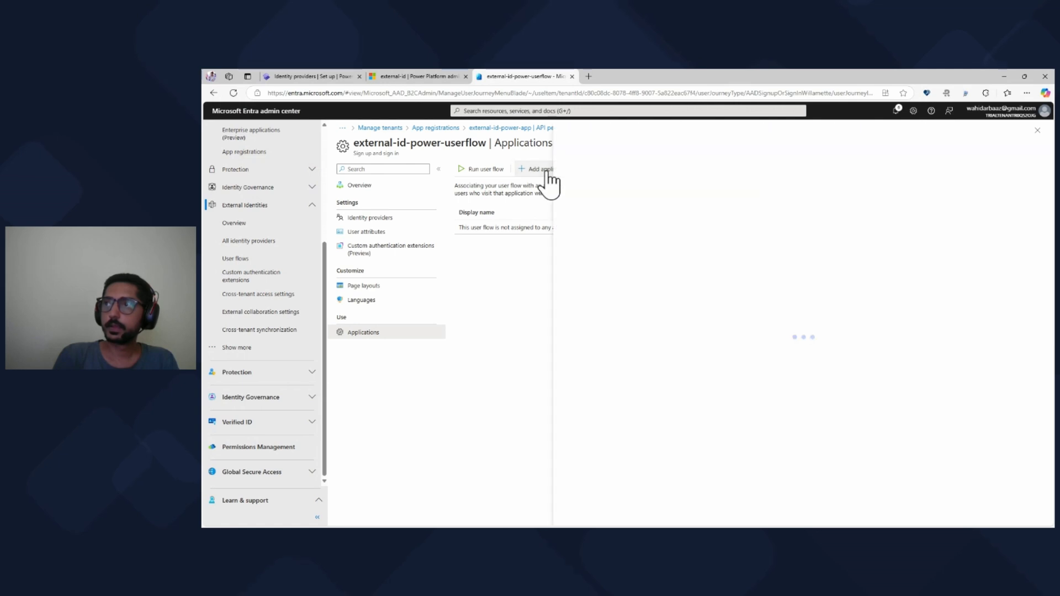
{"action": "left_click", "coordinate": [535, 167]}
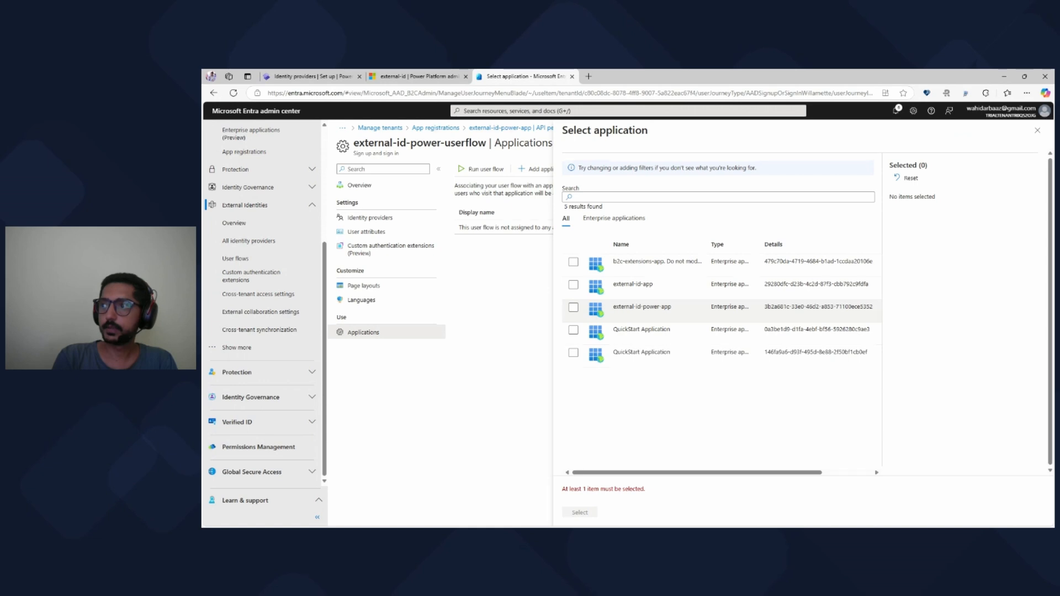
{"action": "left_click", "coordinate": [573, 307]}
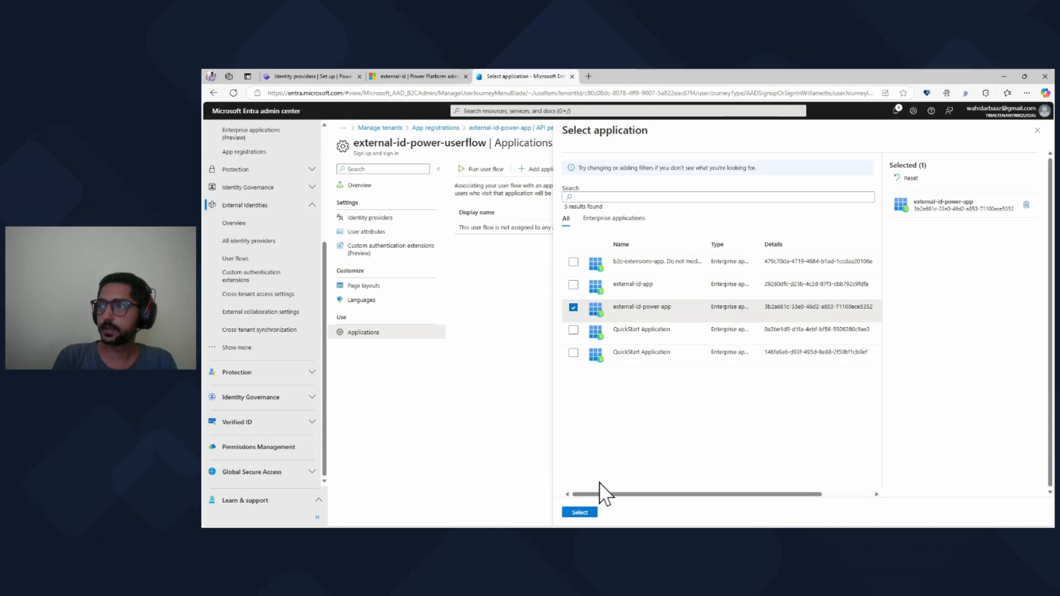
{"action": "left_click", "coordinate": [579, 511]}
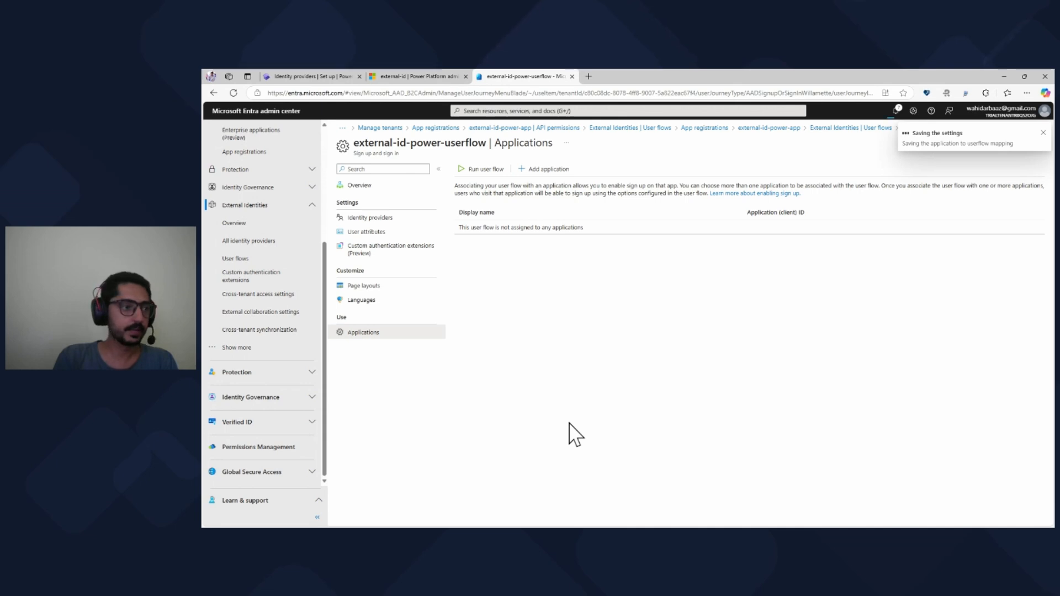
{"action": "mouse_move", "coordinate": [580, 424]}
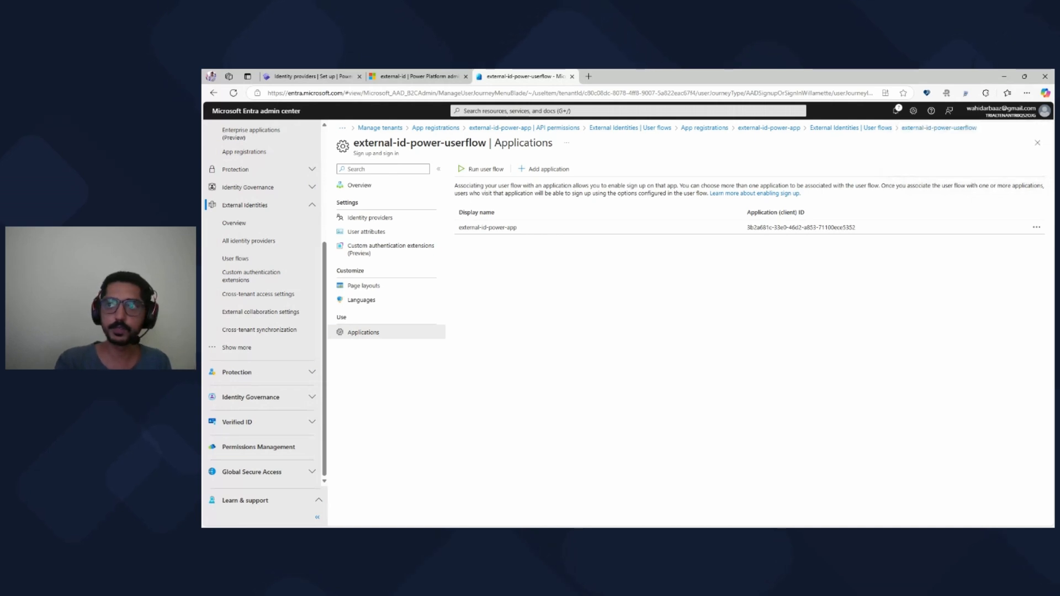
{"action": "mouse_move", "coordinate": [545, 320]}
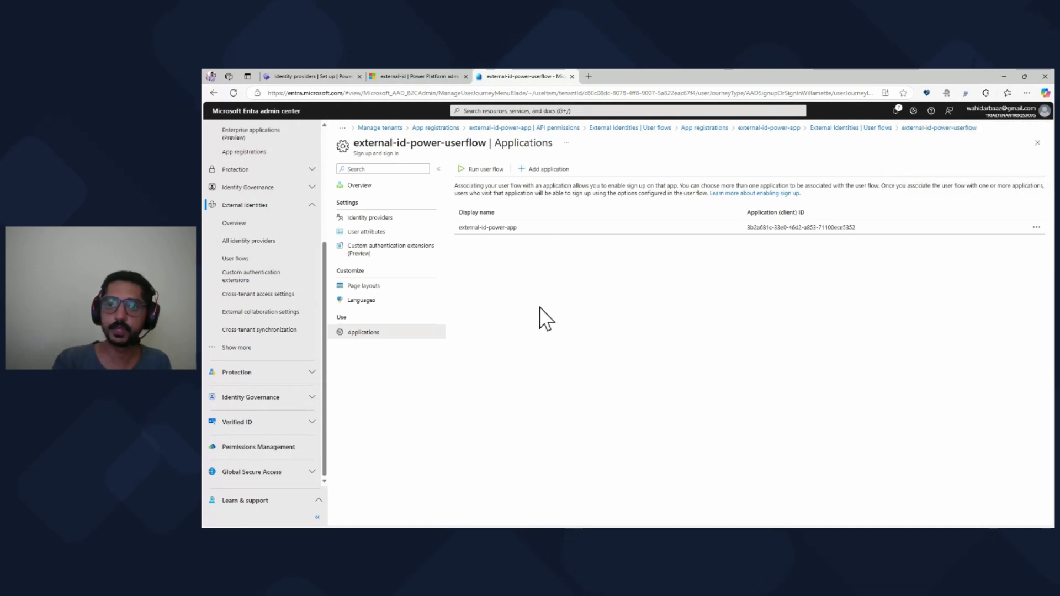
{"action": "mouse_move", "coordinate": [419, 271]}
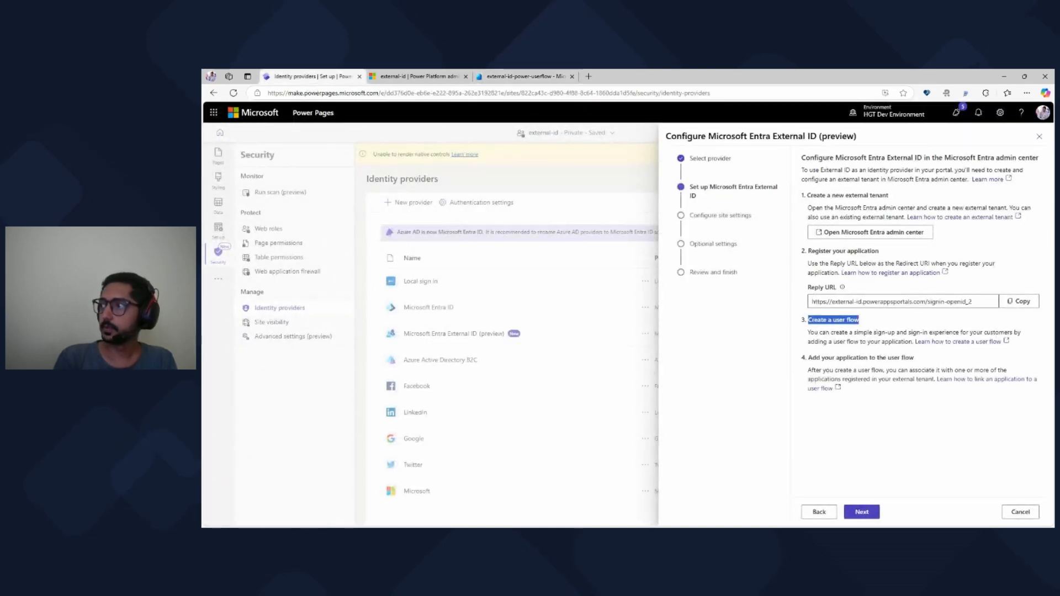
{"action": "mouse_move", "coordinate": [872, 331]}
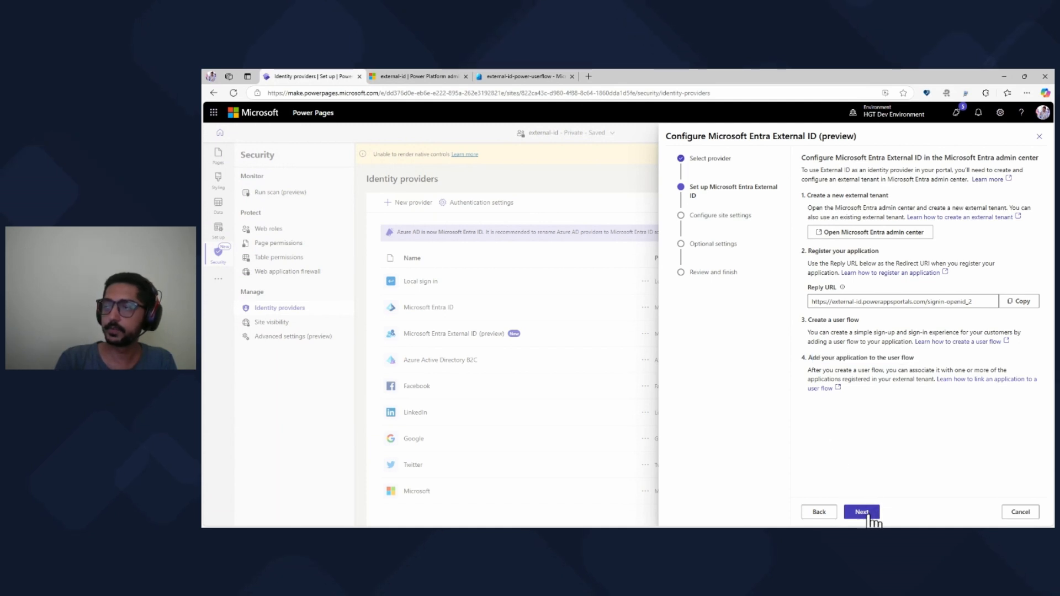
Advance the External ID wizard to the Configure site settings step
{"action": "left_click", "coordinate": [861, 511]}
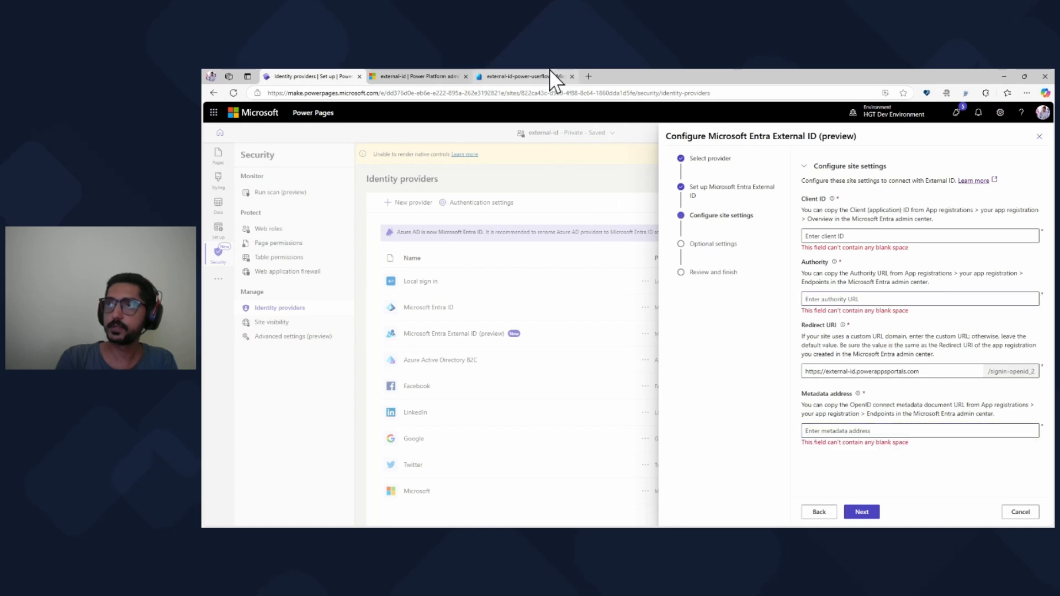
In Entra admin center, locate external-id-power-app under App registrations > All applications
{"action": "left_click", "coordinate": [525, 76]}
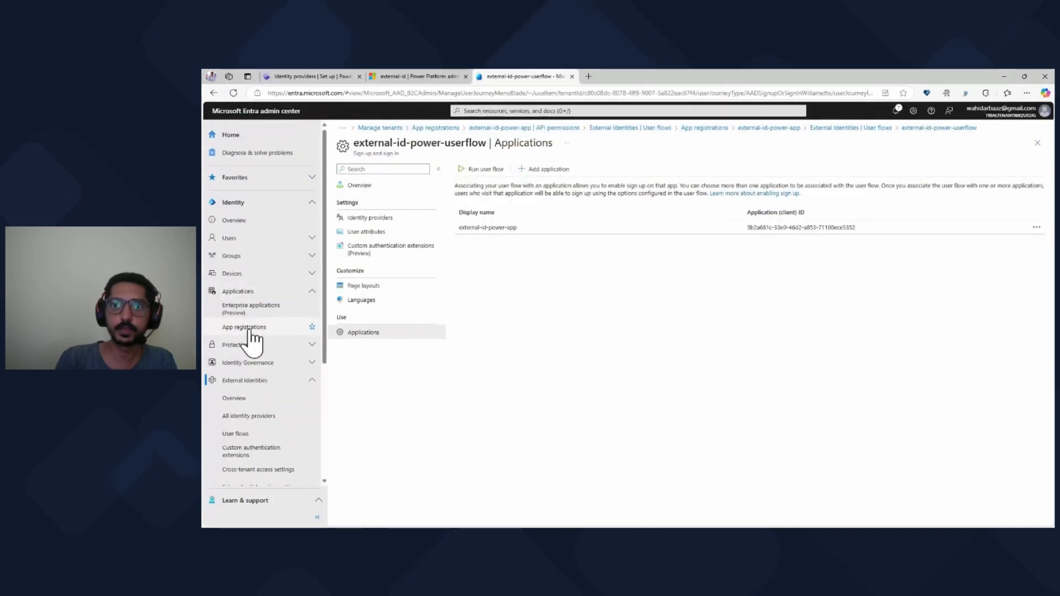
{"action": "left_click", "coordinate": [244, 327]}
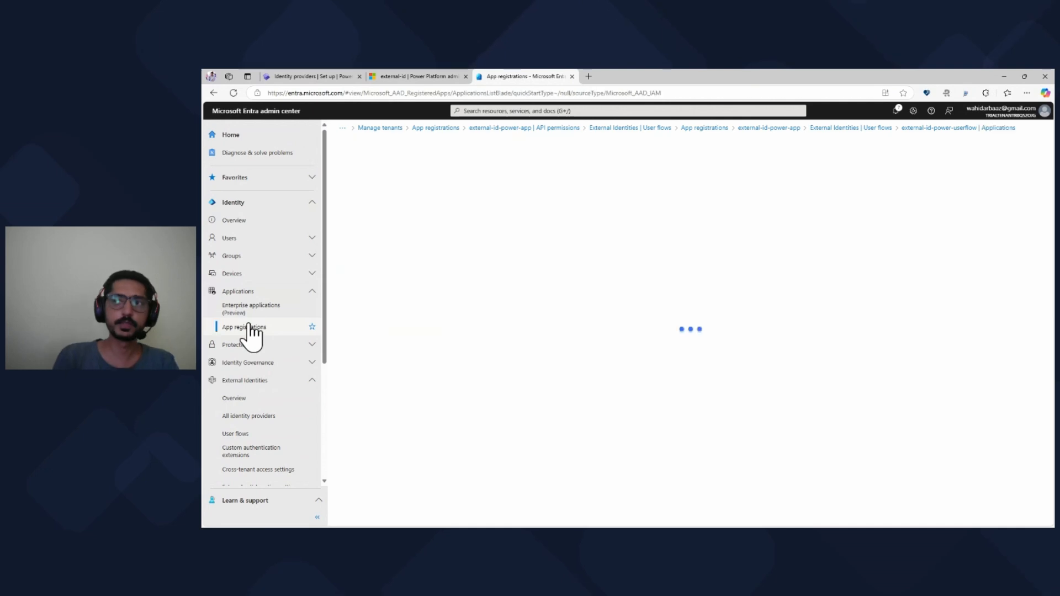
{"action": "left_click", "coordinate": [244, 327]}
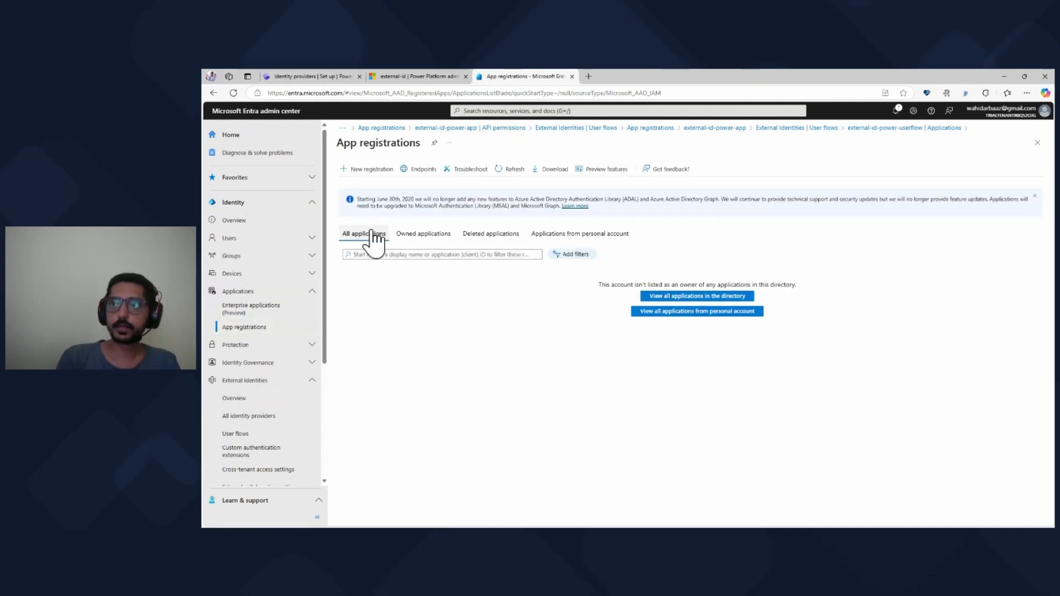
{"action": "left_click", "coordinate": [696, 296]}
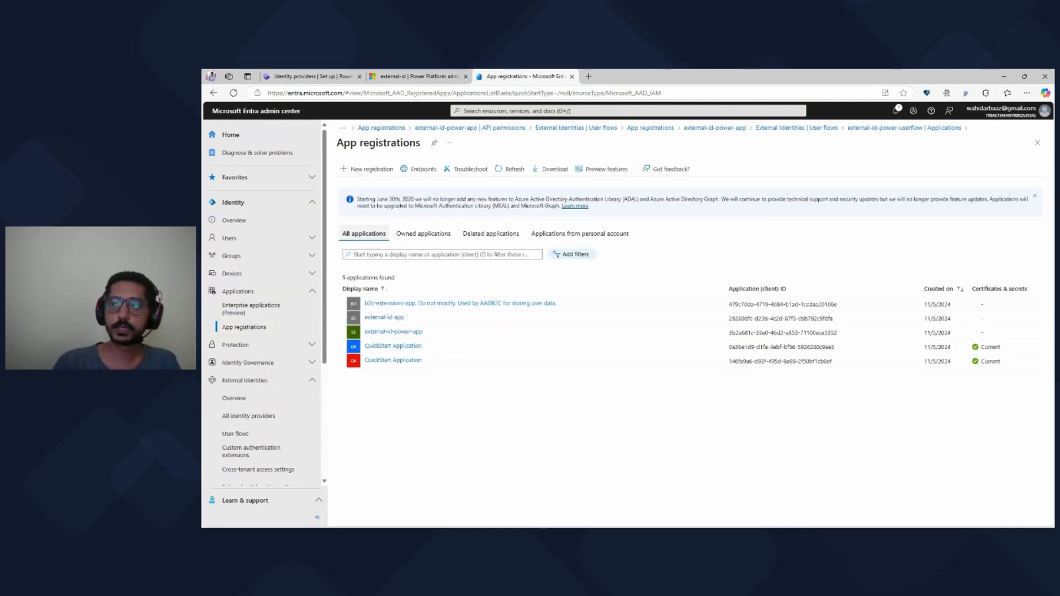
{"action": "mouse_move", "coordinate": [393, 332]}
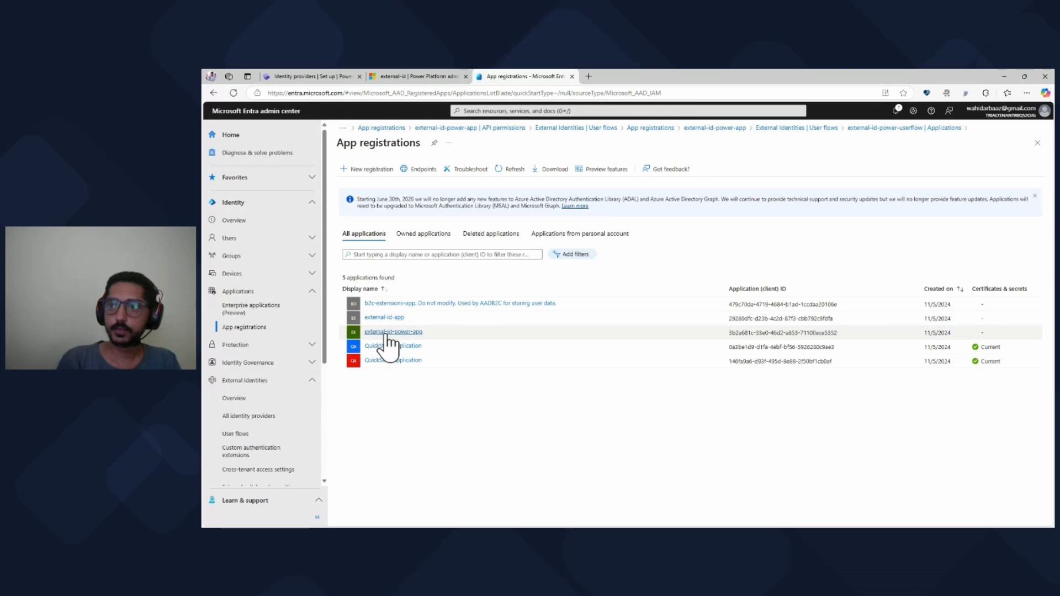
{"action": "left_click", "coordinate": [393, 332]}
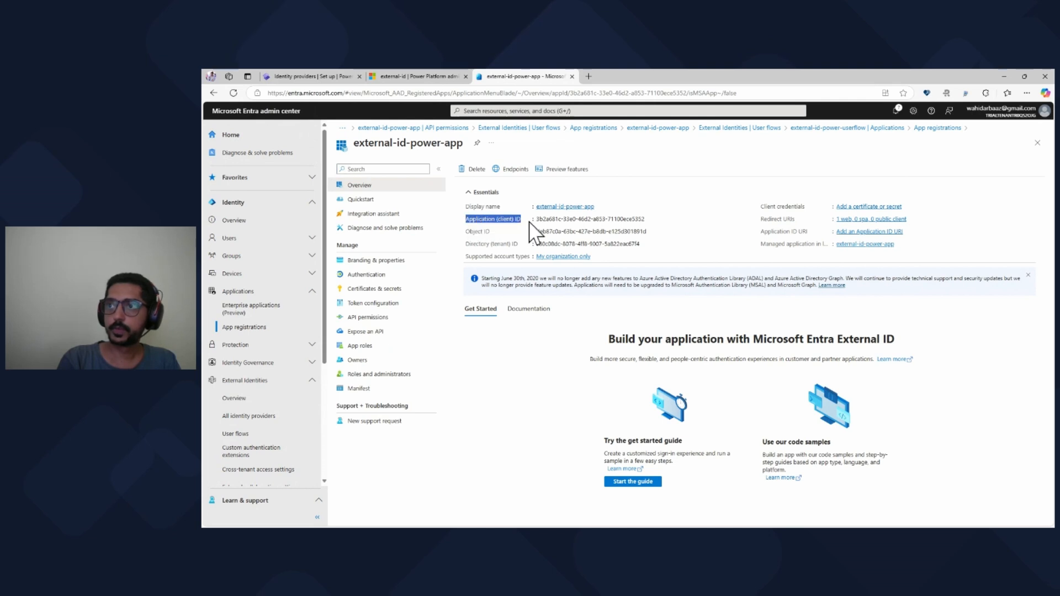
Copy the app's Application (client) ID and its Authority URL from the Endpoints list
{"action": "left_click", "coordinate": [649, 219]}
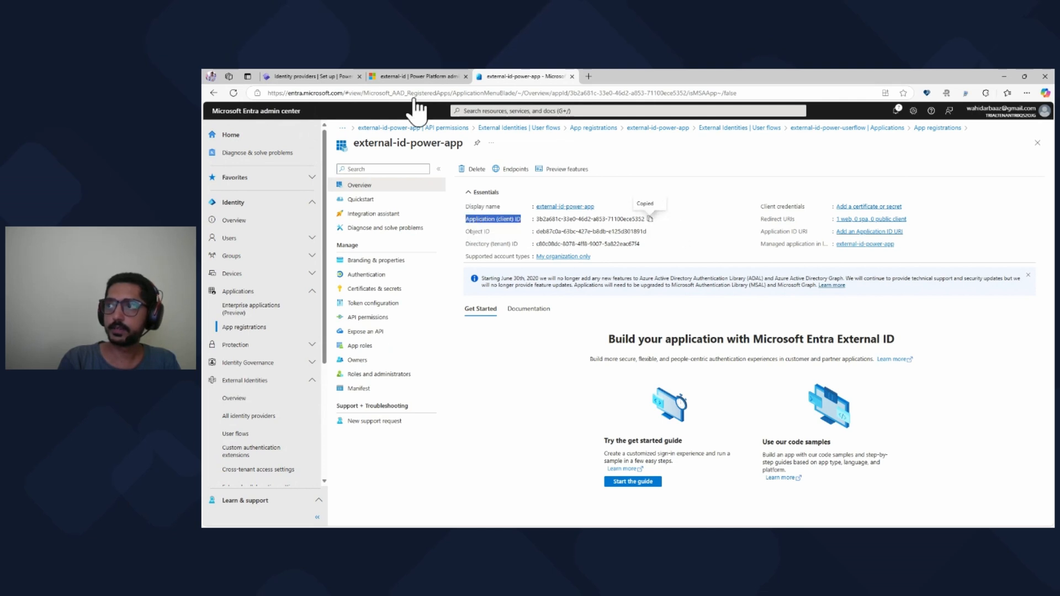
{"action": "left_click", "coordinate": [312, 76]}
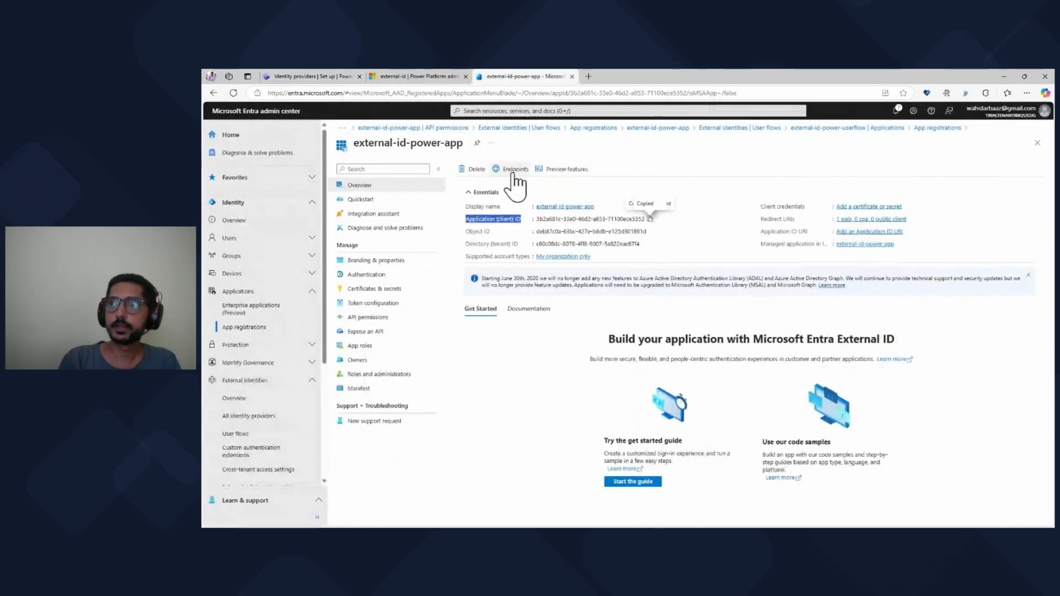
{"action": "left_click", "coordinate": [515, 169]}
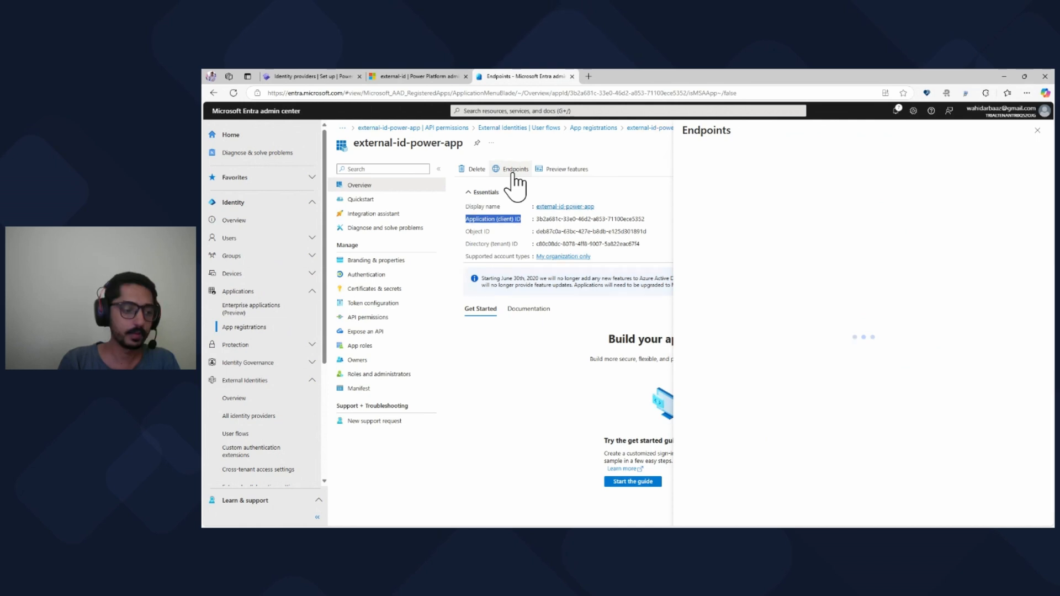
{"action": "left_click", "coordinate": [516, 169]}
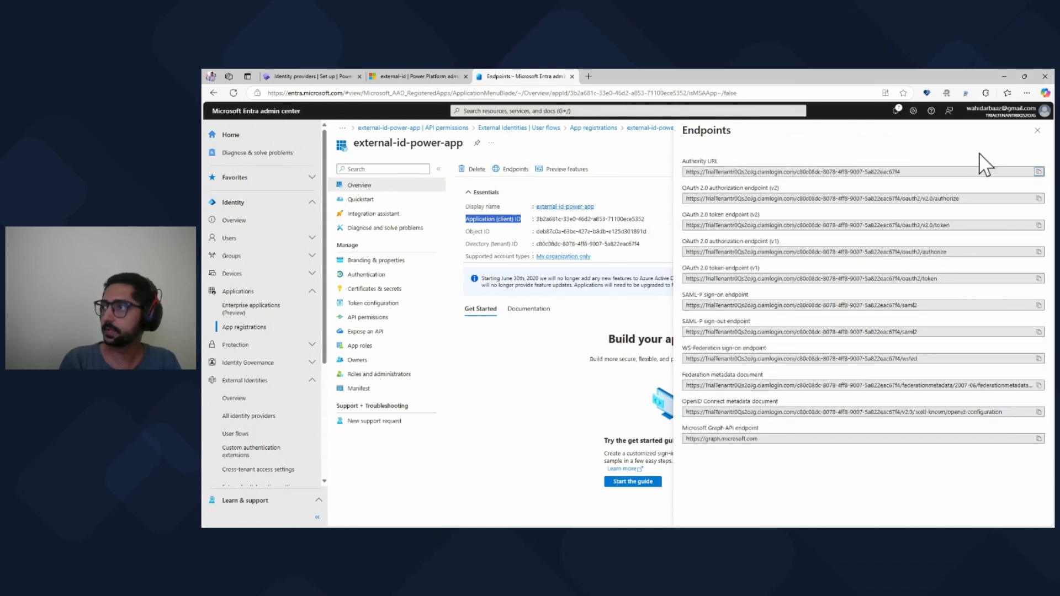
{"action": "left_click", "coordinate": [1039, 172]}
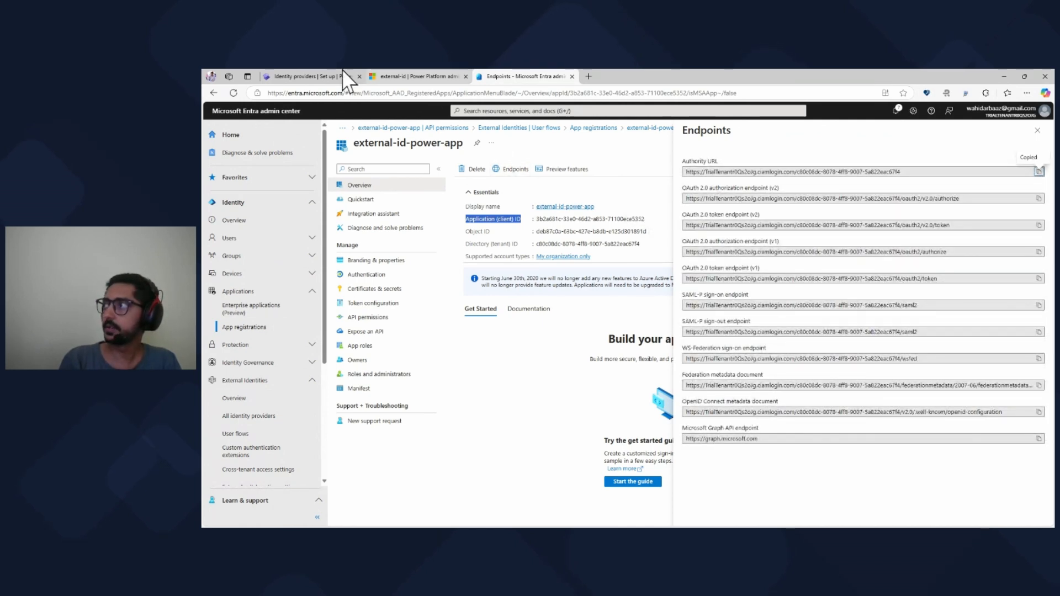
Fill Client ID, Authority (ciamlogin.com tenant URL) and the OpenID Connect metadata address, then continue
{"action": "left_click", "coordinate": [311, 77]}
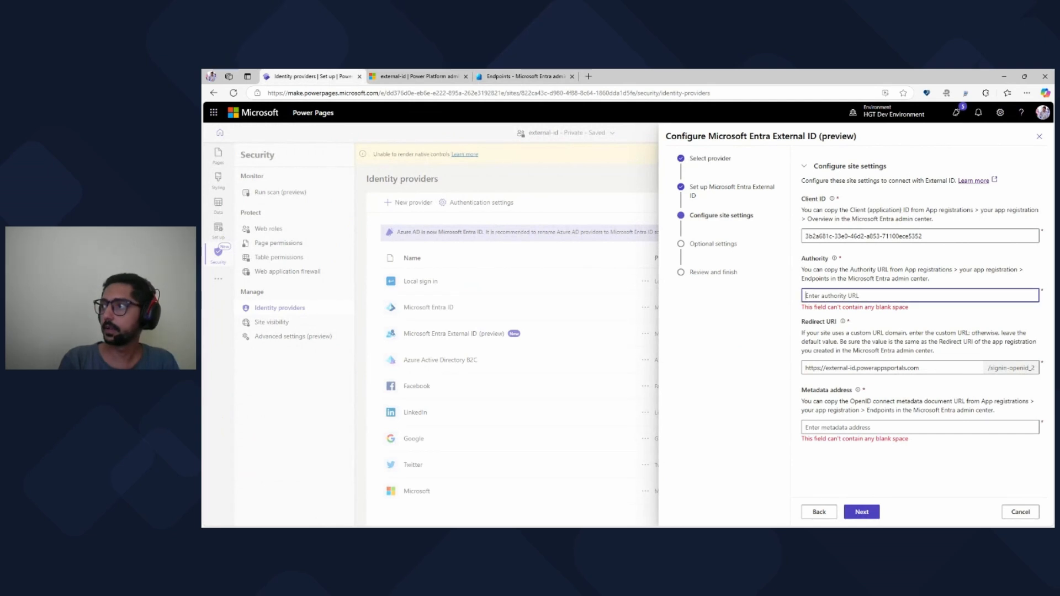
{"action": "type", "text": "https://TrialTenantr0Qs2oJg.ciamlogin.com/c80c08dc-8078-4ff8-9007-5a822eac67f4"}
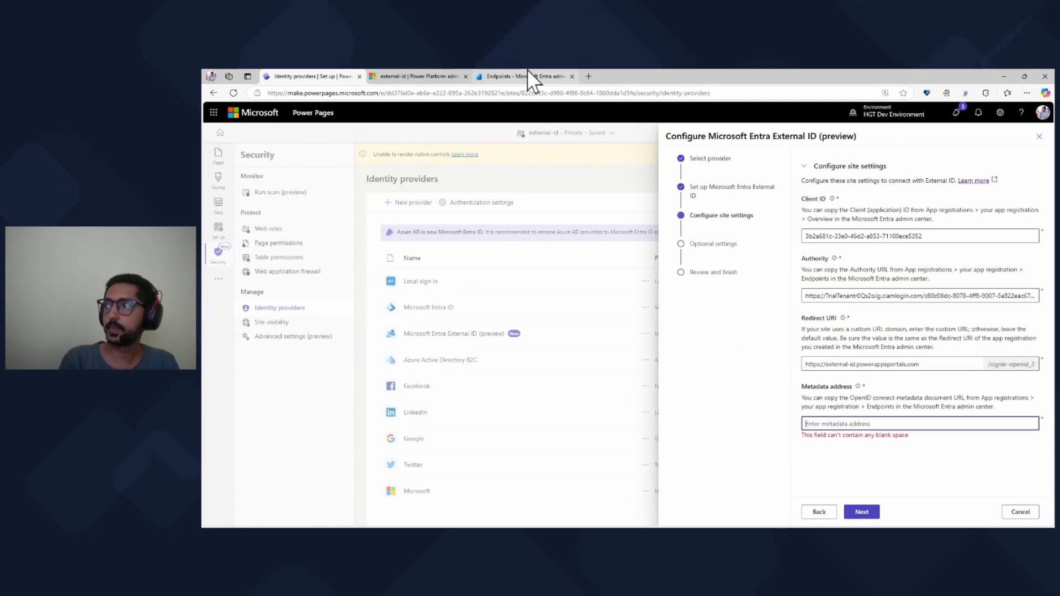
{"action": "left_click", "coordinate": [523, 76]}
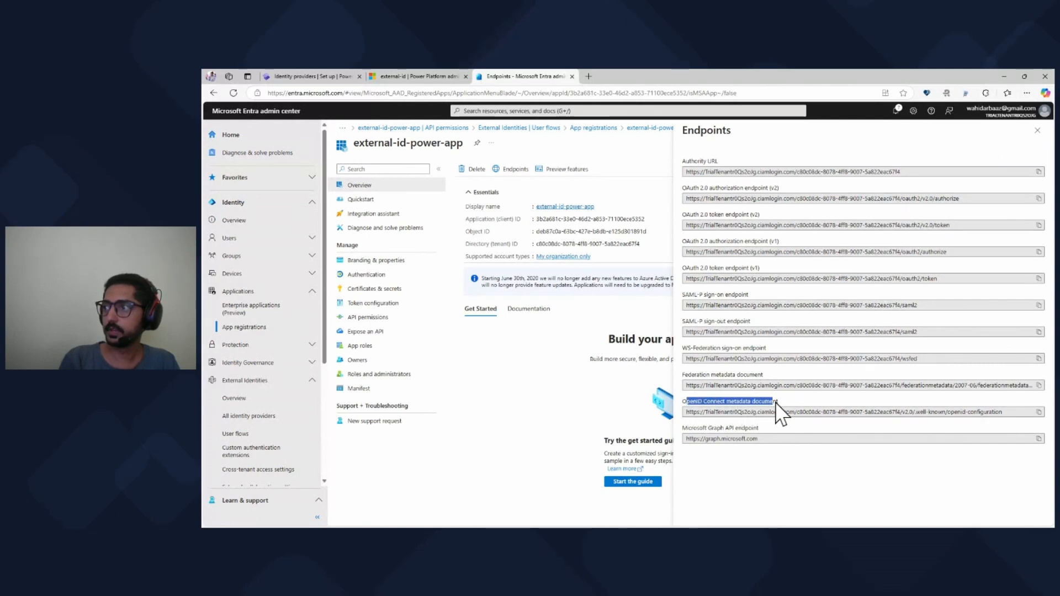
{"action": "left_click", "coordinate": [1040, 412]}
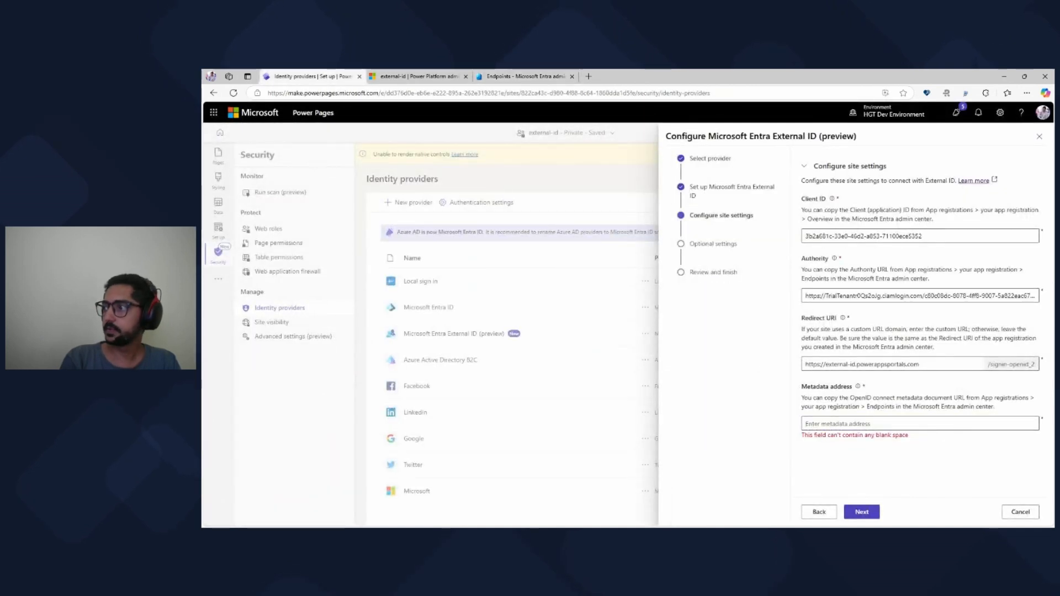
{"action": "left_click_drag", "start_coordinate": [850, 397], "coordinate": [929, 406]}
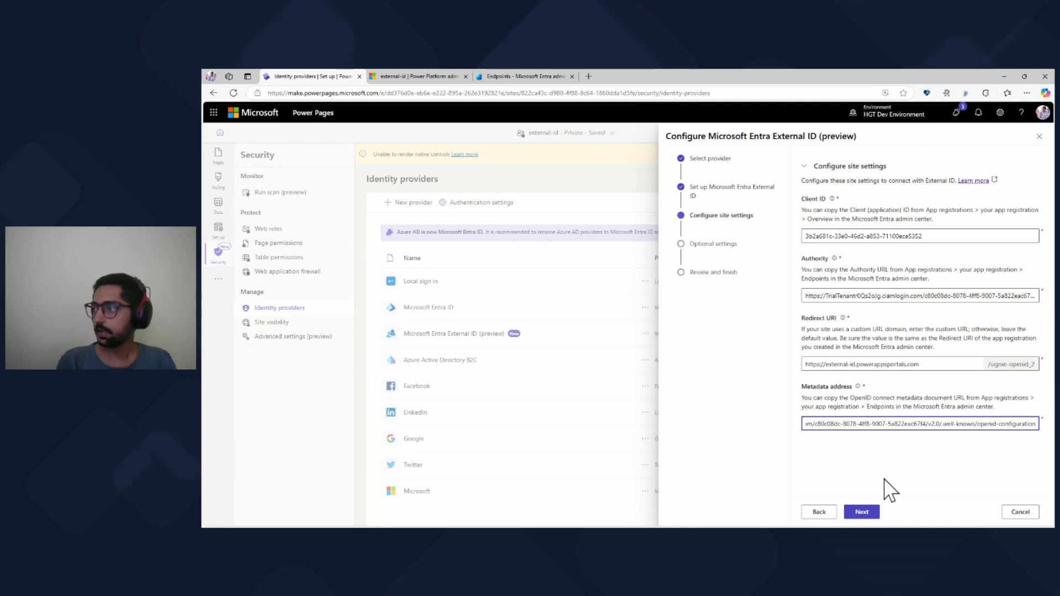
{"action": "left_click", "coordinate": [861, 511]}
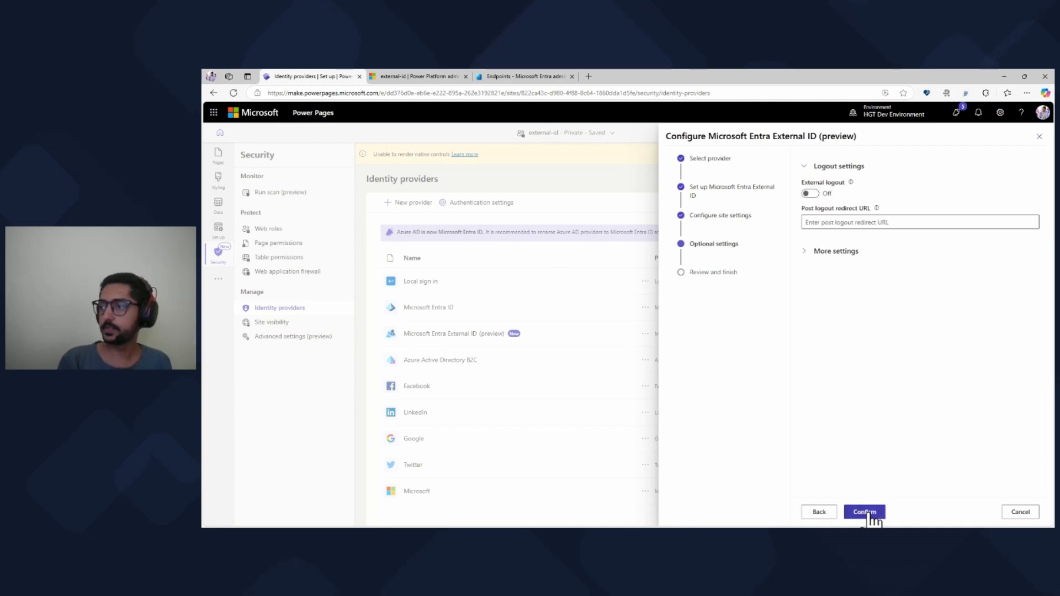
{"action": "mouse_move", "coordinate": [826, 267]}
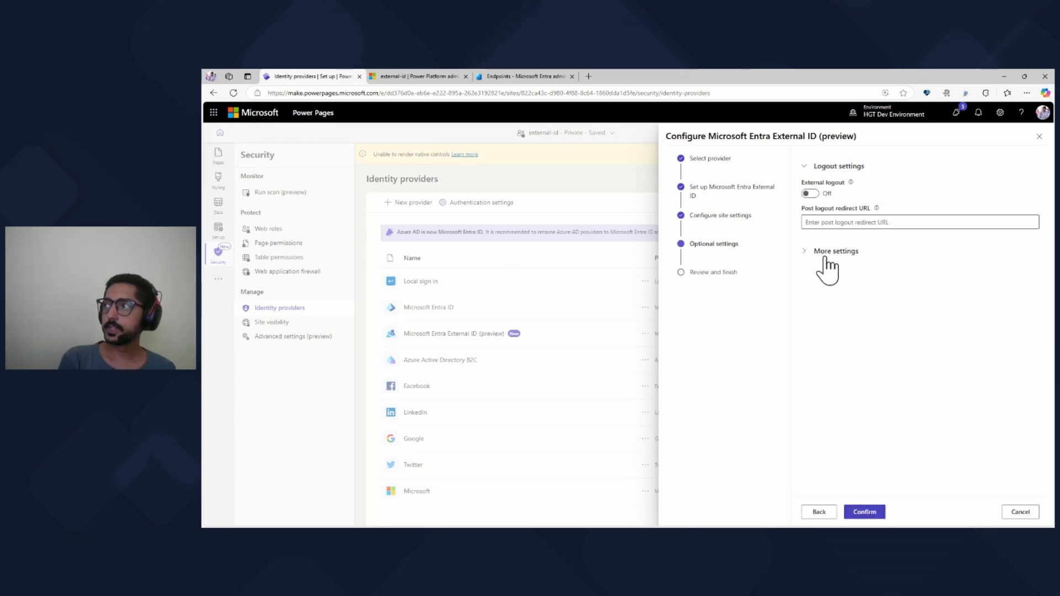
Confirm the optional settings so Sign with External ID shows enabled among identity providers
{"action": "left_click", "coordinate": [836, 251]}
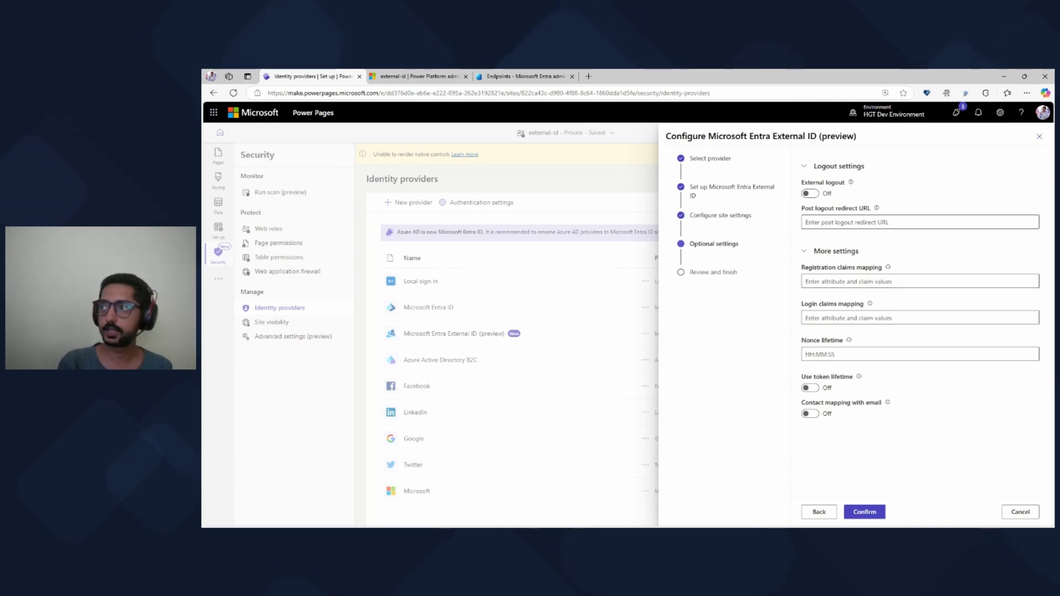
{"action": "mouse_move", "coordinate": [820, 224]}
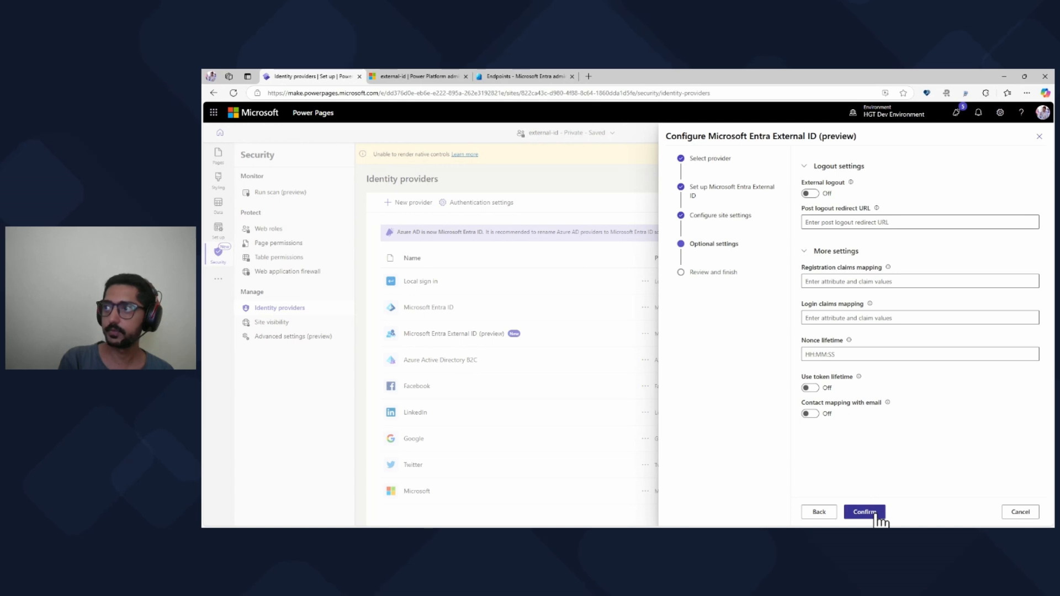
{"action": "left_click", "coordinate": [863, 511]}
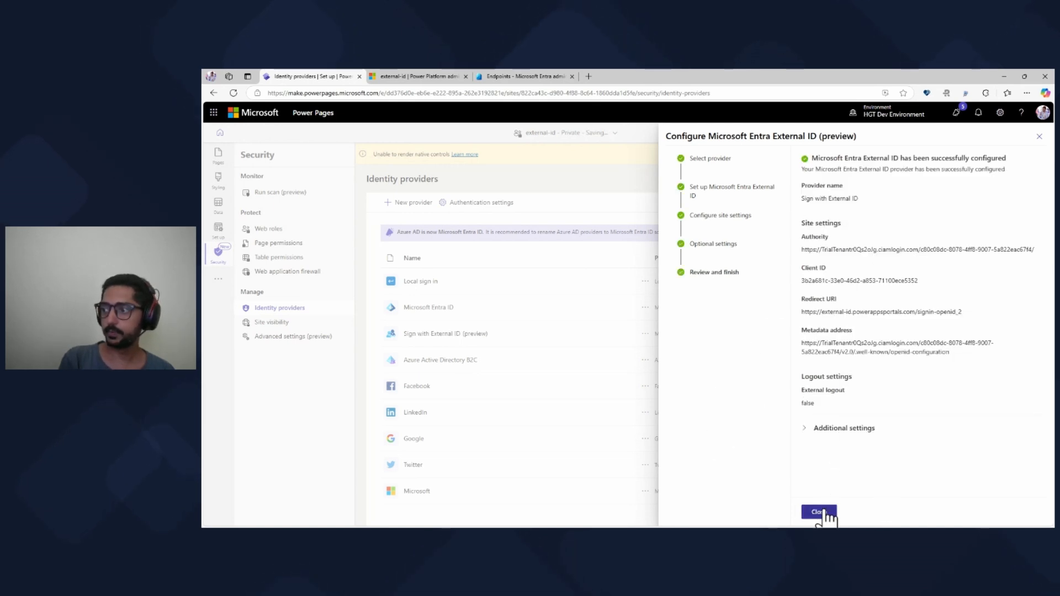
{"action": "left_click", "coordinate": [818, 512]}
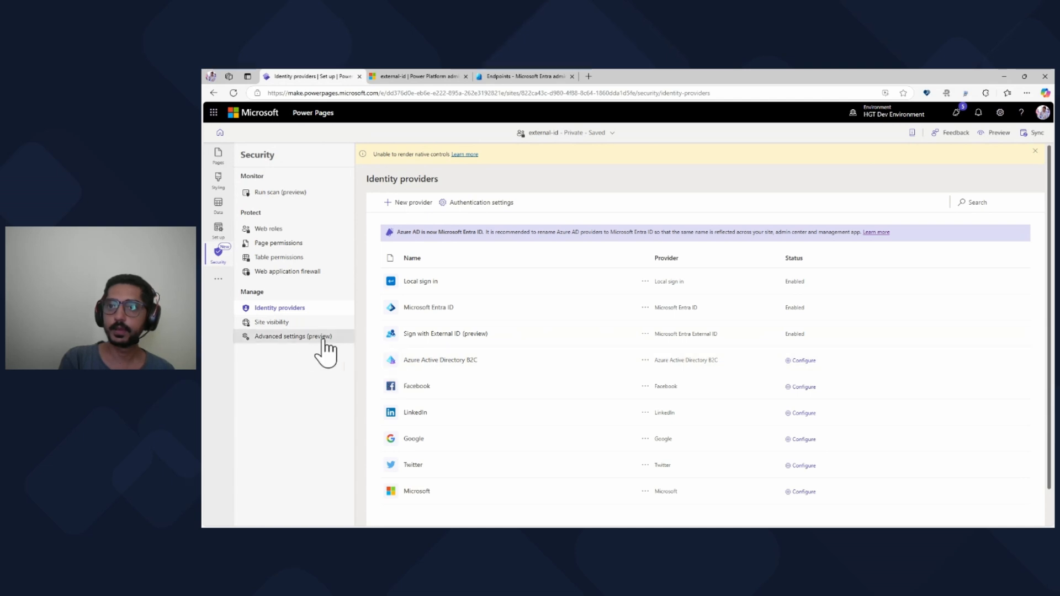
{"action": "mouse_move", "coordinate": [226, 168]}
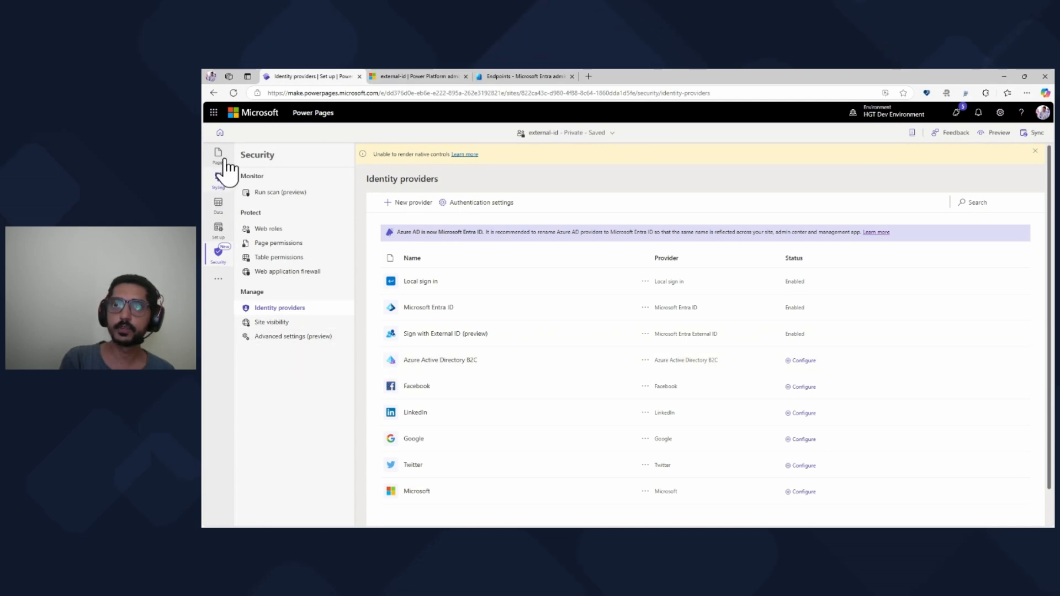
From the Power Pages home sites list, open the external-id site's Admin center page
{"action": "left_click", "coordinate": [420, 76]}
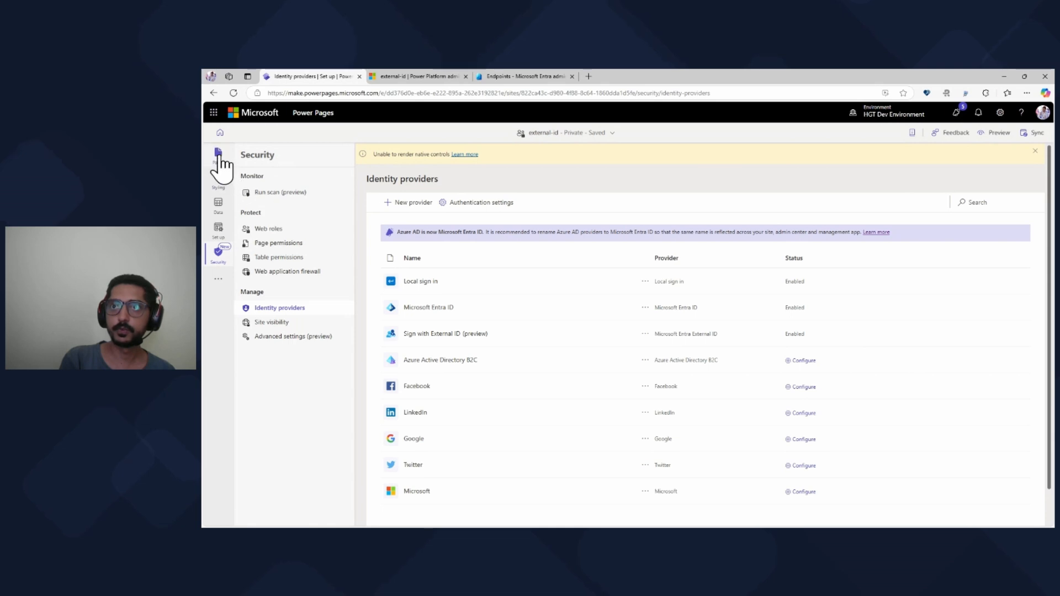
{"action": "mouse_move", "coordinate": [218, 155]}
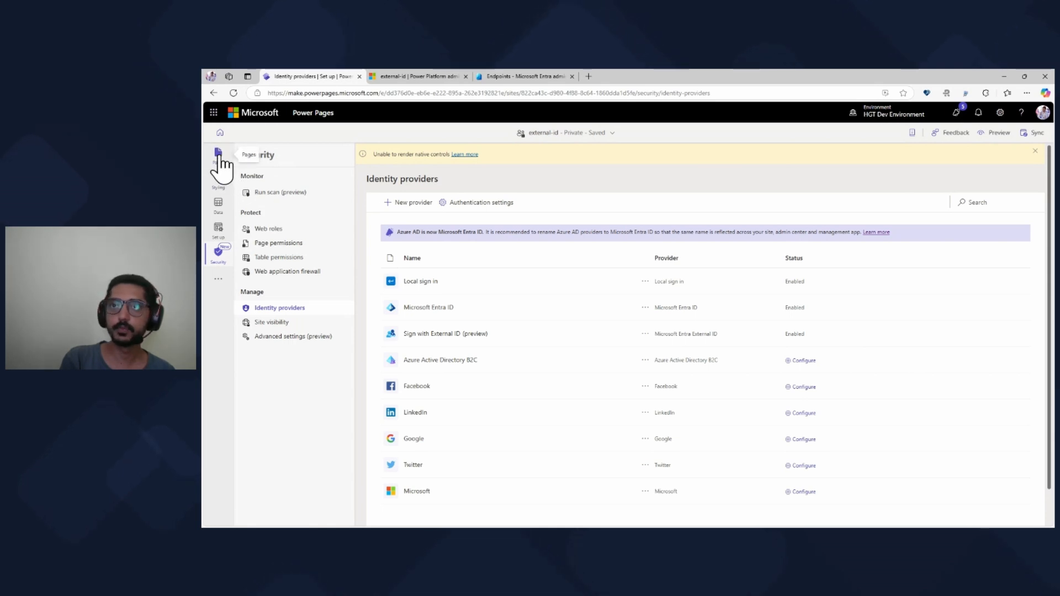
{"action": "left_click", "coordinate": [217, 151]}
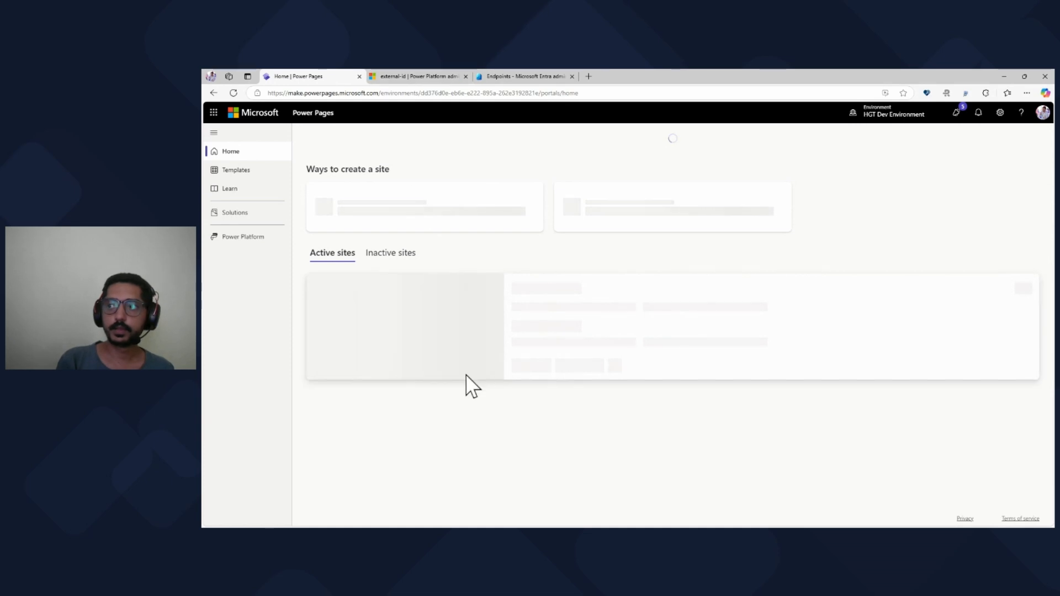
{"action": "mouse_move", "coordinate": [603, 377]}
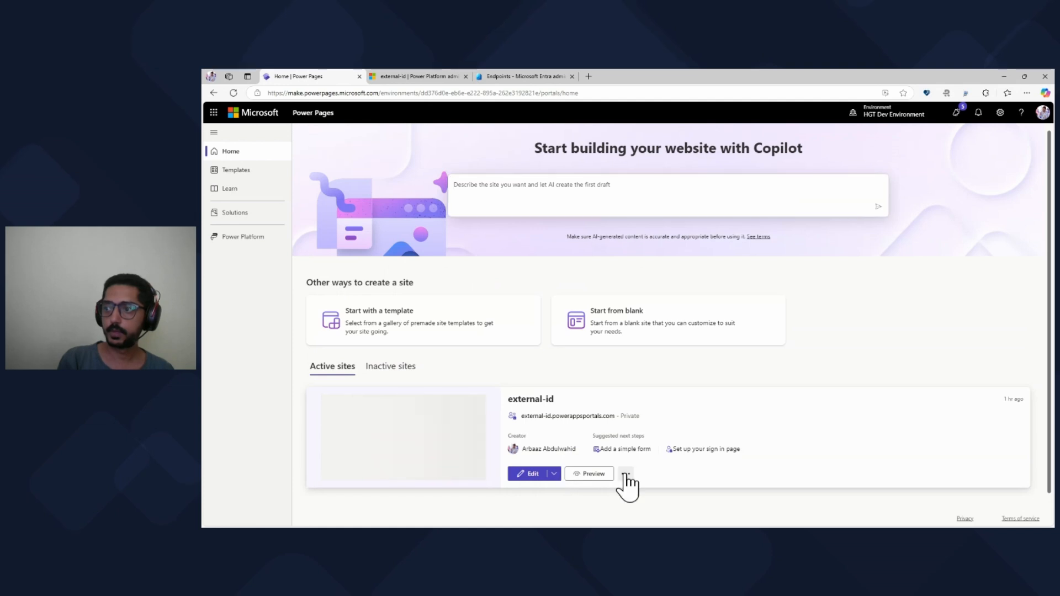
{"action": "left_click", "coordinate": [625, 474]}
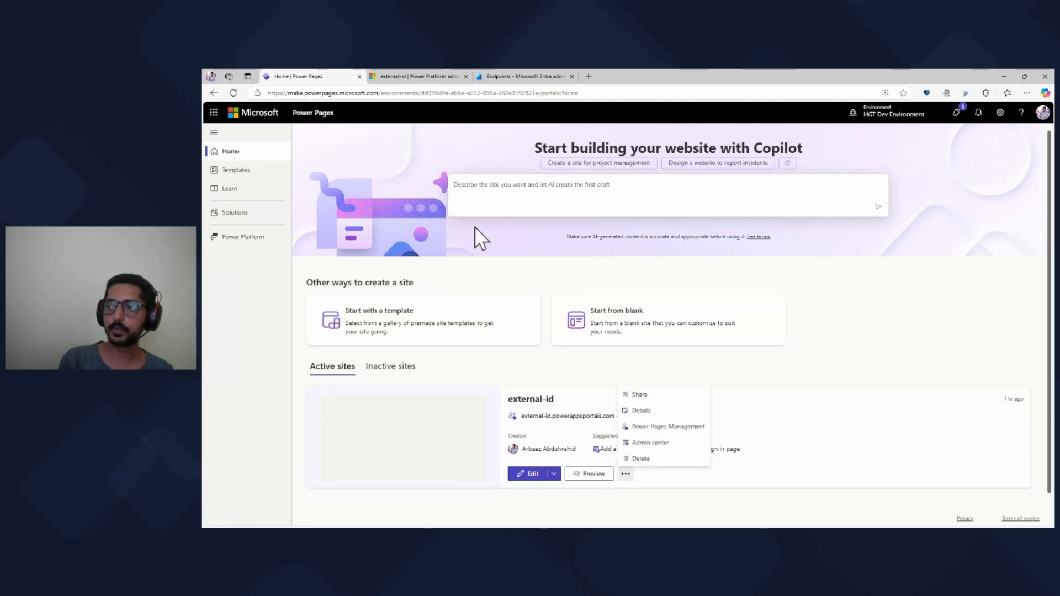
{"action": "left_click", "coordinate": [650, 442]}
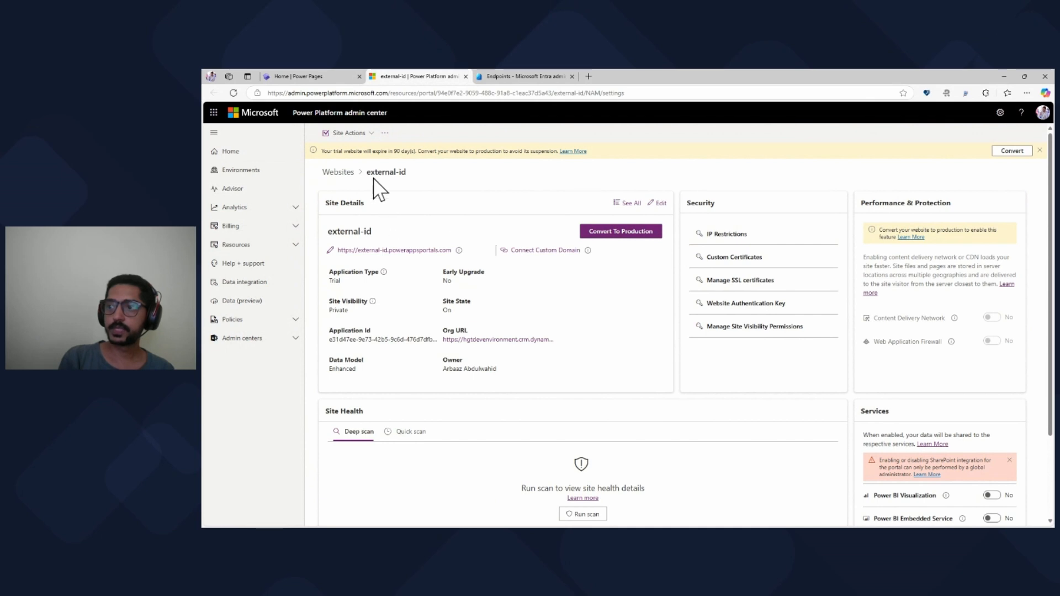
Restart the external-id website via Site Actions and confirm the restart
{"action": "left_click", "coordinate": [348, 132]}
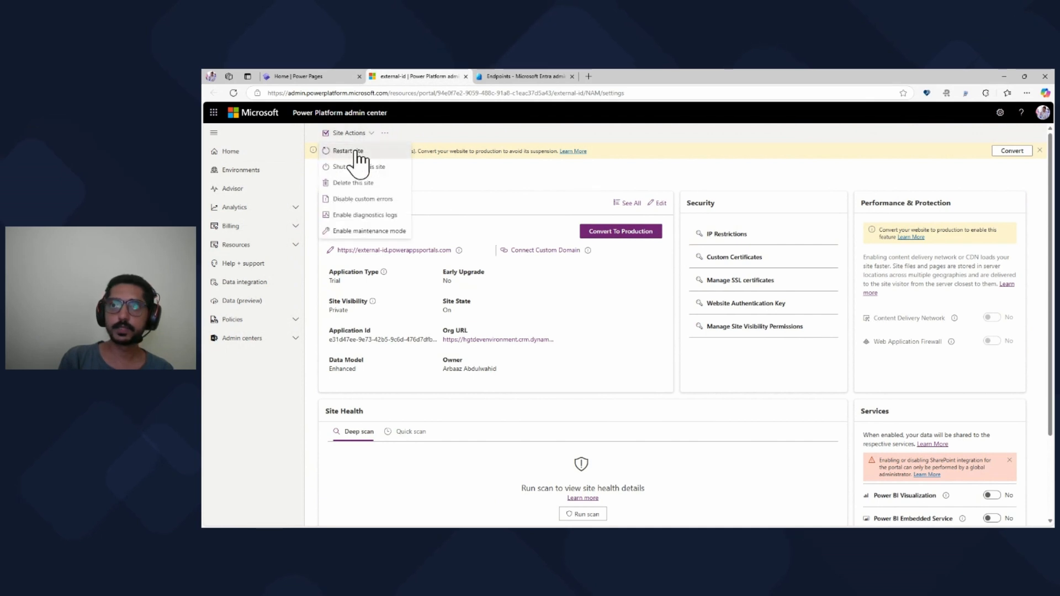
{"action": "left_click", "coordinate": [348, 152]}
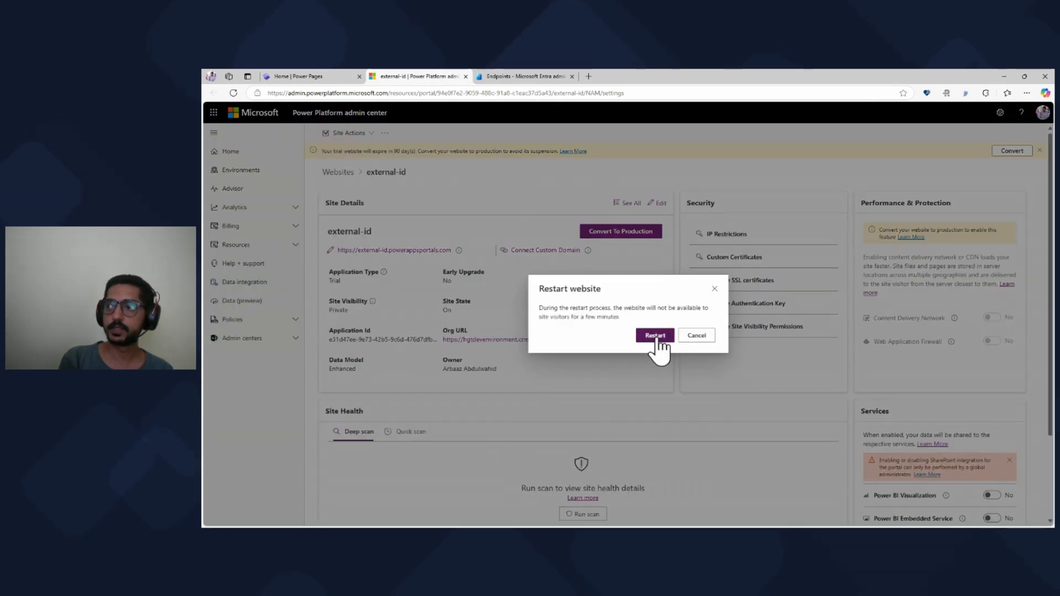
{"action": "left_click", "coordinate": [653, 336]}
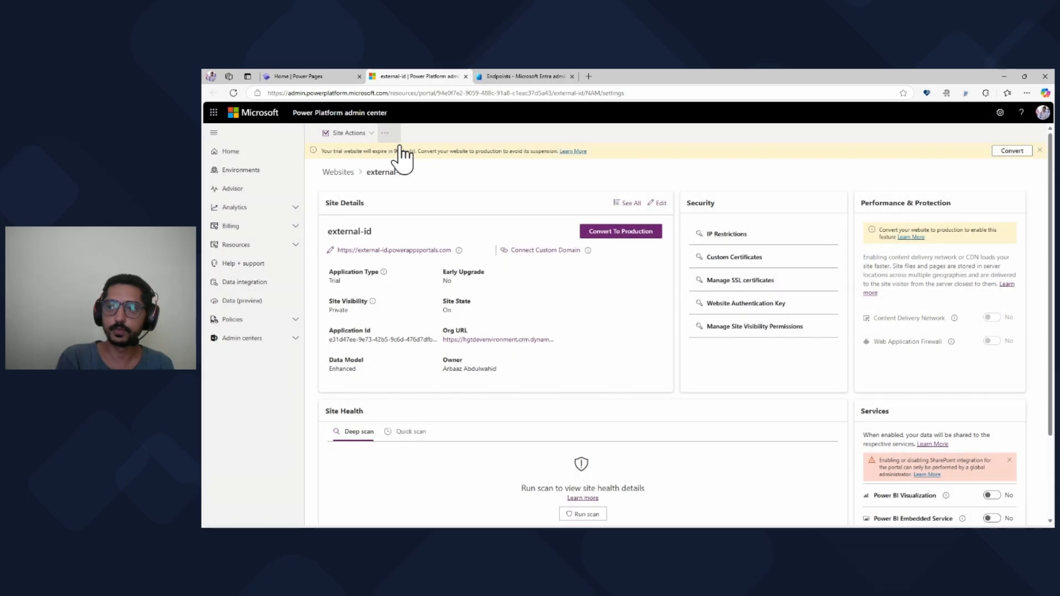
{"action": "mouse_move", "coordinate": [385, 412]}
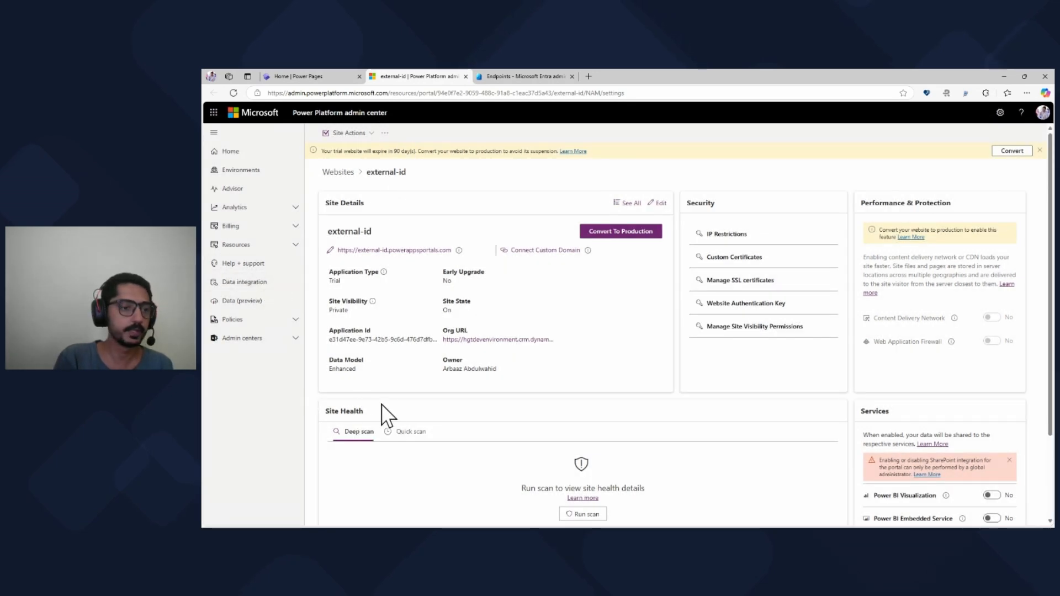
{"action": "mouse_move", "coordinate": [394, 255]}
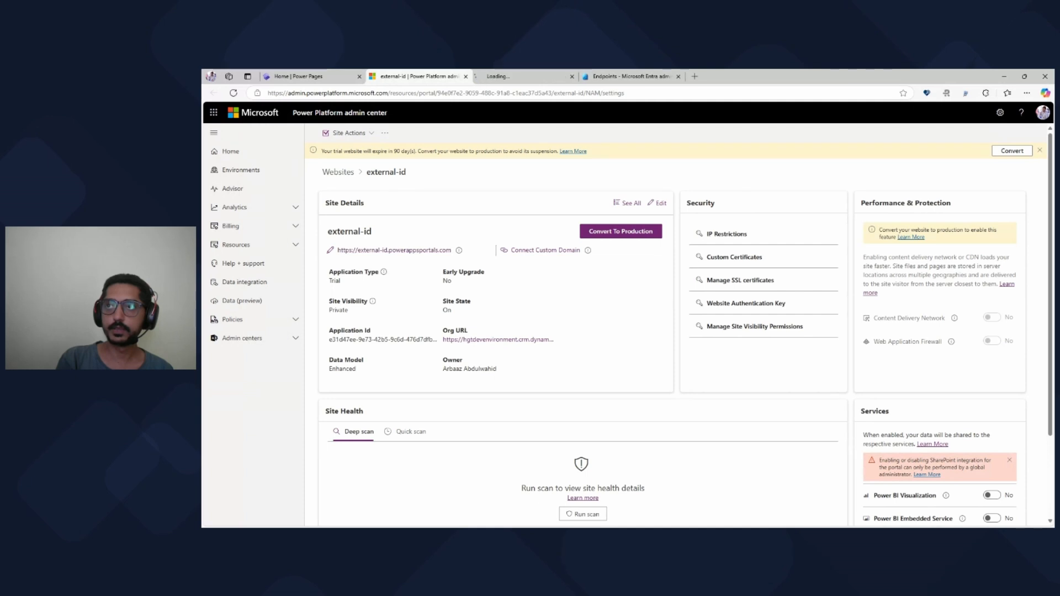
Open the restarted site, reload past the 503 error, and bring up its Sign in page
{"action": "left_click", "coordinate": [395, 250]}
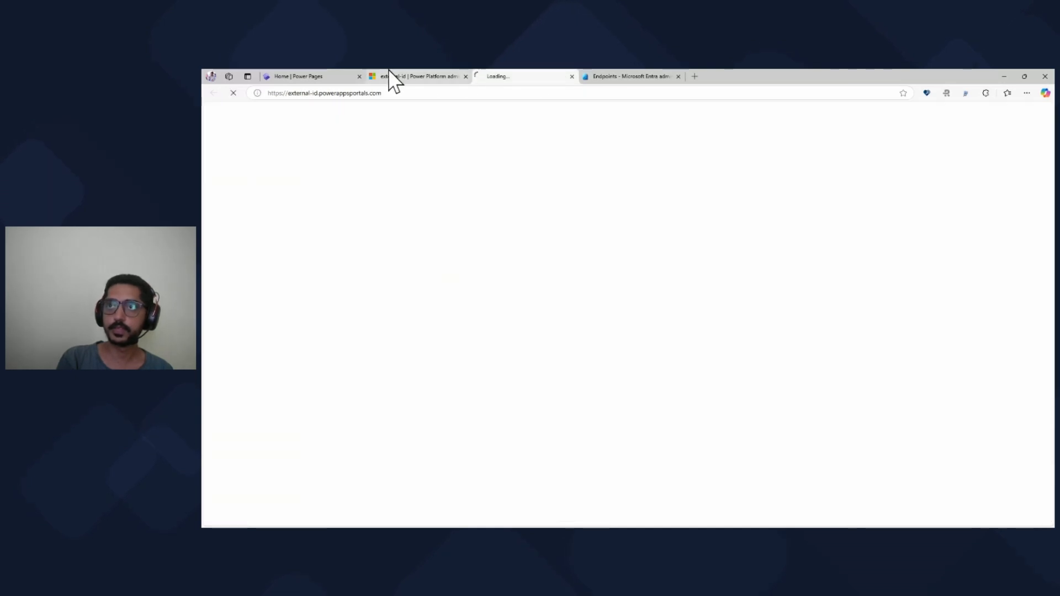
{"action": "left_click", "coordinate": [420, 76]}
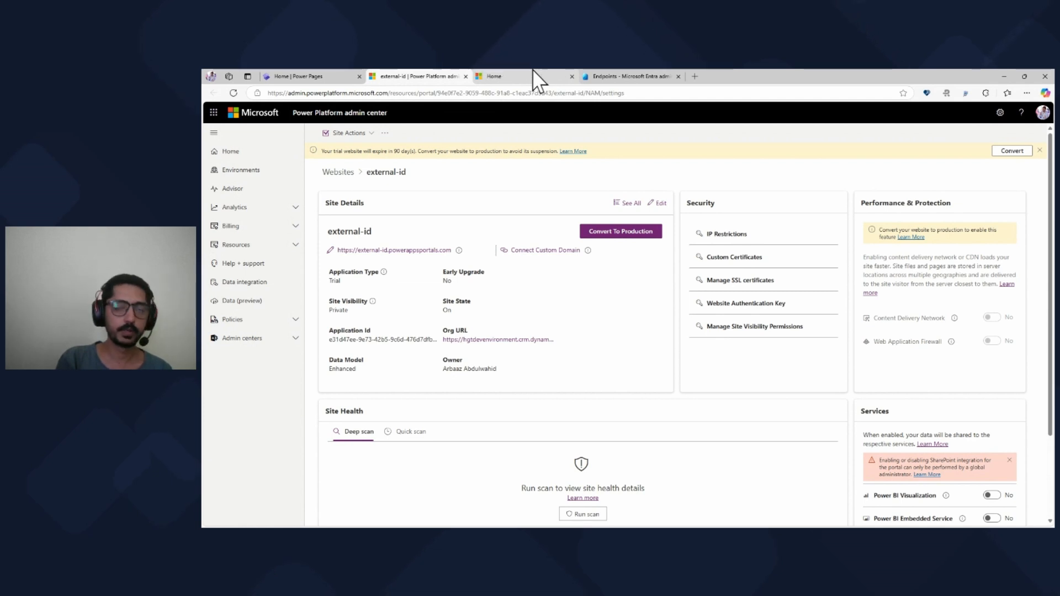
{"action": "left_click", "coordinate": [497, 76]}
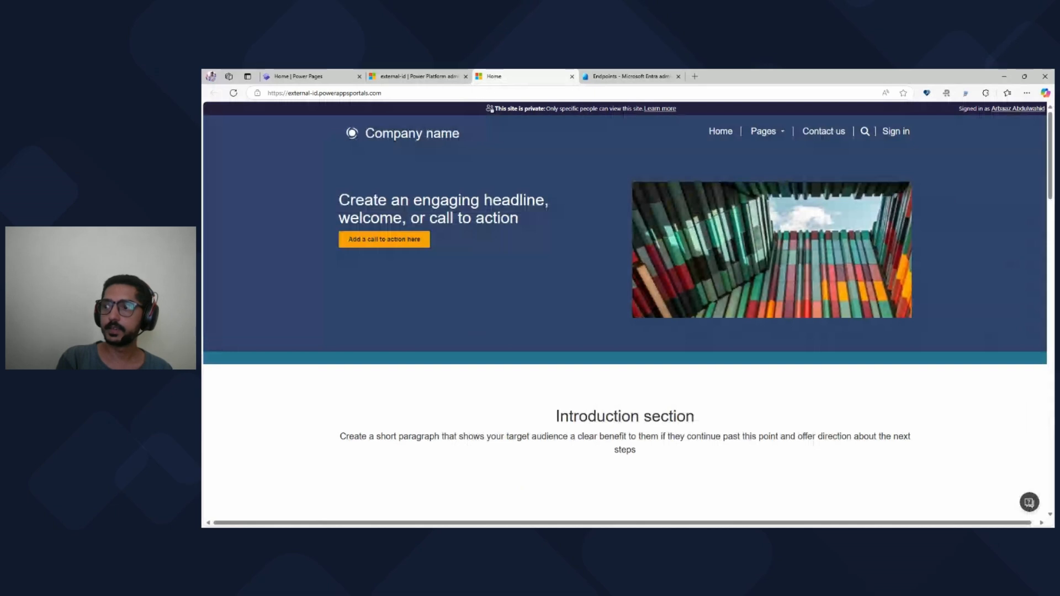
{"action": "mouse_move", "coordinate": [777, 108]}
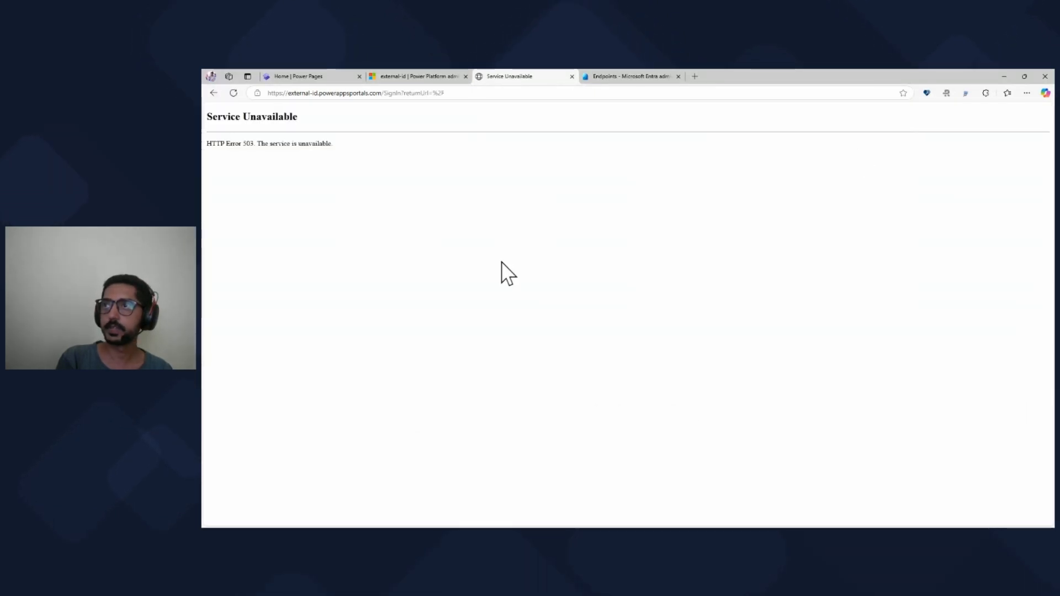
{"action": "left_click", "coordinate": [233, 92]}
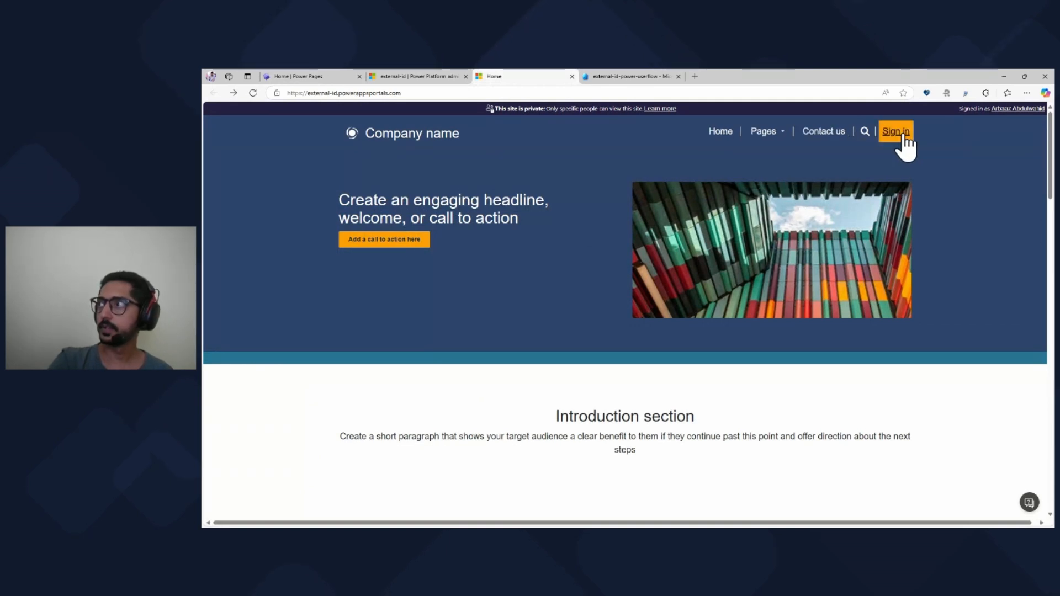
{"action": "left_click", "coordinate": [895, 131]}
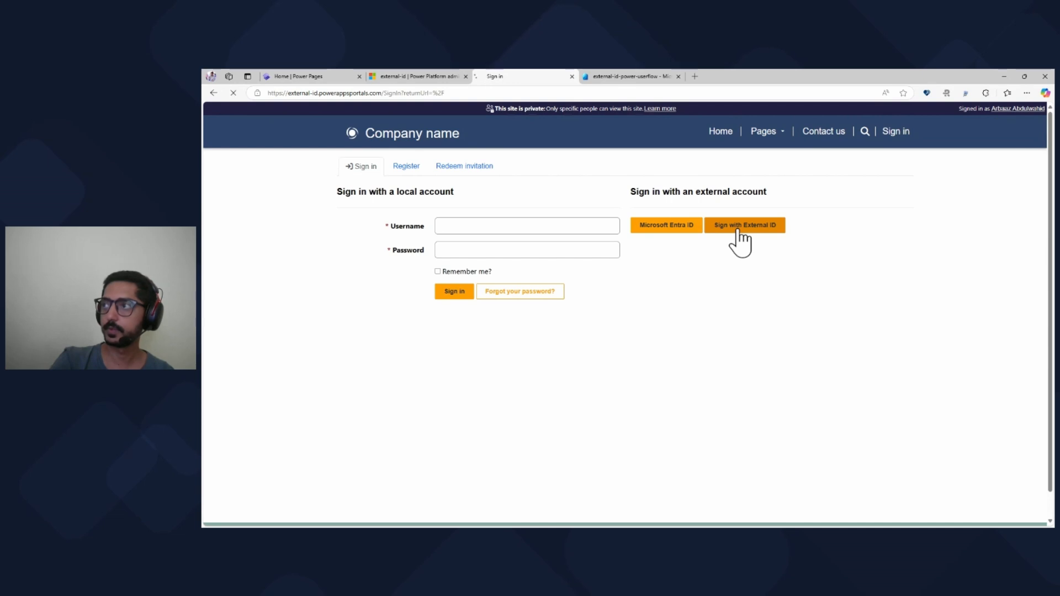
{"action": "left_click", "coordinate": [743, 226]}
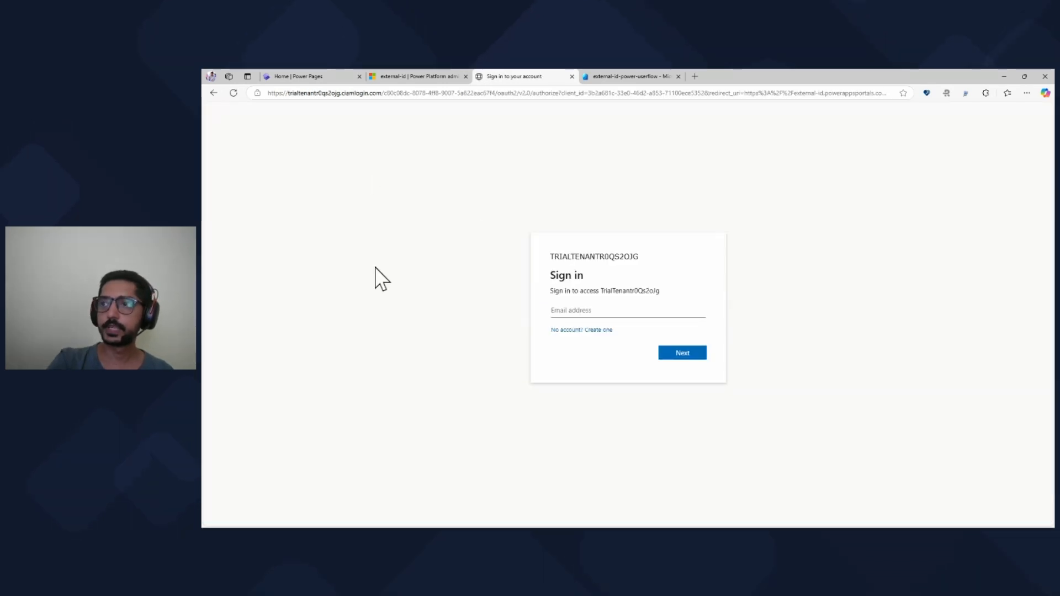
{"action": "mouse_move", "coordinate": [356, 166]}
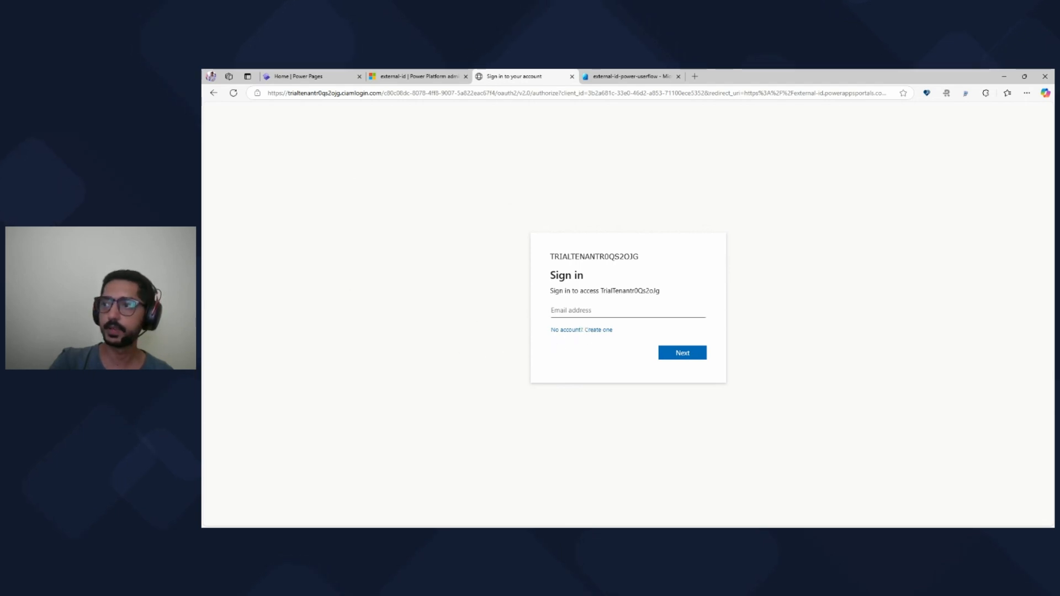
{"action": "mouse_move", "coordinate": [543, 217]}
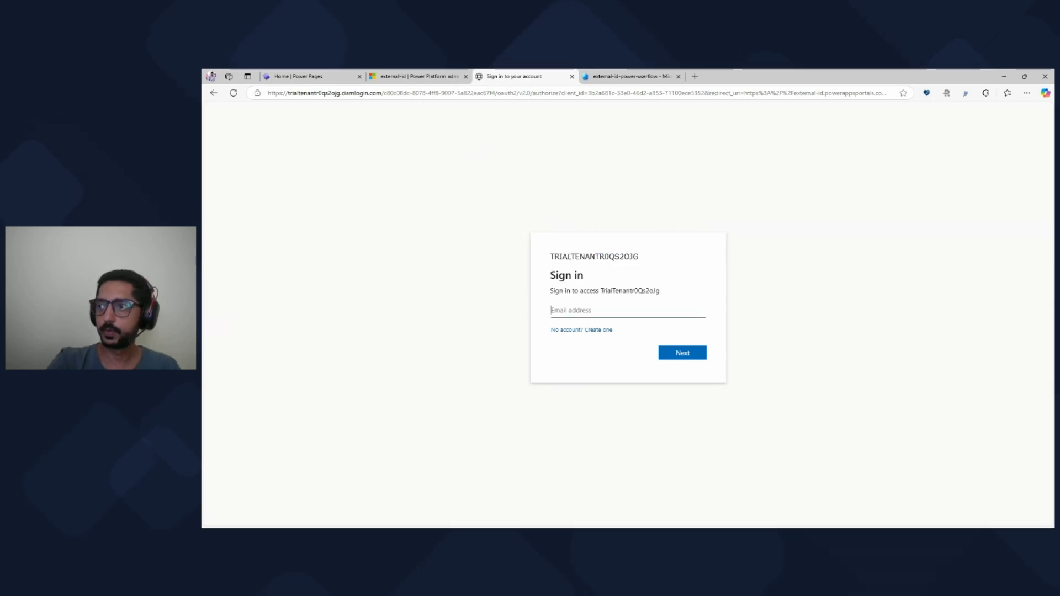
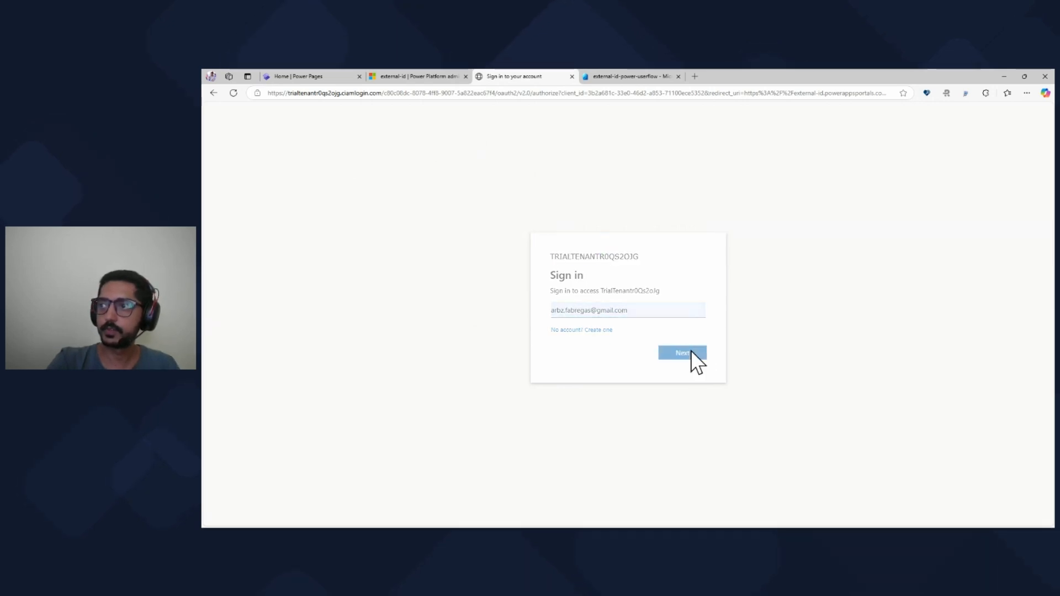
{"action": "left_click", "coordinate": [681, 353]}
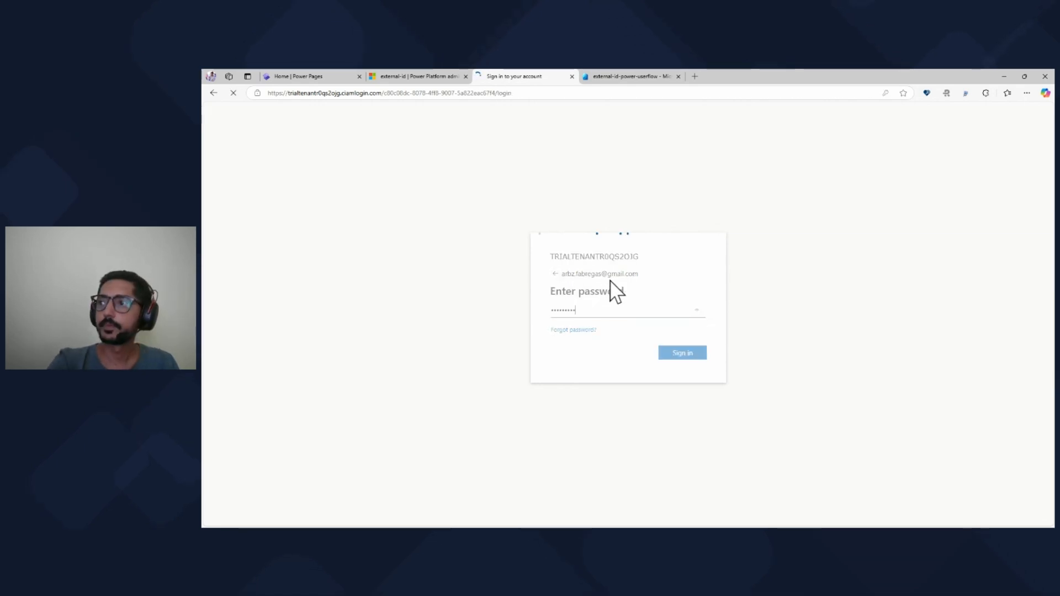
{"action": "left_click", "coordinate": [681, 352]}
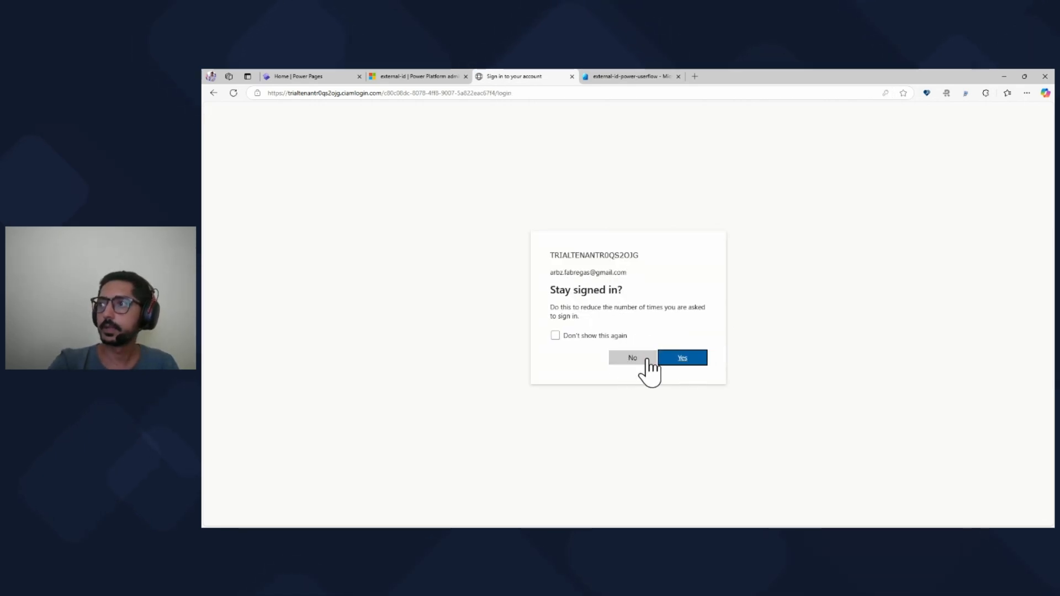
{"action": "left_click", "coordinate": [681, 358]}
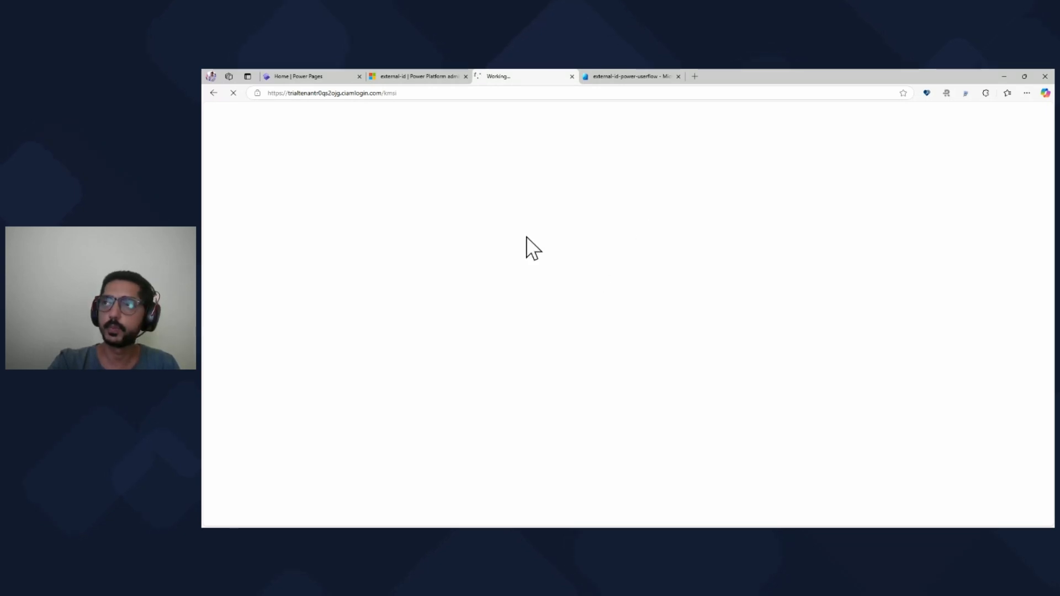
{"action": "mouse_move", "coordinate": [420, 184]}
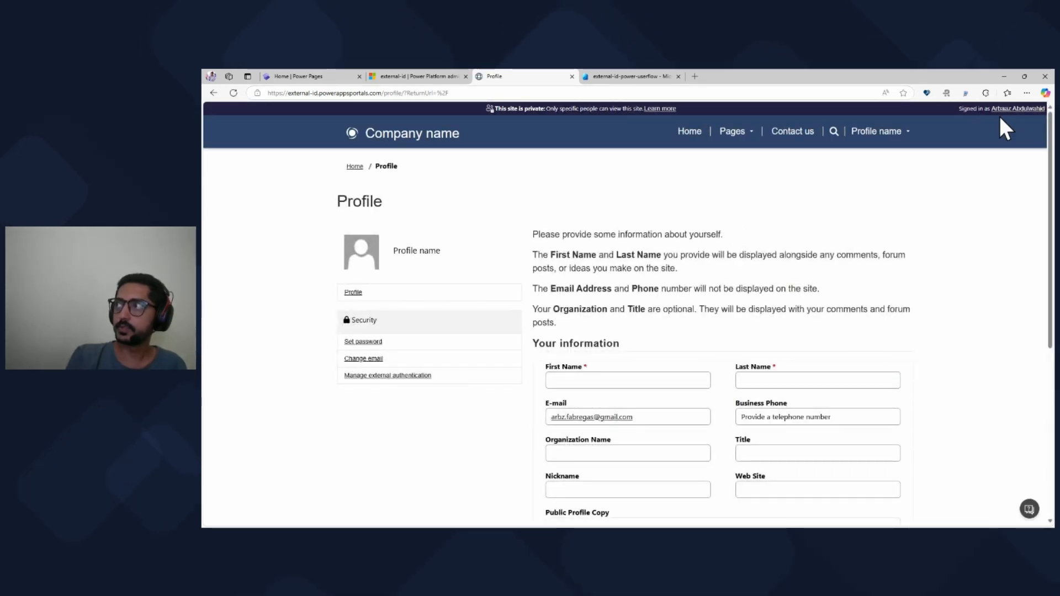
Enter the first and last name on the Profile page and save it with Update
{"action": "scroll", "scroll_direction": "down", "scroll_amount": 3}
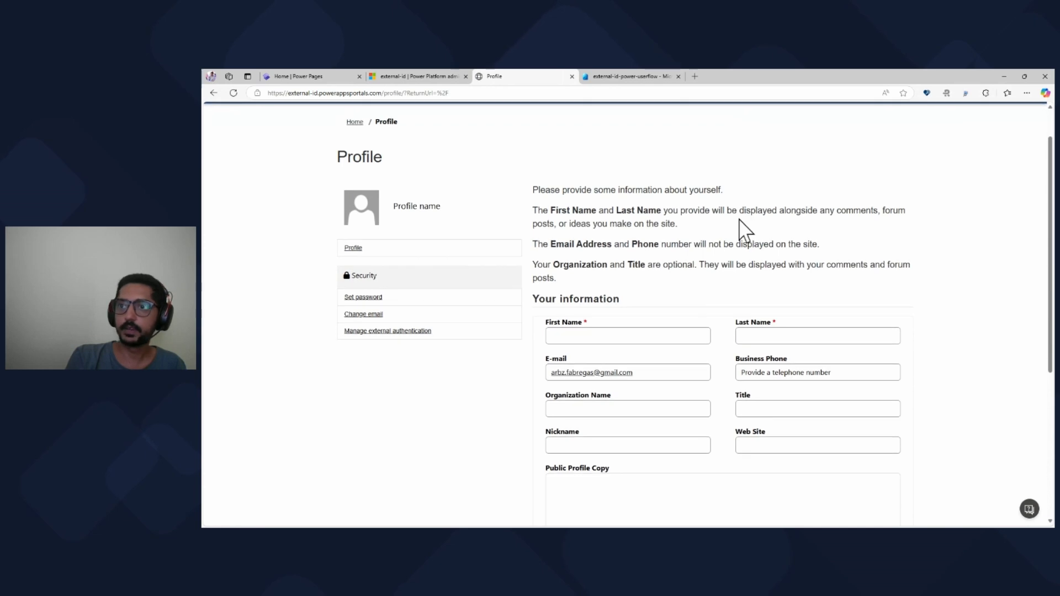
{"action": "scroll", "scroll_direction": "down", "scroll_amount": 3}
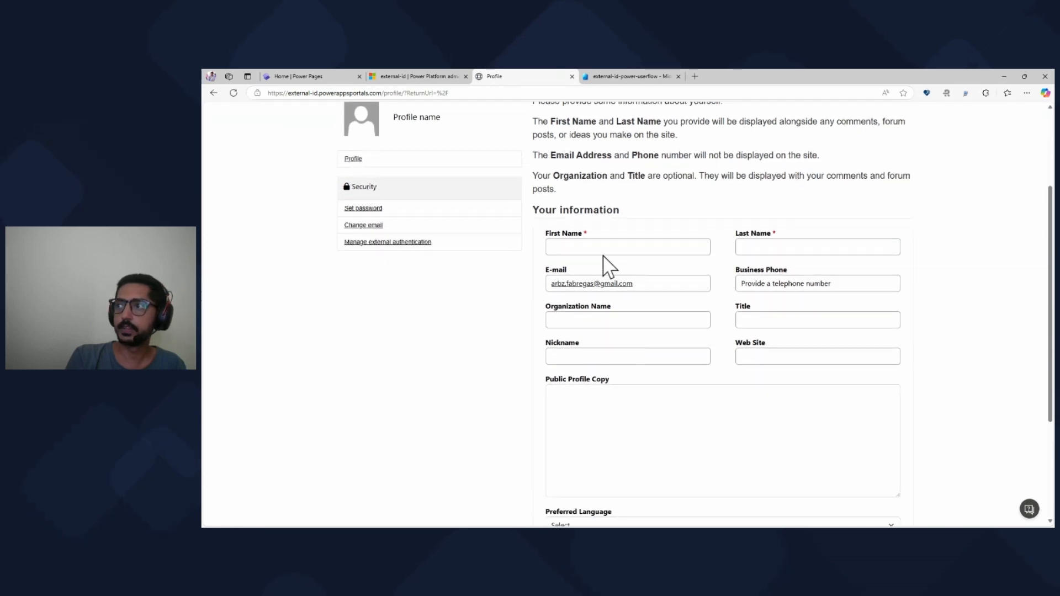
{"action": "type", "text": "Arbaaz"}
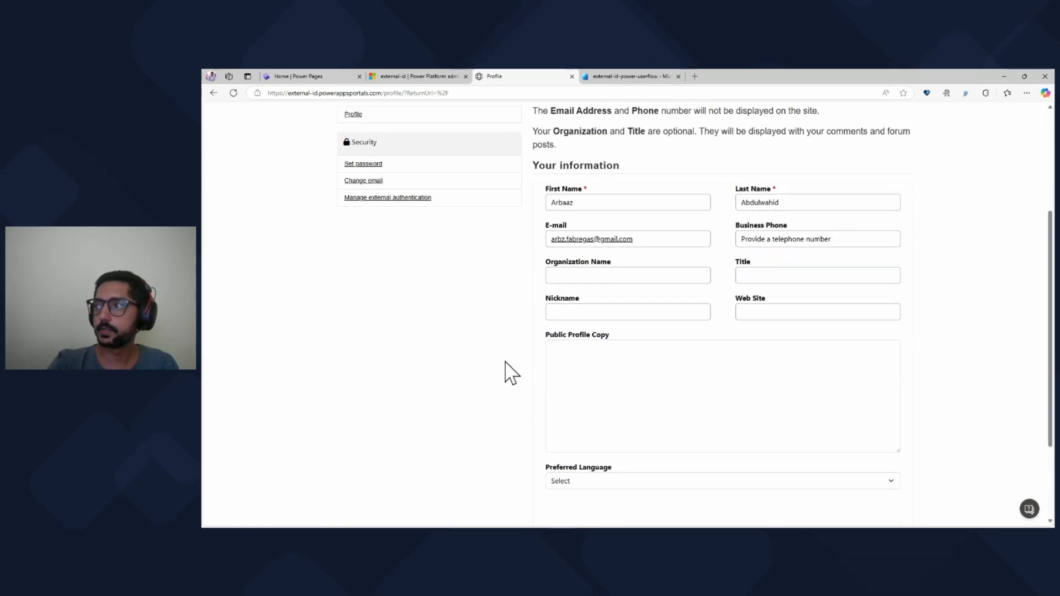
{"action": "scroll", "scroll_direction": "down", "scroll_amount": 3}
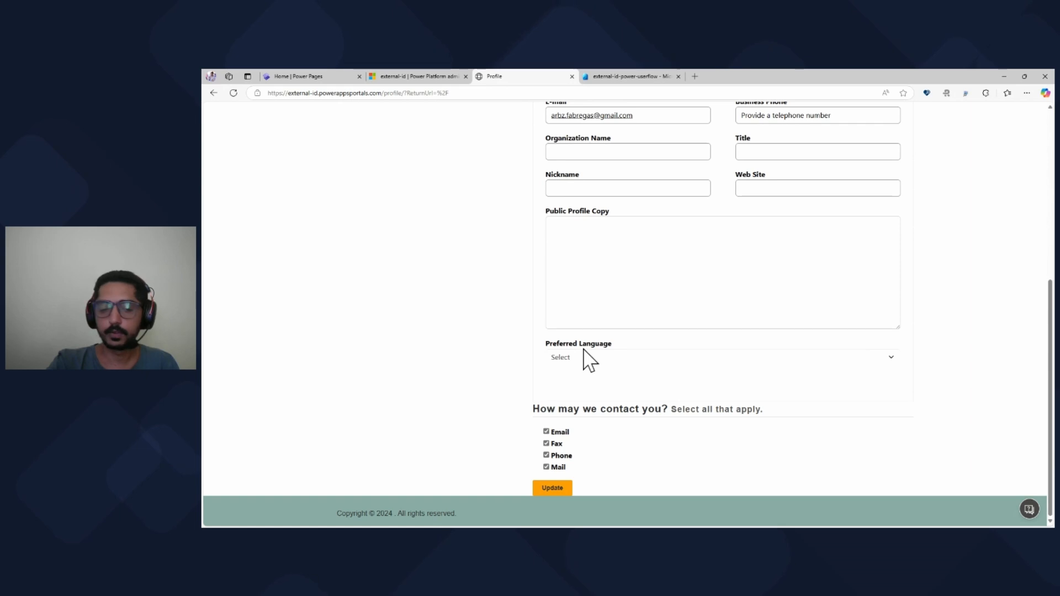
{"action": "left_click", "coordinate": [720, 356]}
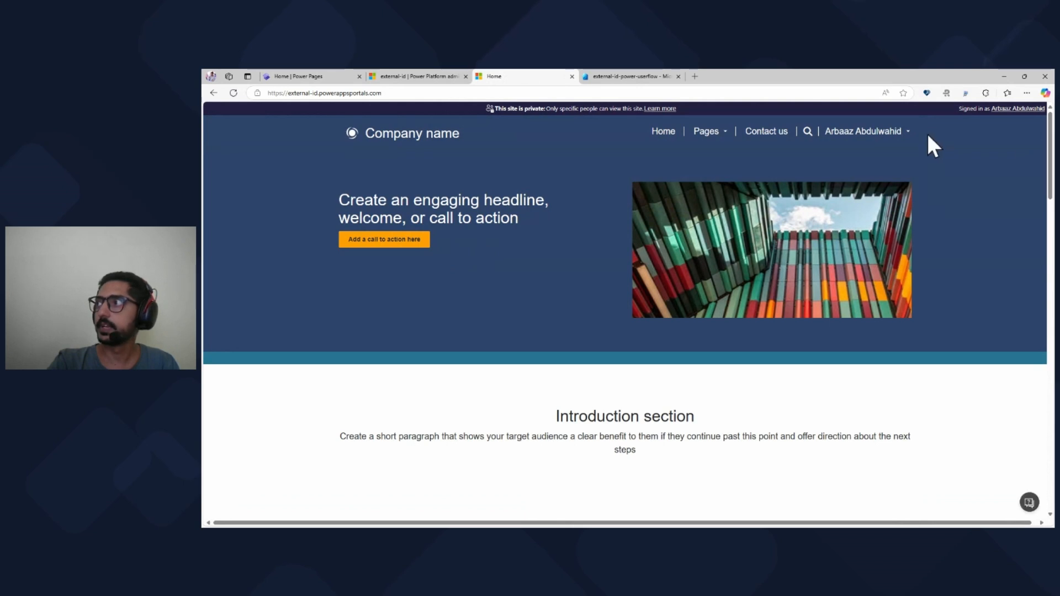
Check the signed-in user's account menu on the home page, then return to the Entra admin center tab
{"action": "left_click", "coordinate": [863, 132]}
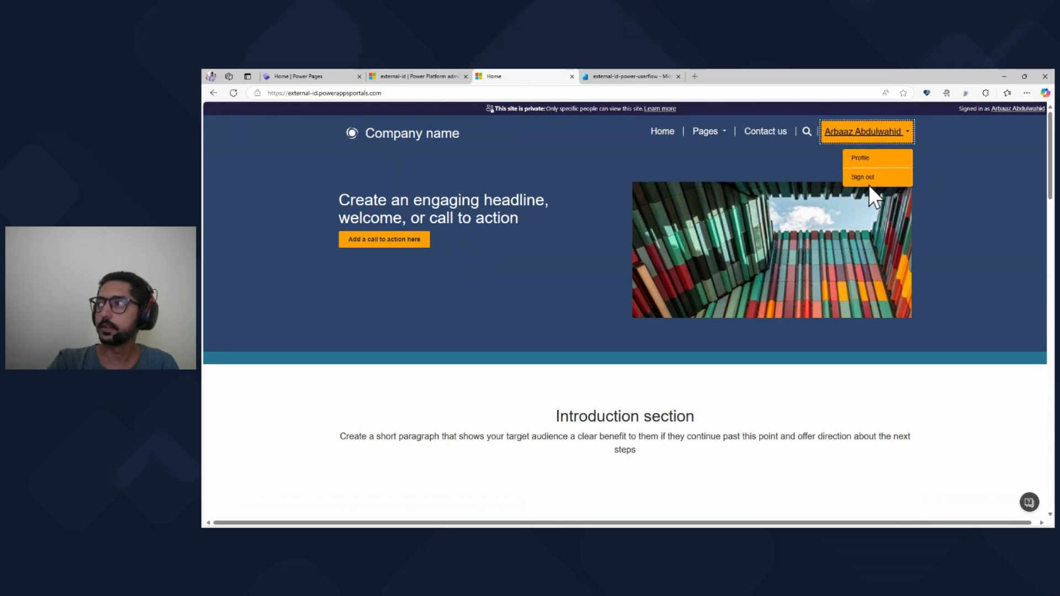
{"action": "mouse_move", "coordinate": [868, 176]}
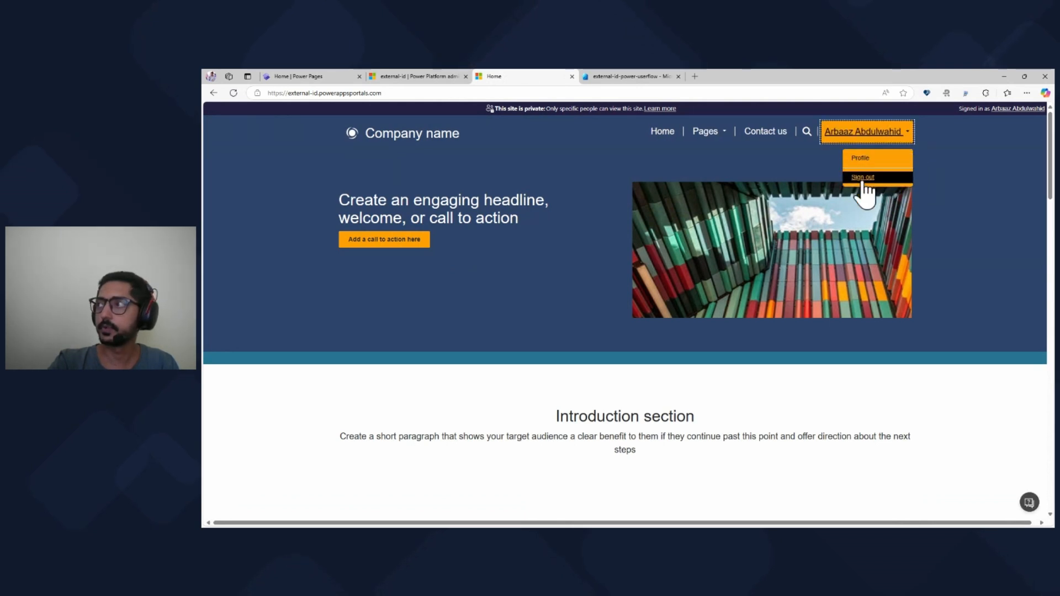
{"action": "scroll", "scroll_direction": "down", "scroll_amount": 3}
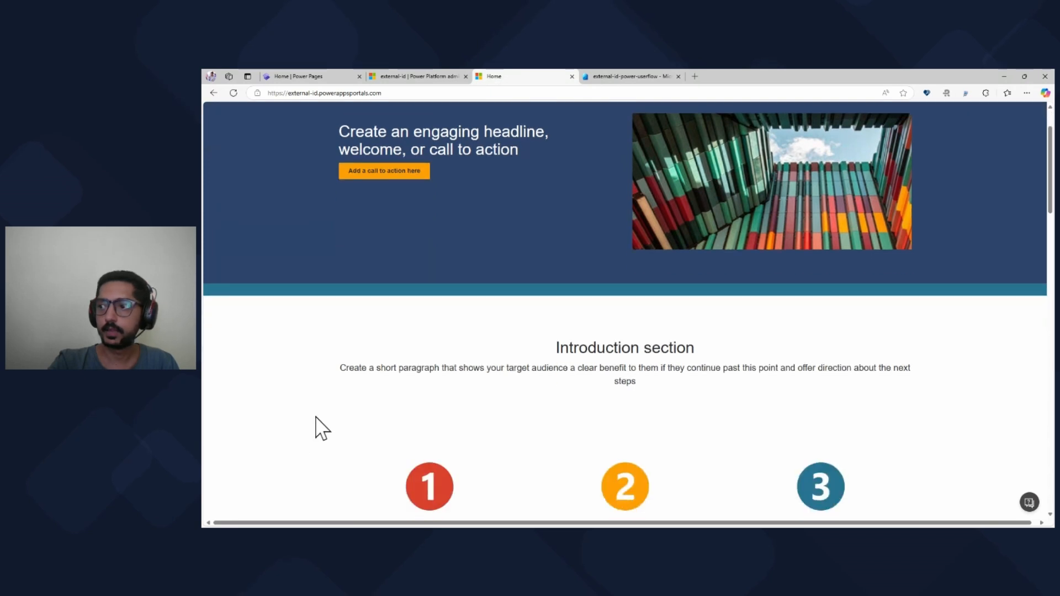
{"action": "scroll", "scroll_direction": "down", "scroll_amount": 3}
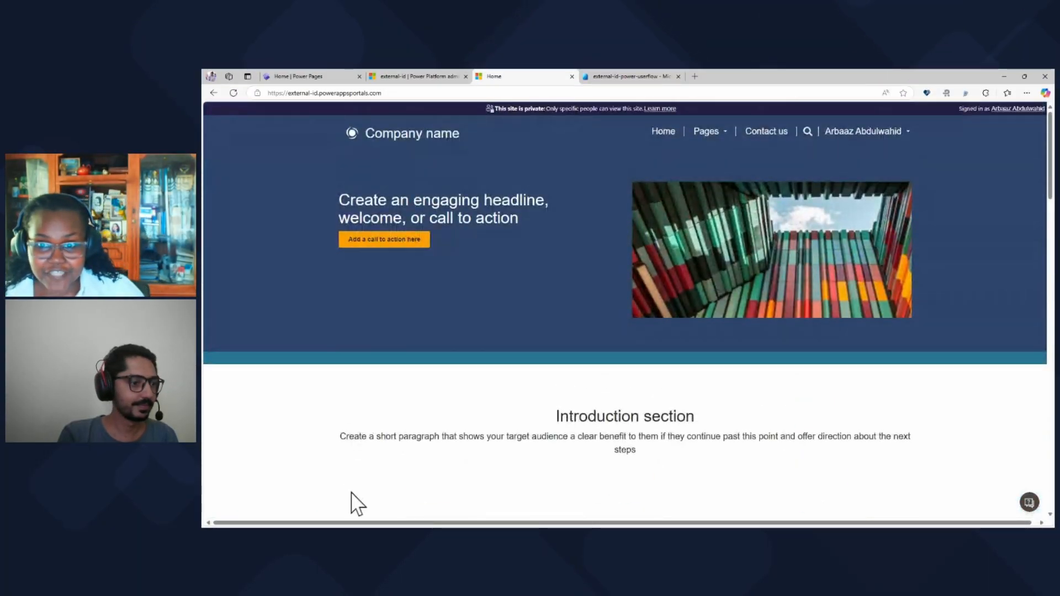
{"action": "mouse_move", "coordinate": [231, 506]}
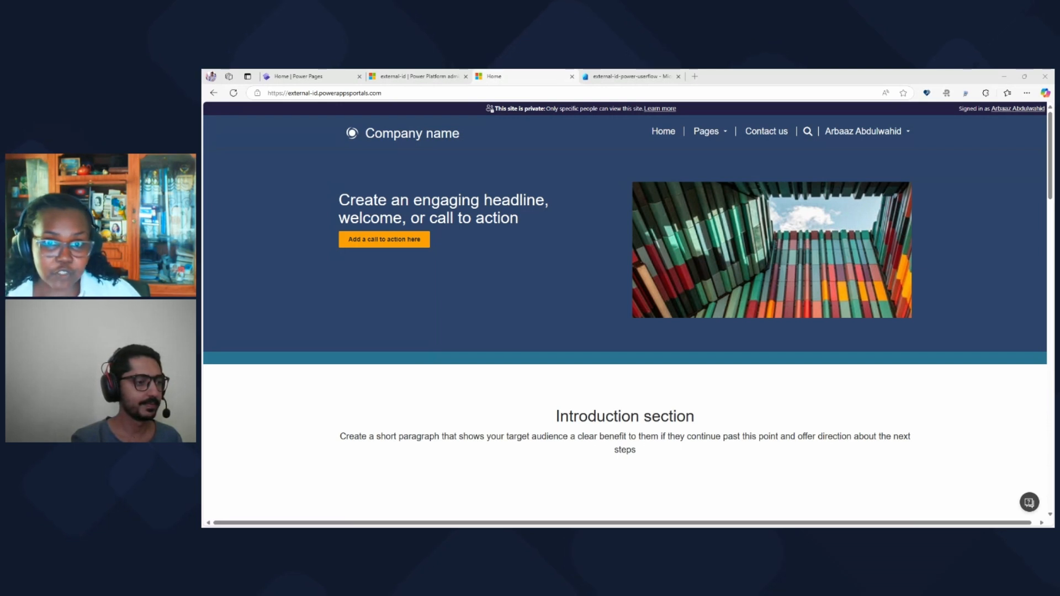
{"action": "left_click", "coordinate": [631, 76]}
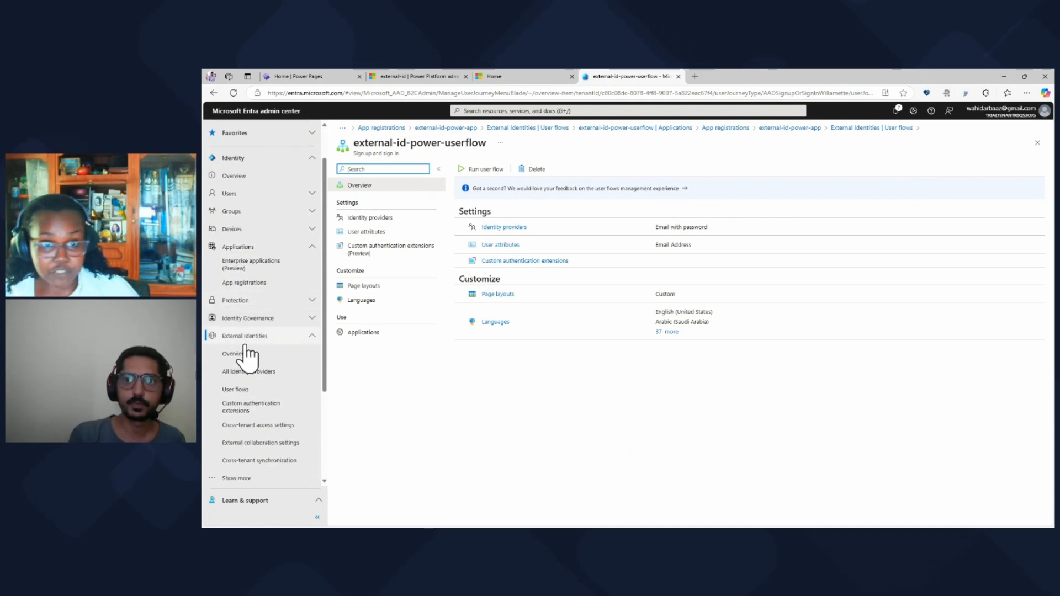
{"action": "left_click", "coordinate": [236, 300]}
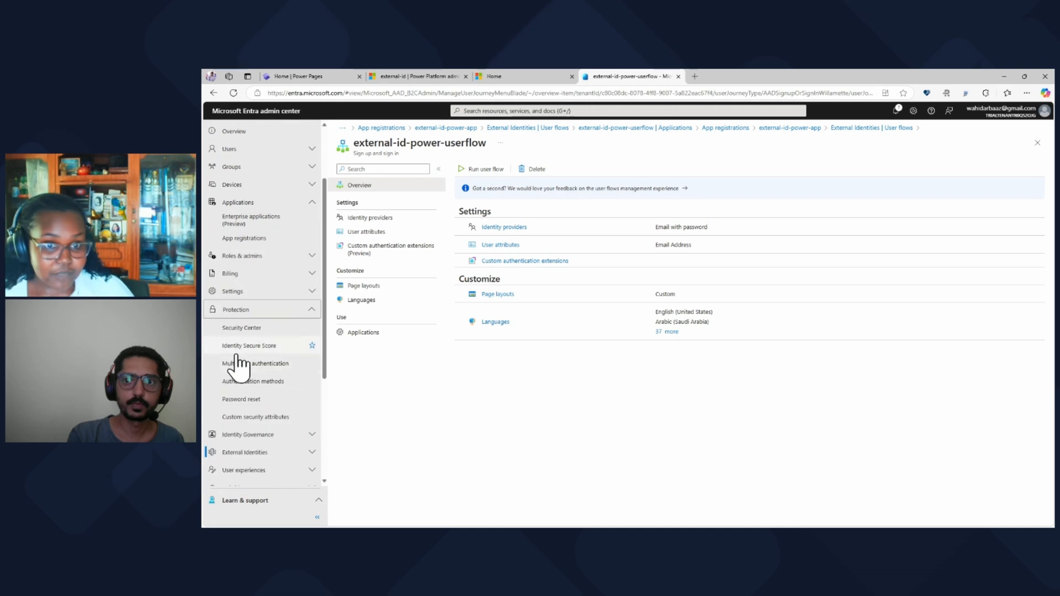
{"action": "left_click", "coordinate": [248, 344]}
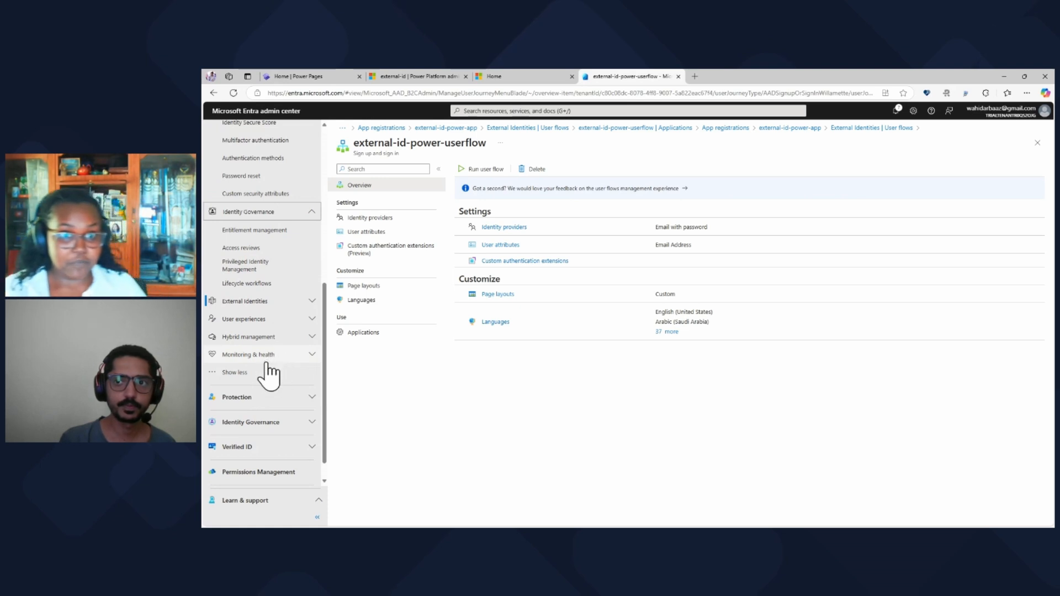
{"action": "left_click", "coordinate": [248, 353]}
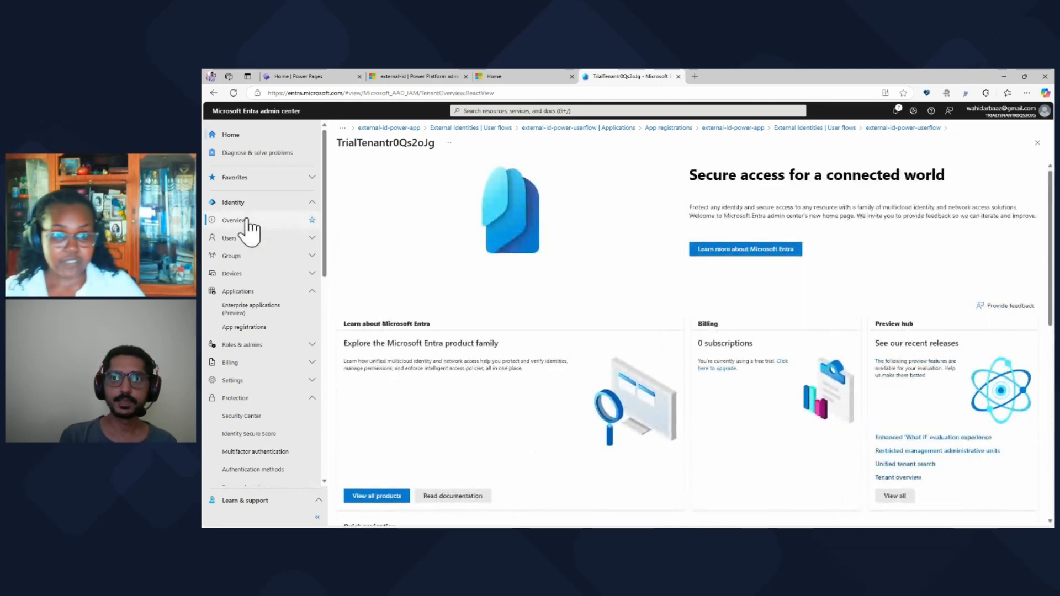
From Identity Overview, list managed tenants and begin creating a new tenant with External selected
{"action": "left_click", "coordinate": [234, 219]}
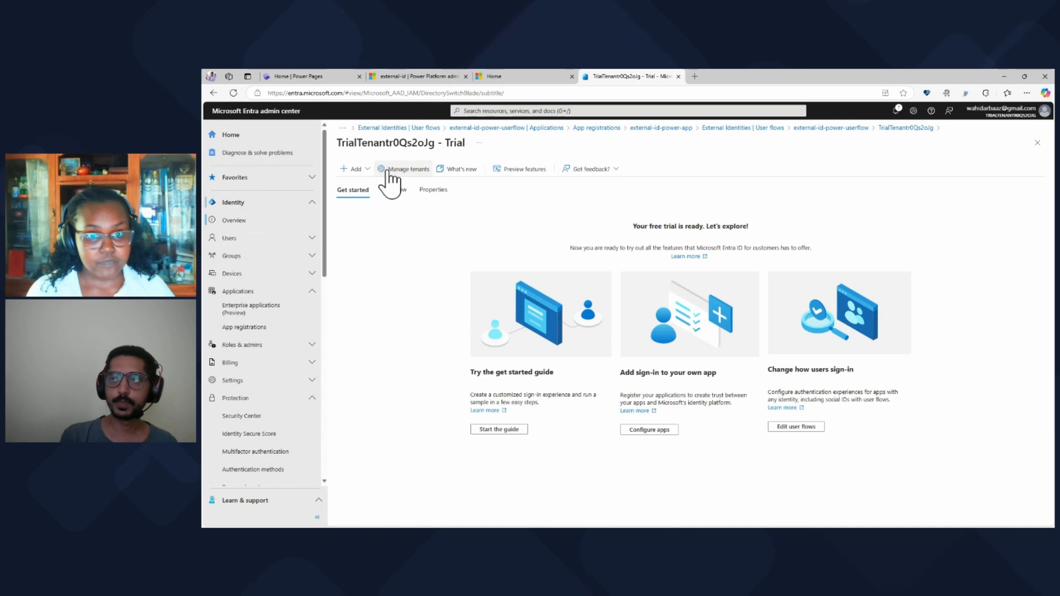
{"action": "left_click", "coordinate": [407, 169]}
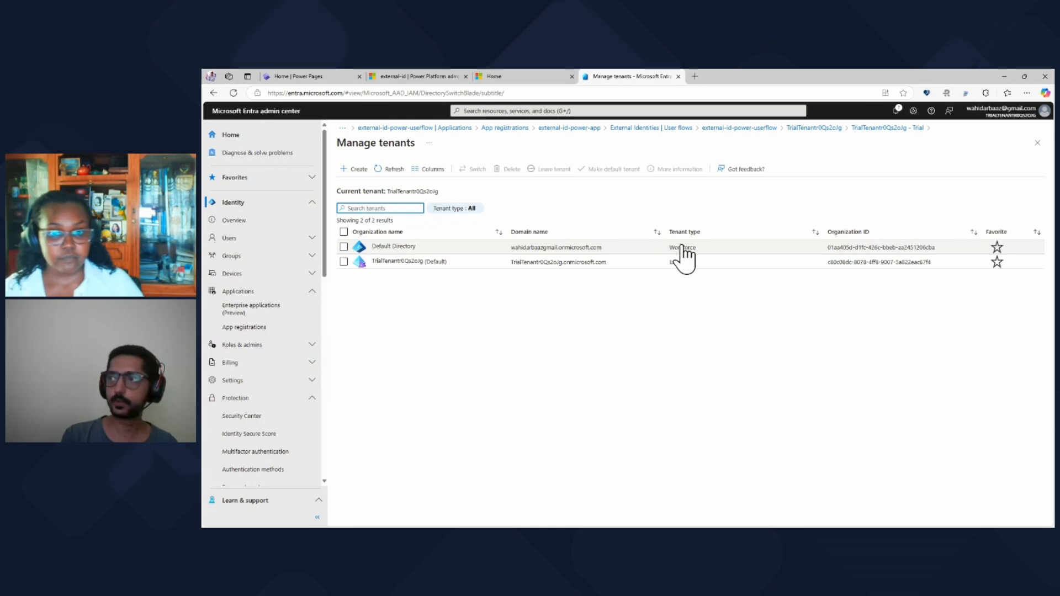
{"action": "mouse_move", "coordinate": [528, 233]}
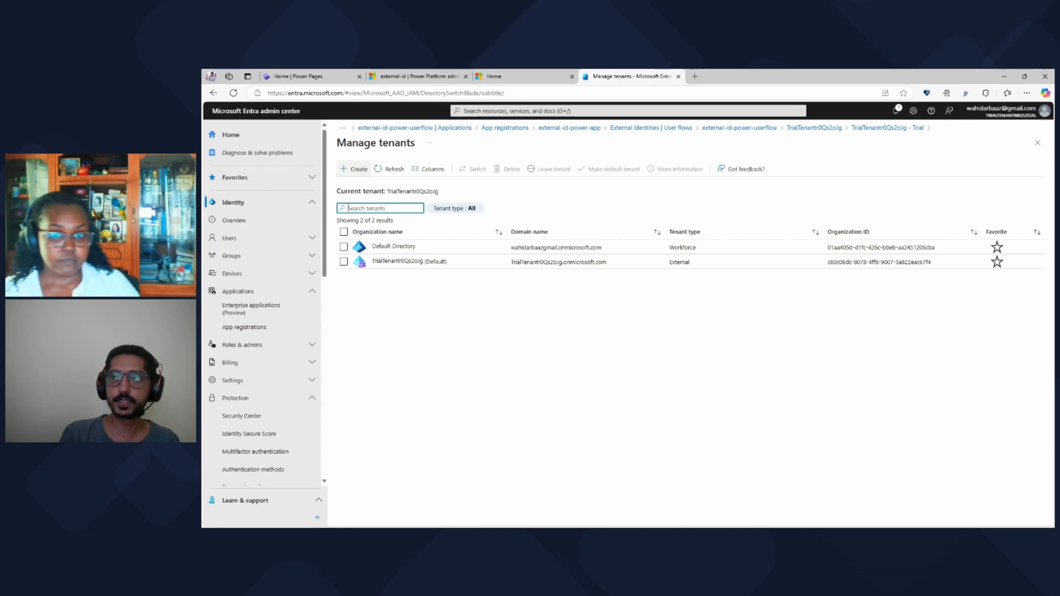
{"action": "left_click", "coordinate": [354, 167]}
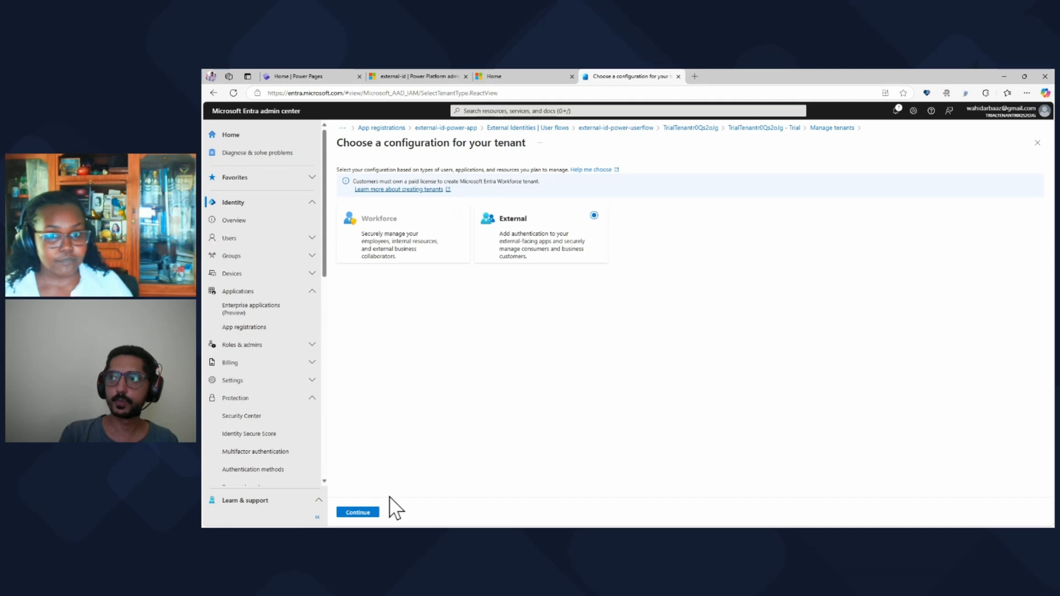
Confirm Basics for external tenant Contoso Customers (contosocustomers, United States) and advance to Add a subscription
{"action": "left_click", "coordinate": [357, 511]}
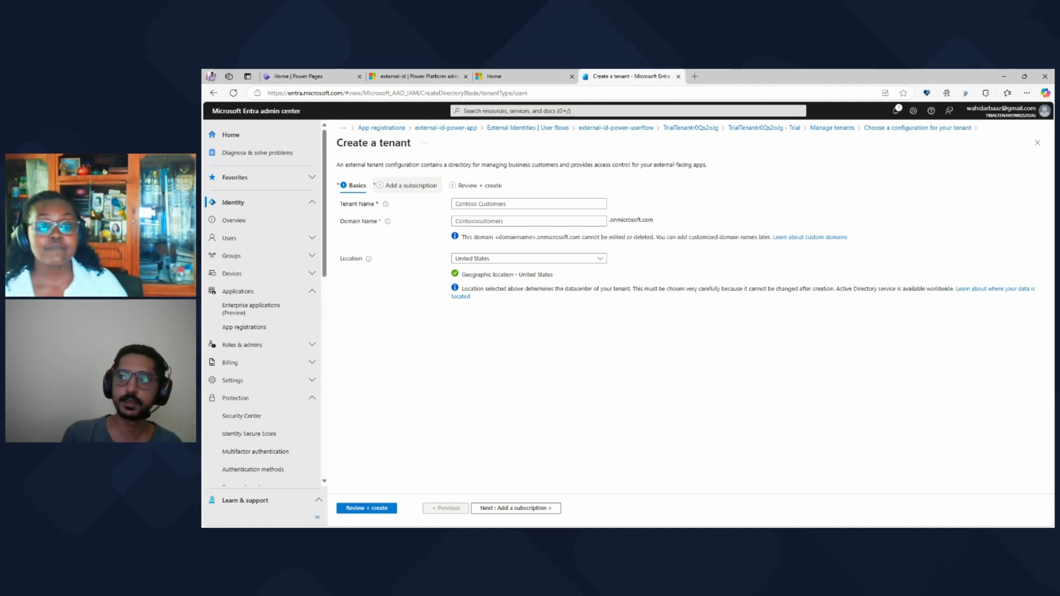
{"action": "left_click", "coordinate": [516, 507]}
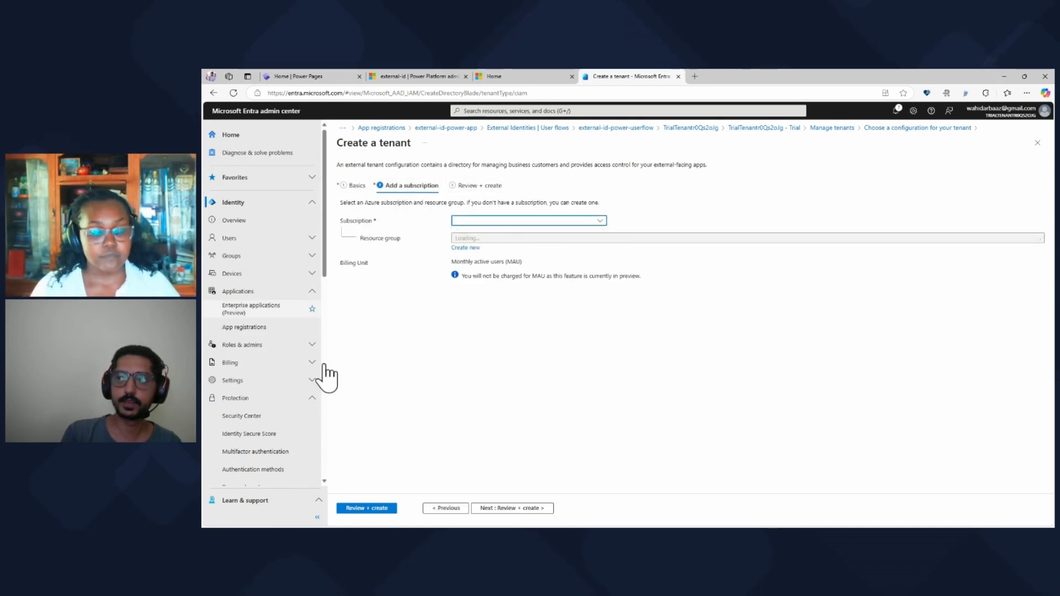
{"action": "mouse_move", "coordinate": [386, 375]}
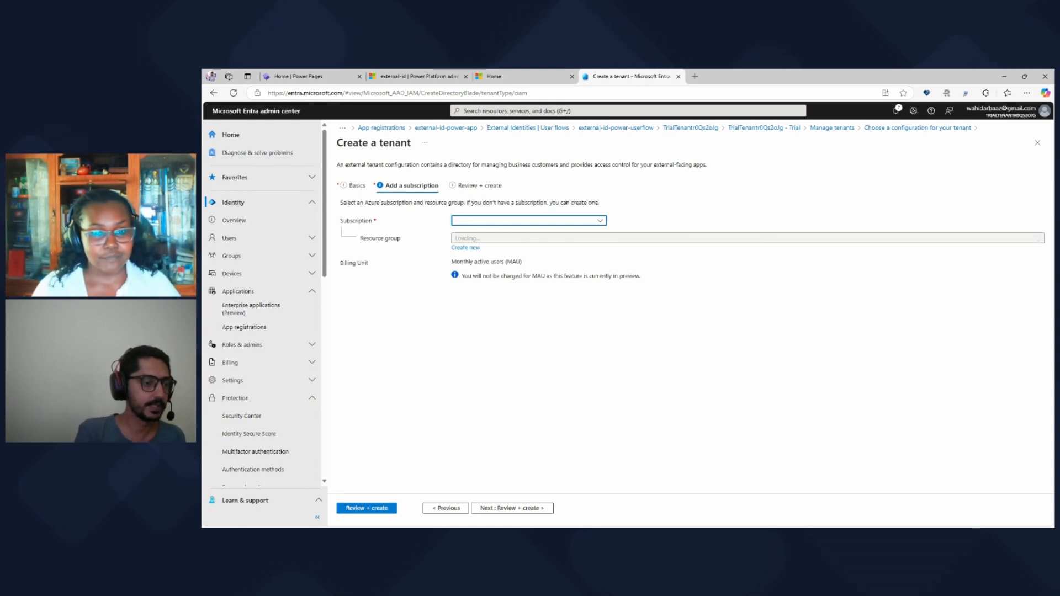
{"action": "mouse_move", "coordinate": [288, 240]}
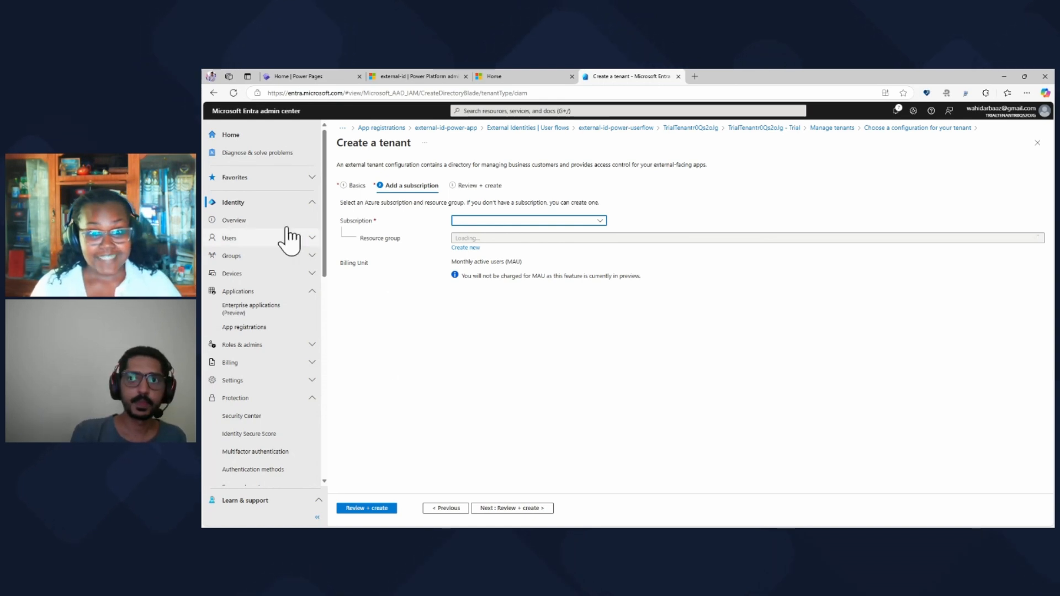